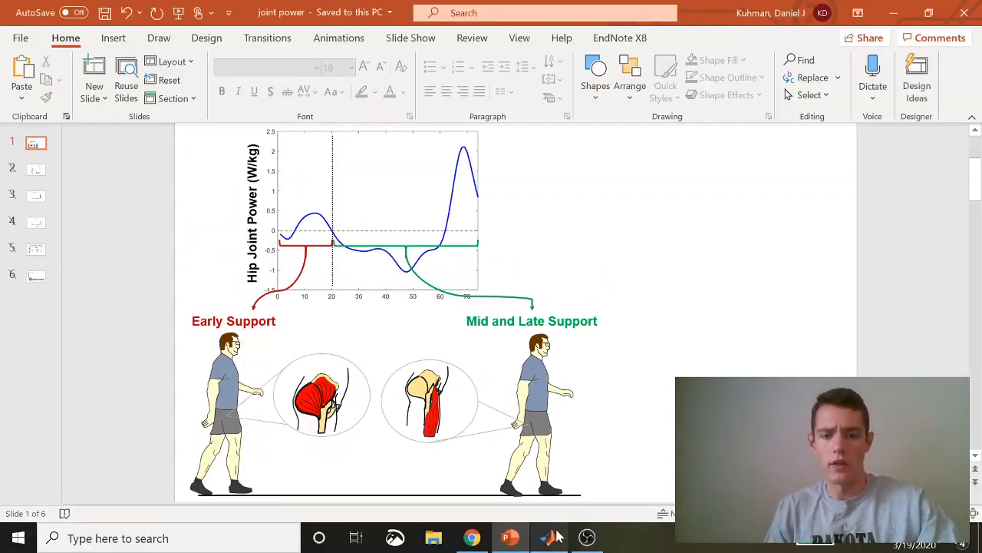
Step: Switch from the PowerPoint hip power slide to MATLAB with an empty script
{"action": "left_click", "coordinate": [549, 537]}
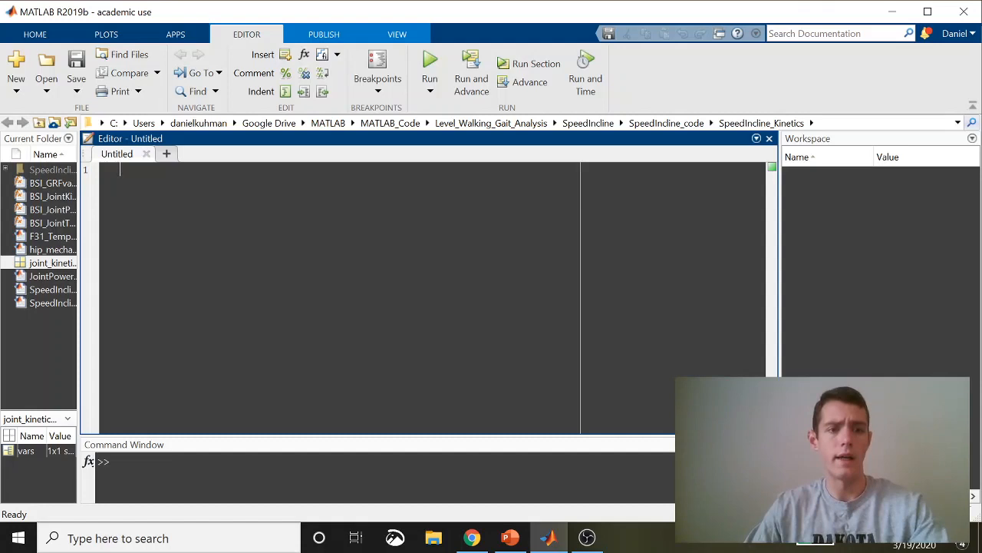
Step: Write clear all; clc and load('joint_kinetics_example.mat') at the top of the script
{"action": "type", "text": "cleara"}
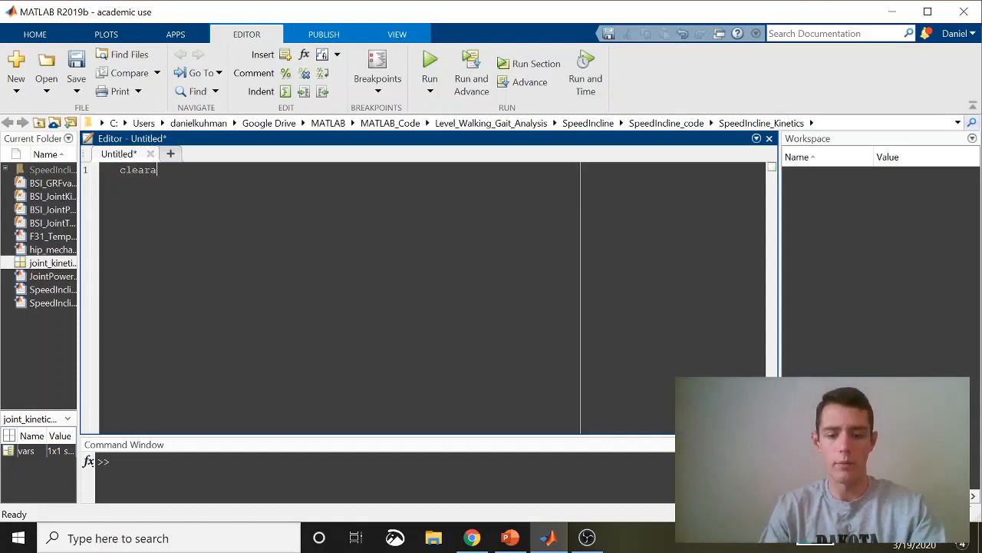
{"action": "type", "text": "all; clc"}
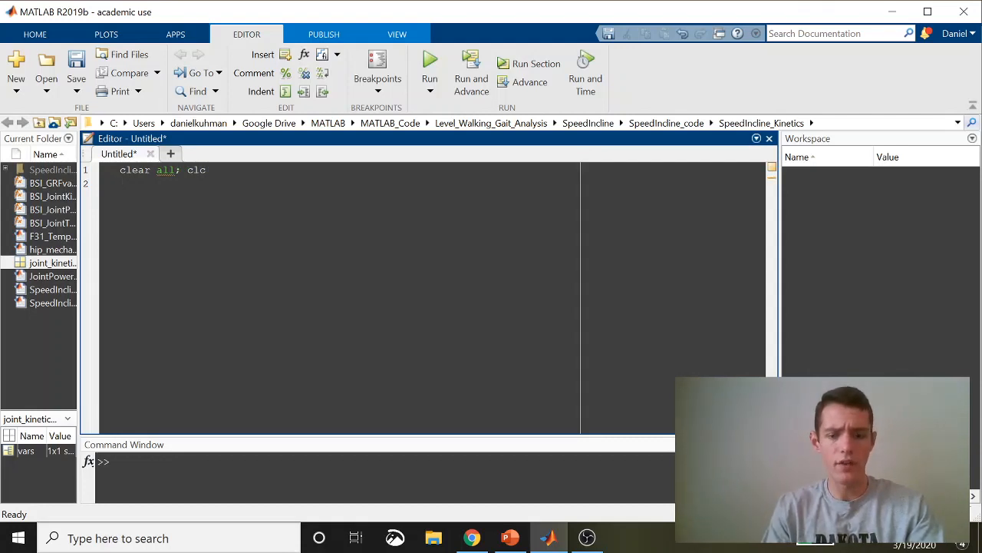
{"action": "type", "text": "load()"}
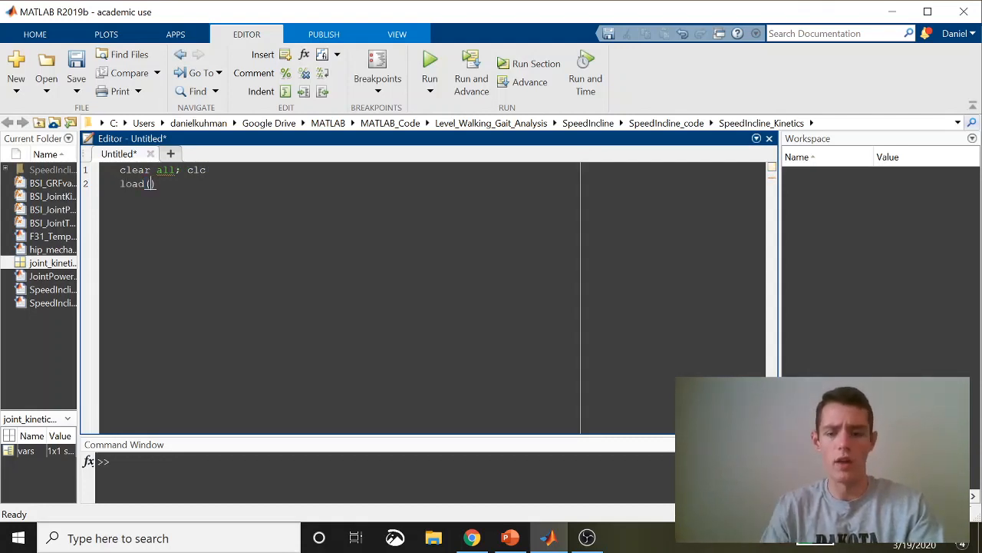
{"action": "type", "text": "''"}
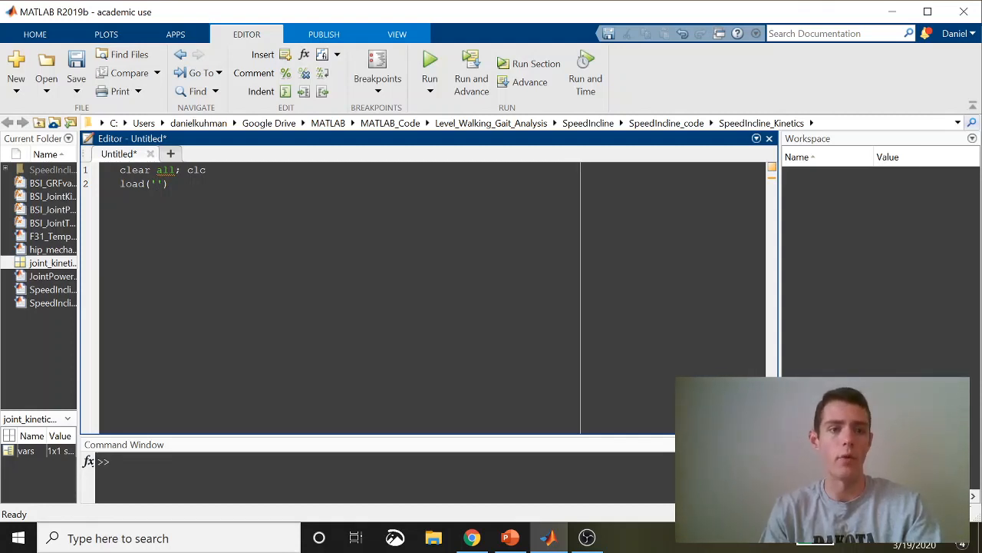
{"action": "type", "text": "j"}
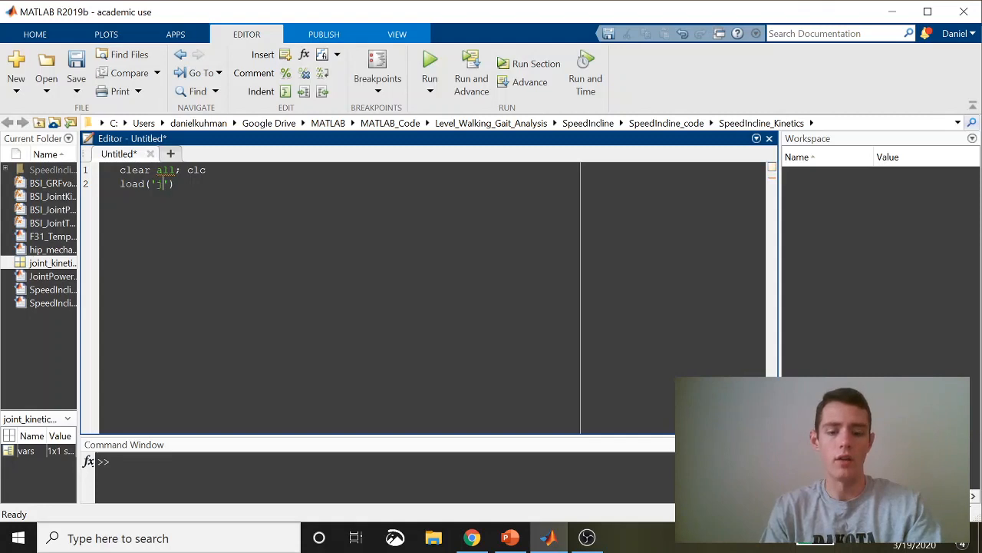
{"action": "type", "text": "joint_kinetics"}
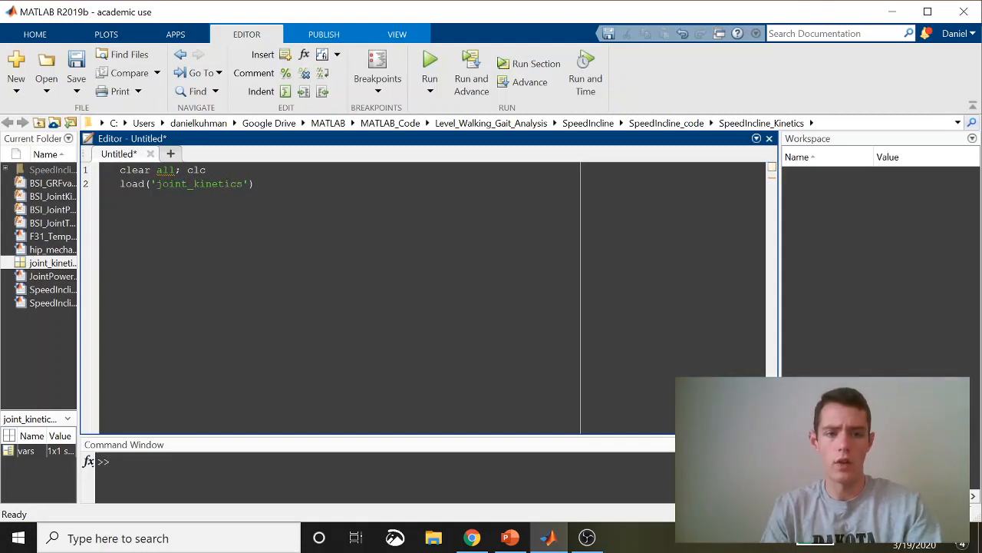
{"action": "type", "text": "_example.mat"}
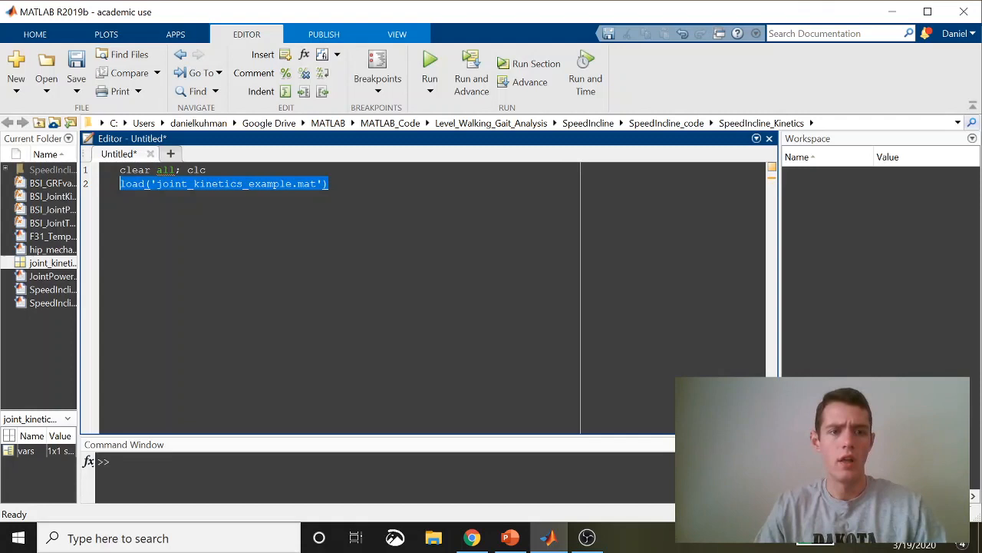
Step: Evaluate the load line and inspect the loaded vars structure in the workspace
{"action": "left_click", "coordinate": [430, 69]}
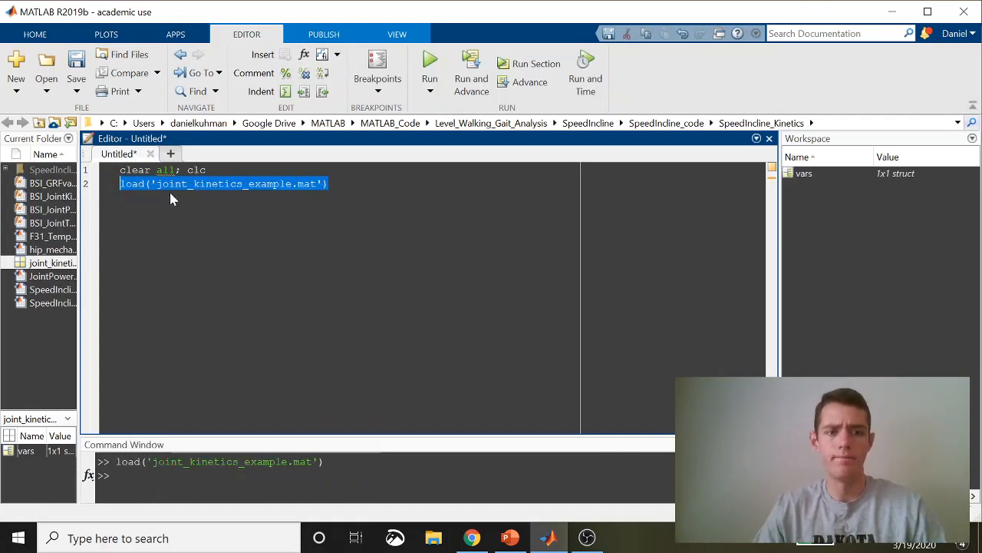
{"action": "left_click", "coordinate": [805, 172]}
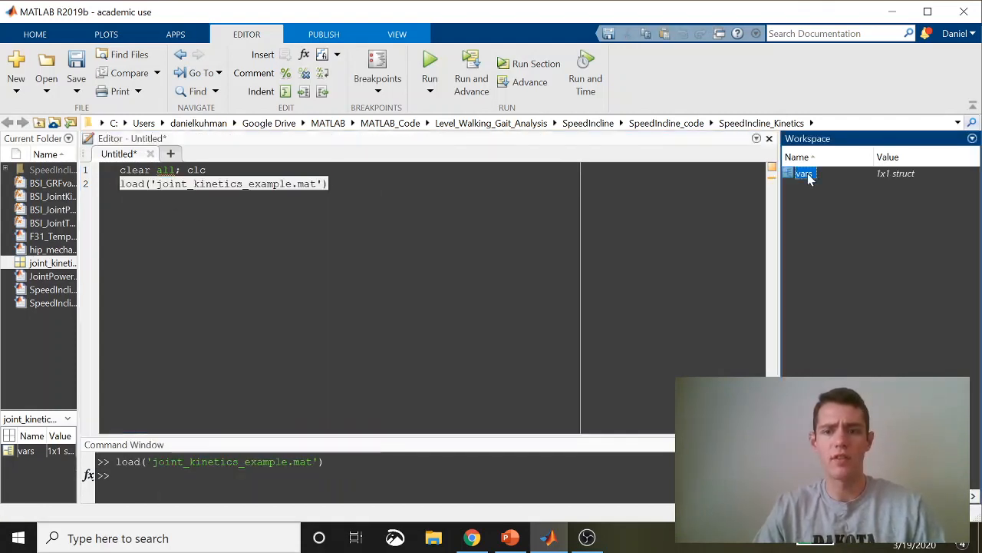
{"action": "double_click", "coordinate": [804, 172]}
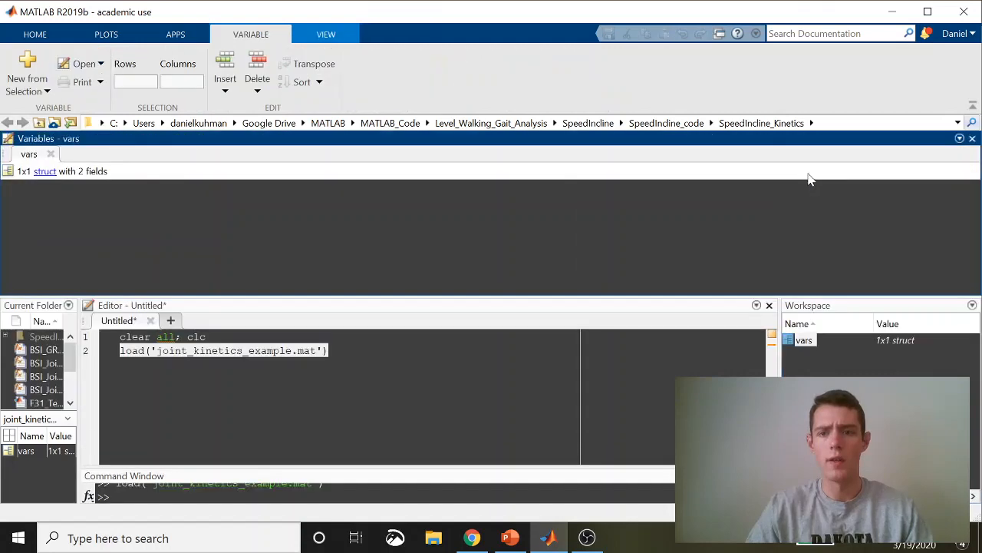
{"action": "mouse_move", "coordinate": [98, 212]}
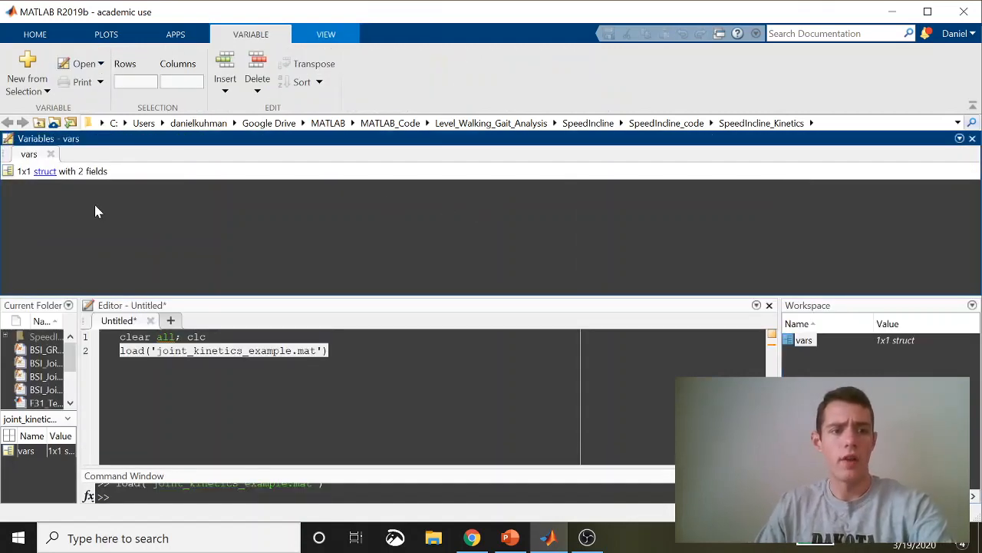
{"action": "left_click", "coordinate": [44, 170]}
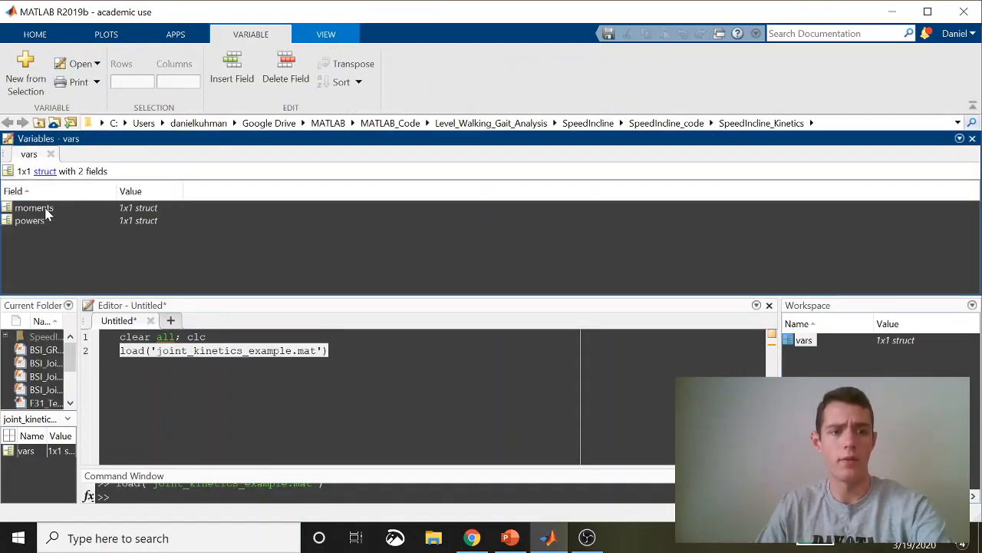
{"action": "double_click", "coordinate": [34, 208]}
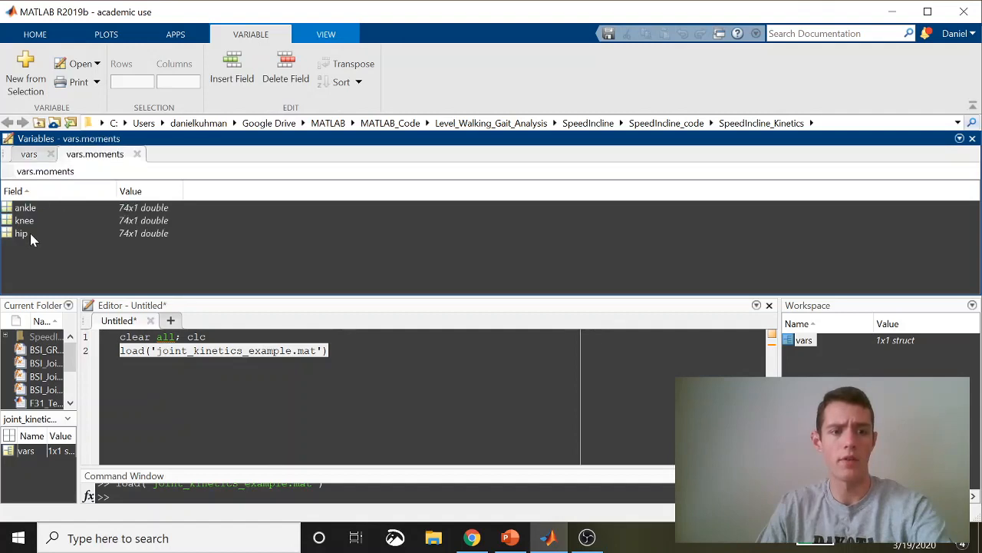
{"action": "mouse_move", "coordinate": [49, 215]}
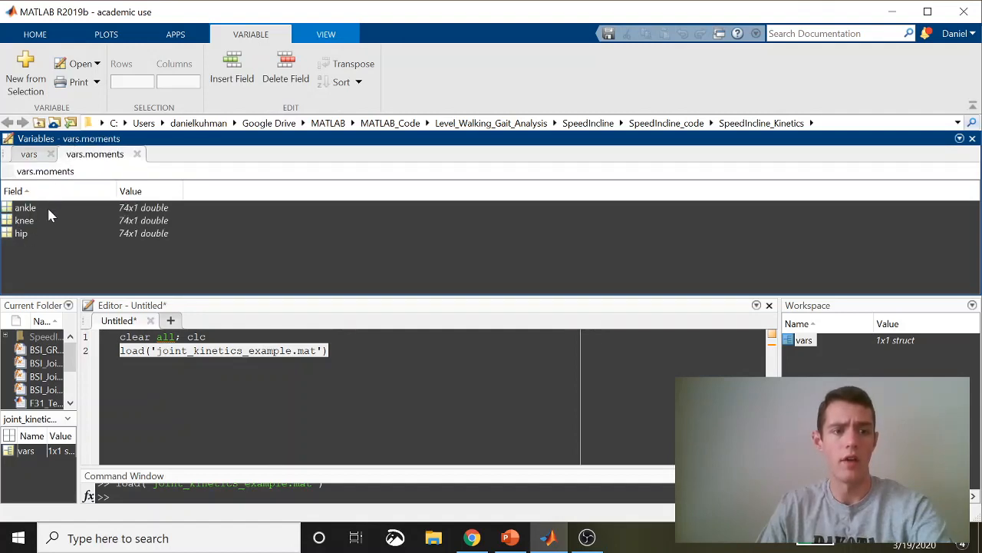
{"action": "mouse_move", "coordinate": [157, 223]}
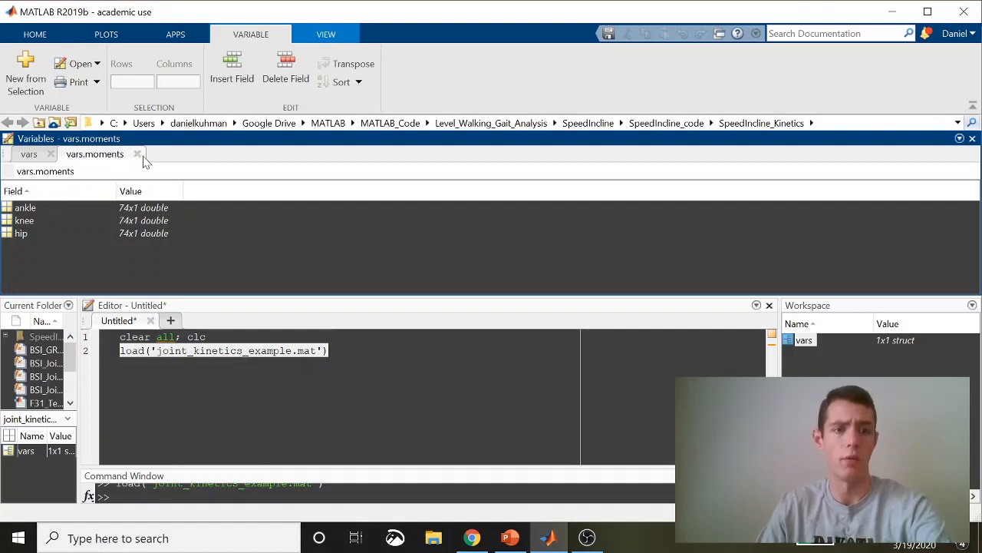
{"action": "left_click", "coordinate": [137, 153]}
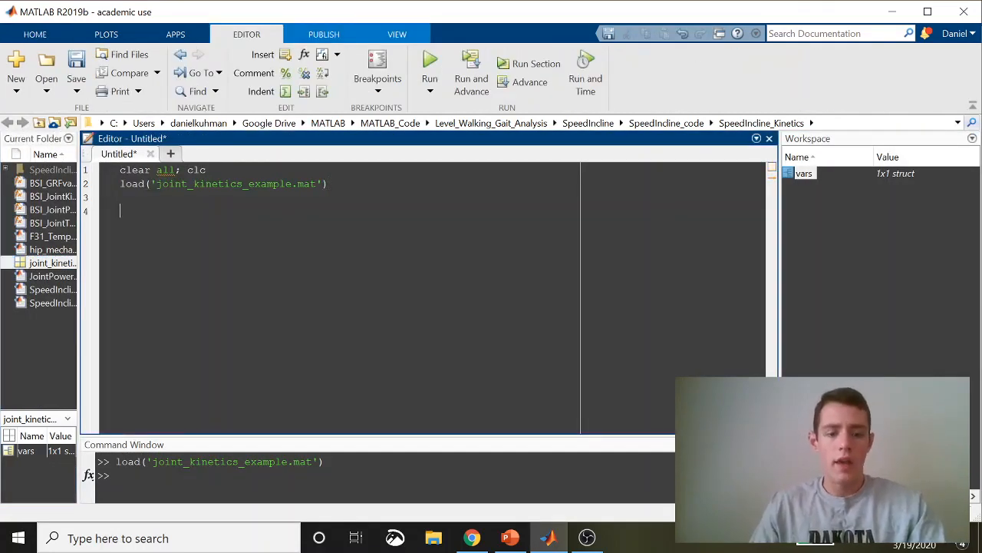
Step: Write figure and plot(vars.moments.hip,'b') to draw the hip moments in blue
{"action": "type", "text": "figure"}
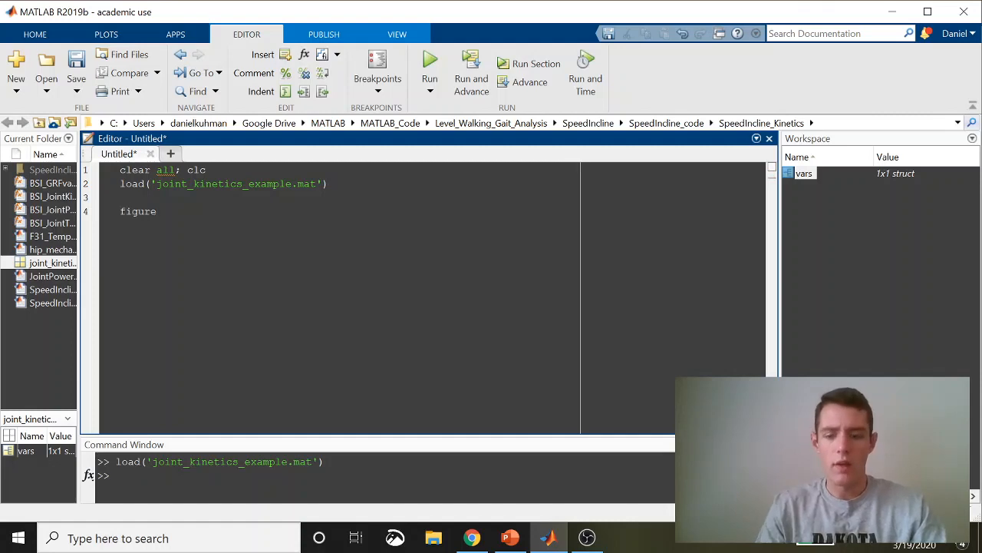
{"action": "type", "text": "pl"}
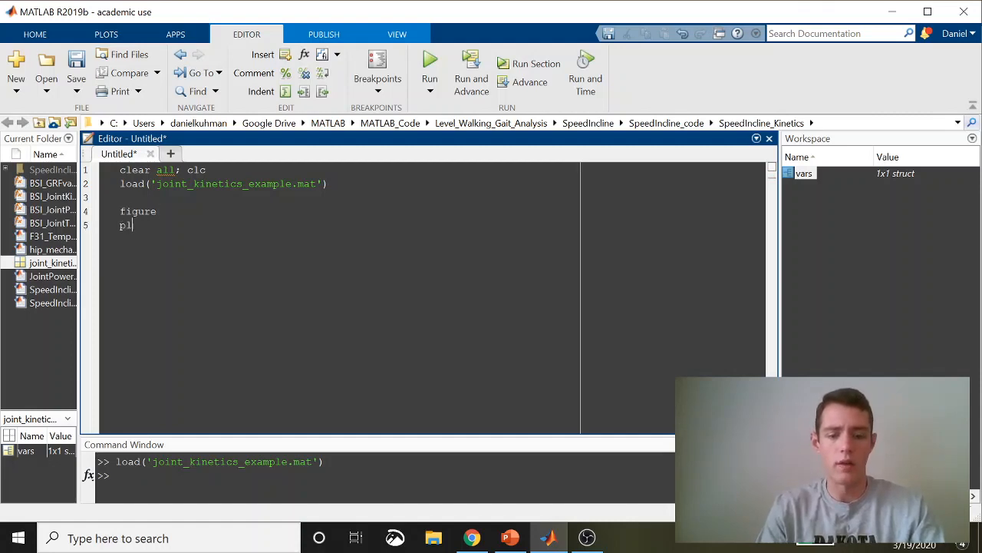
{"action": "type", "text": "ot("}
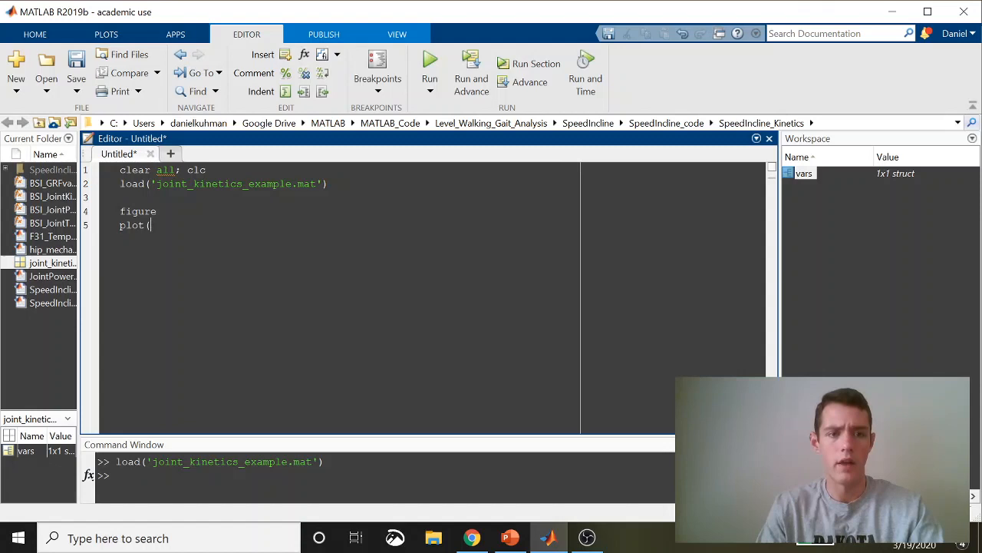
{"action": "type", "text": "hip"}
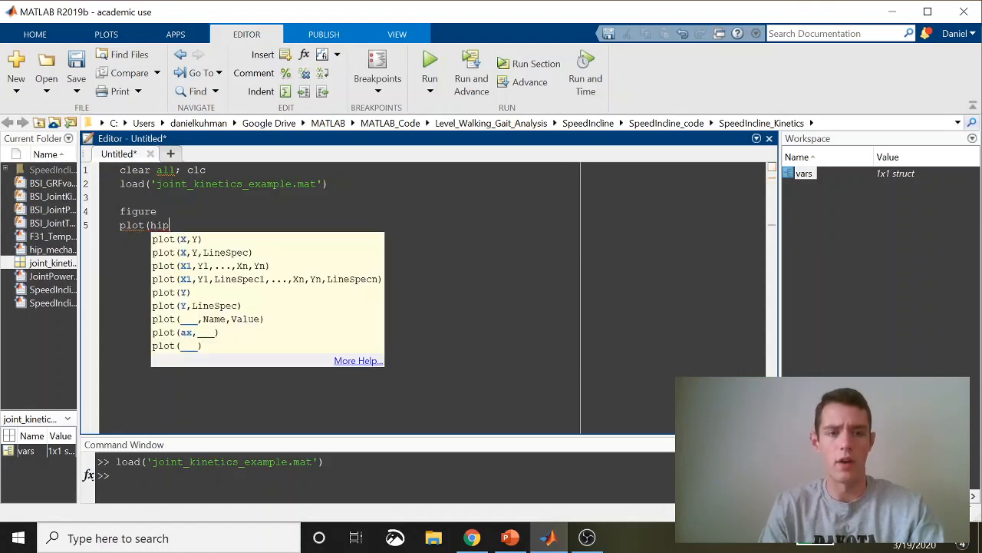
{"action": "type", "text": ".moment"}
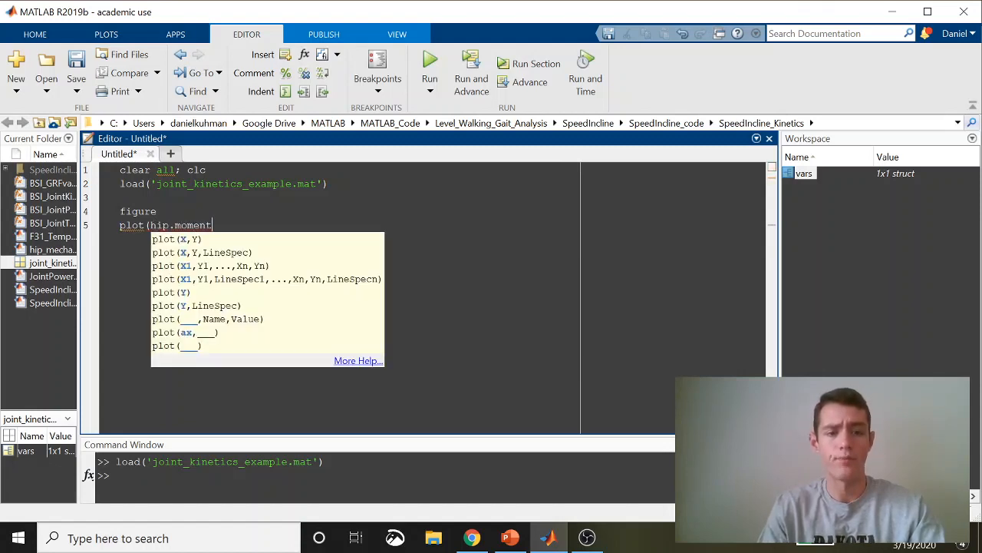
{"action": "key", "text": "Backspace"}
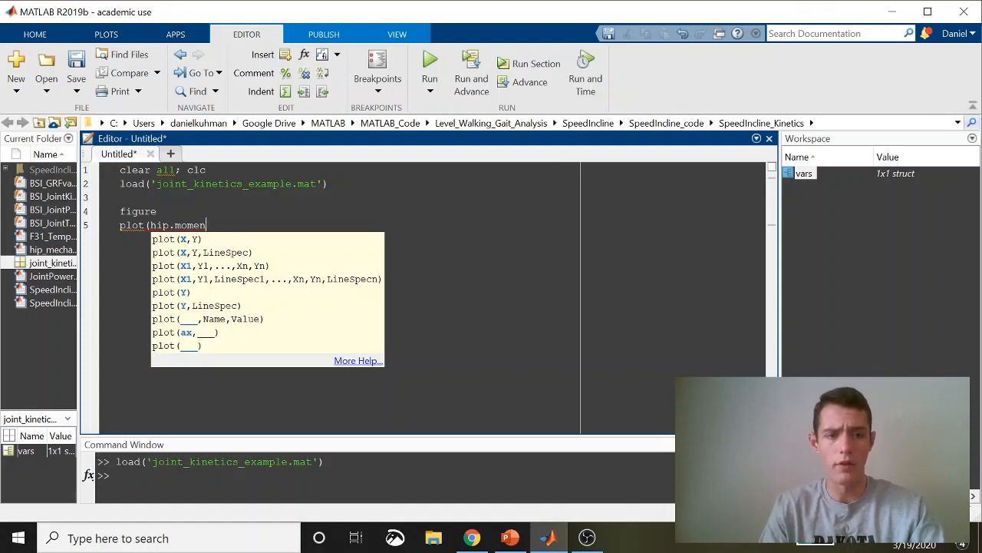
{"action": "type", "text": "vars"}
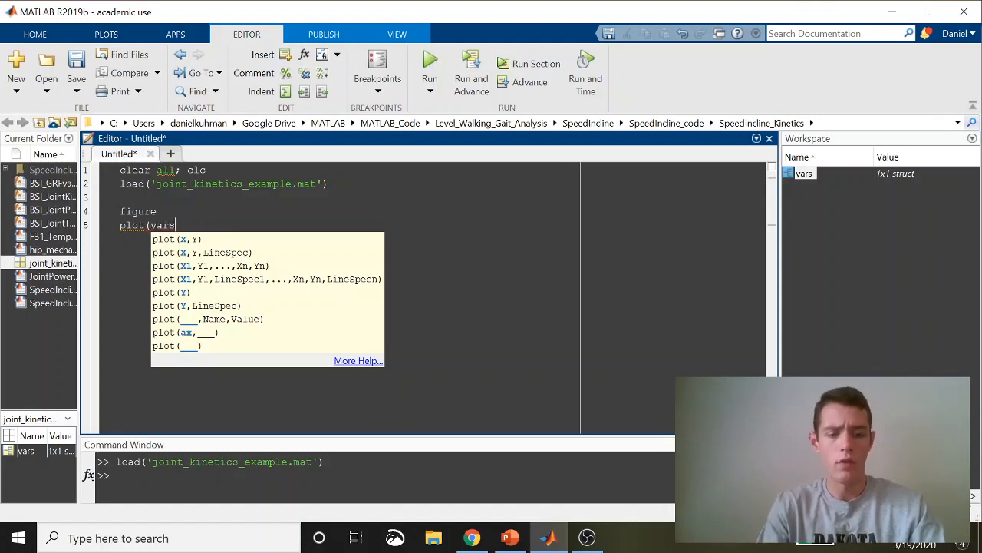
{"action": "type", "text": "."}
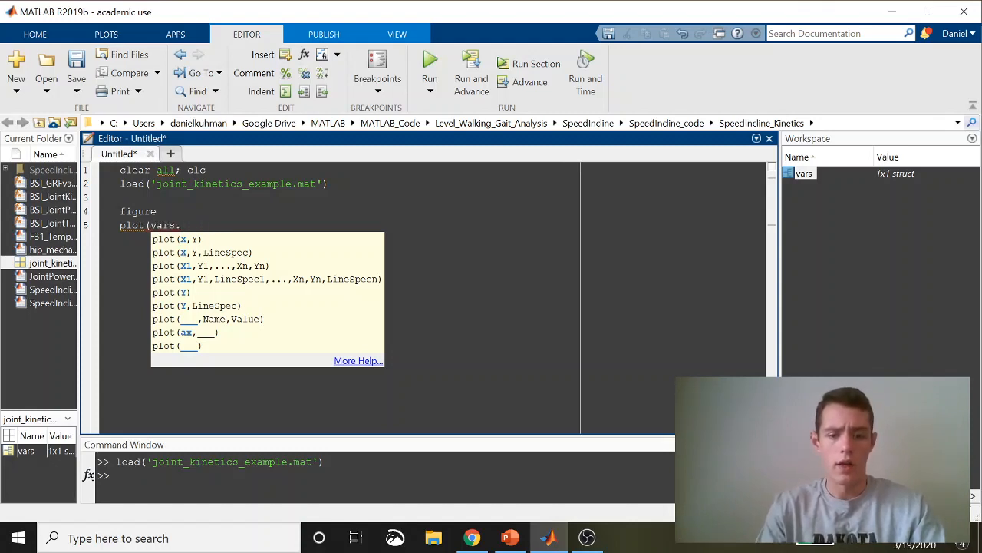
{"action": "type", "text": "moment"}
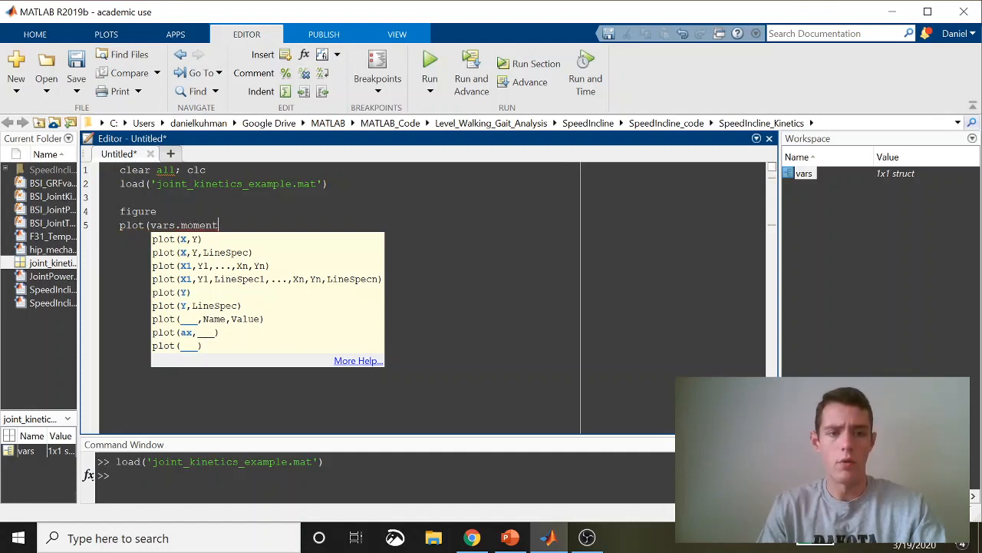
{"action": "type", "text": "s.hp"}
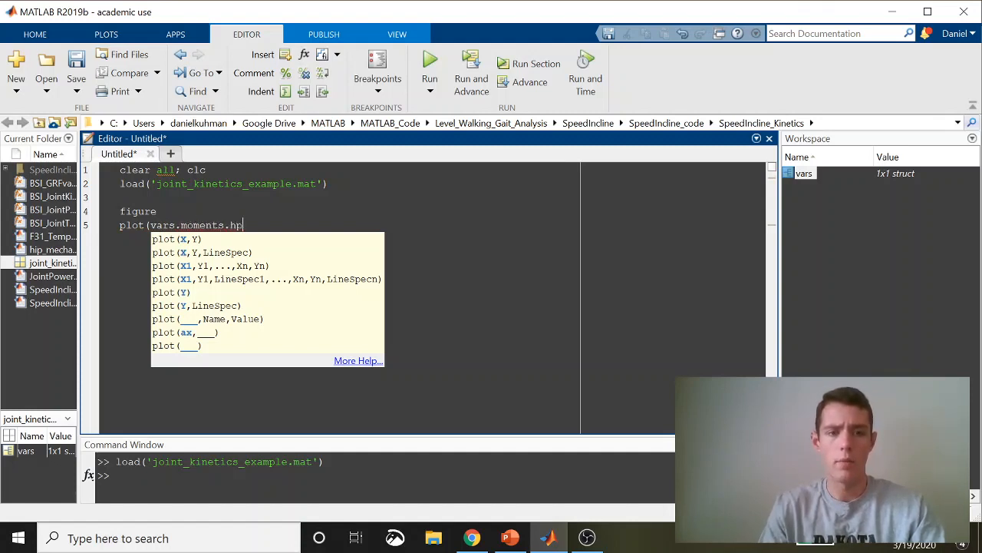
{"action": "key", "text": "backspace"}
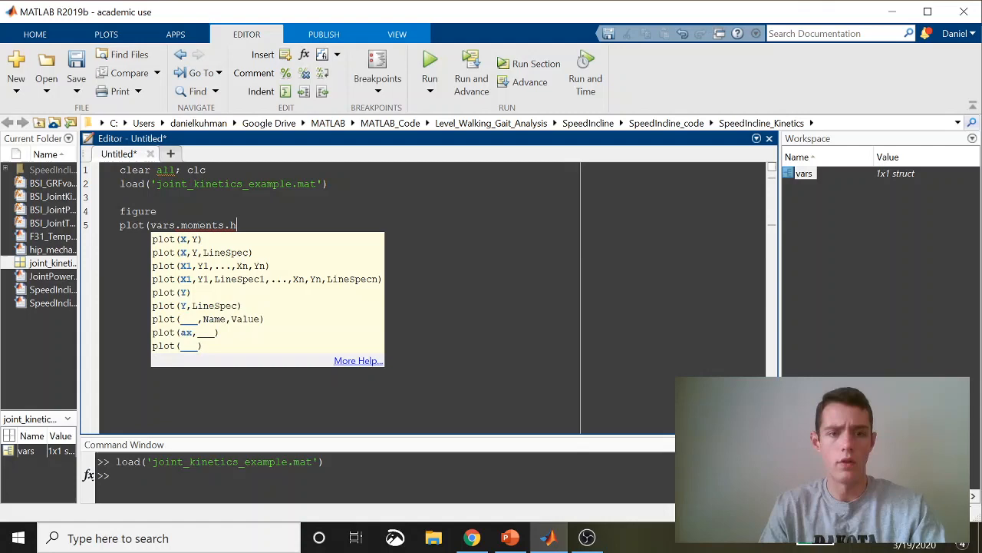
{"action": "type", "text": "ip,"}
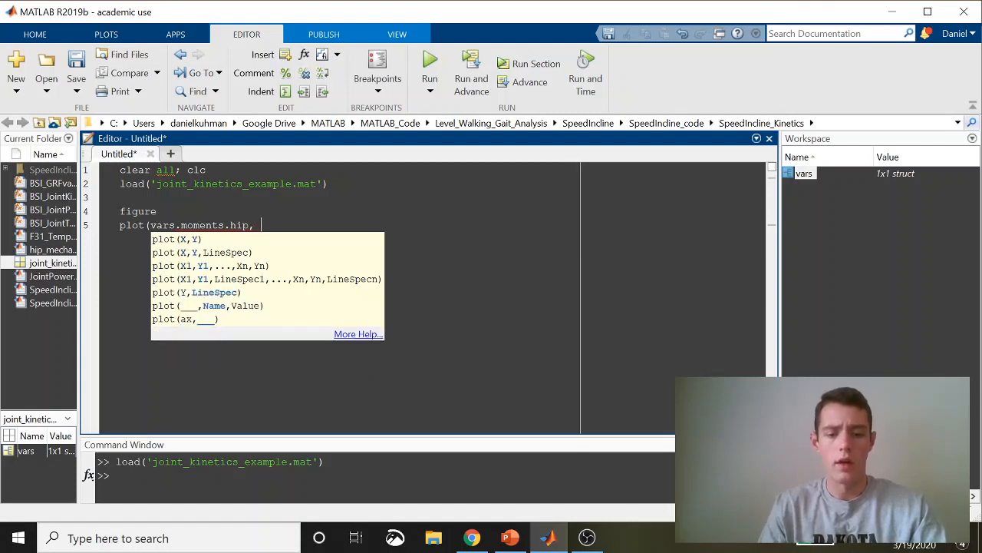
{"action": "type", "text": "'b')"}
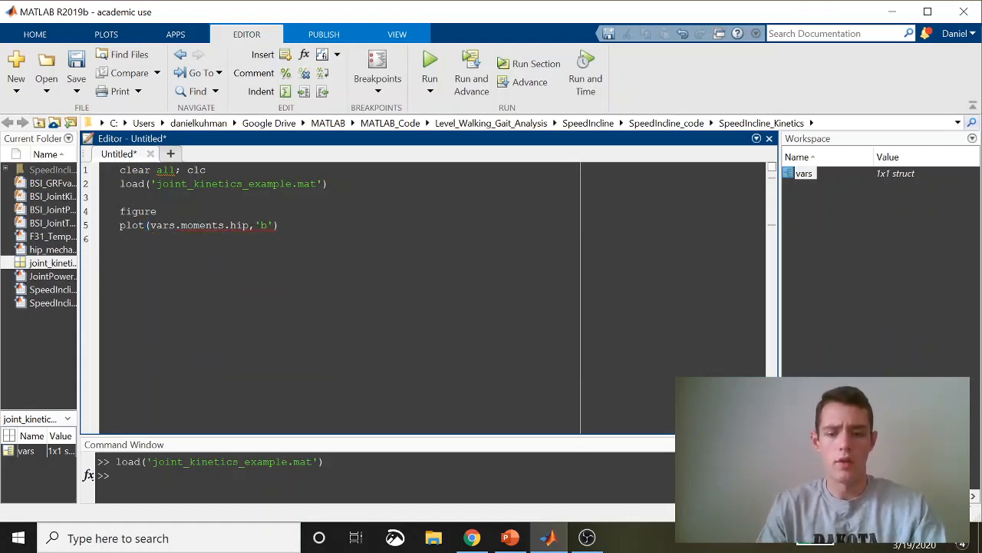
Step: Add hold on and plot(vars.powers.hip,'r') to overlay the hip powers in red
{"action": "type", "text": "hold on"}
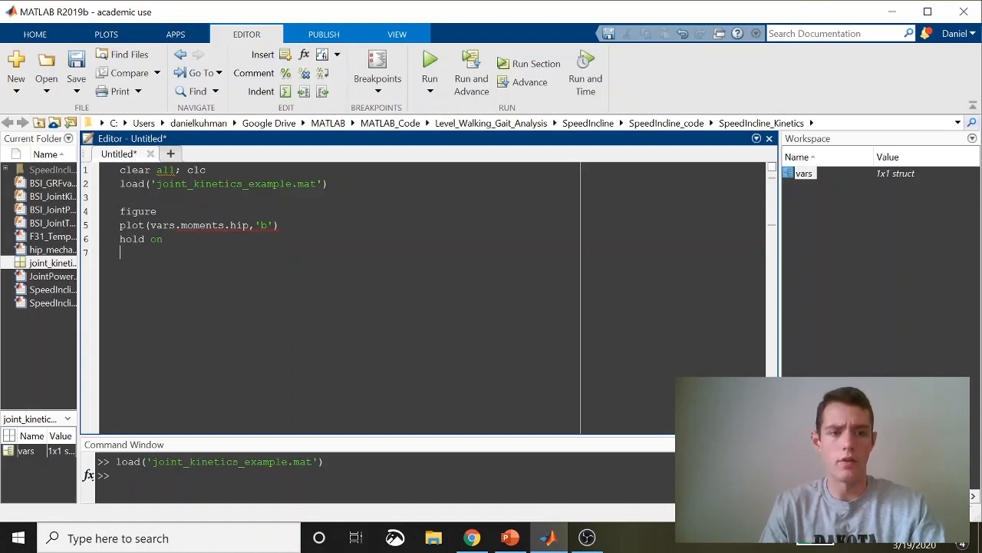
{"action": "type", "text": "plot(v"}
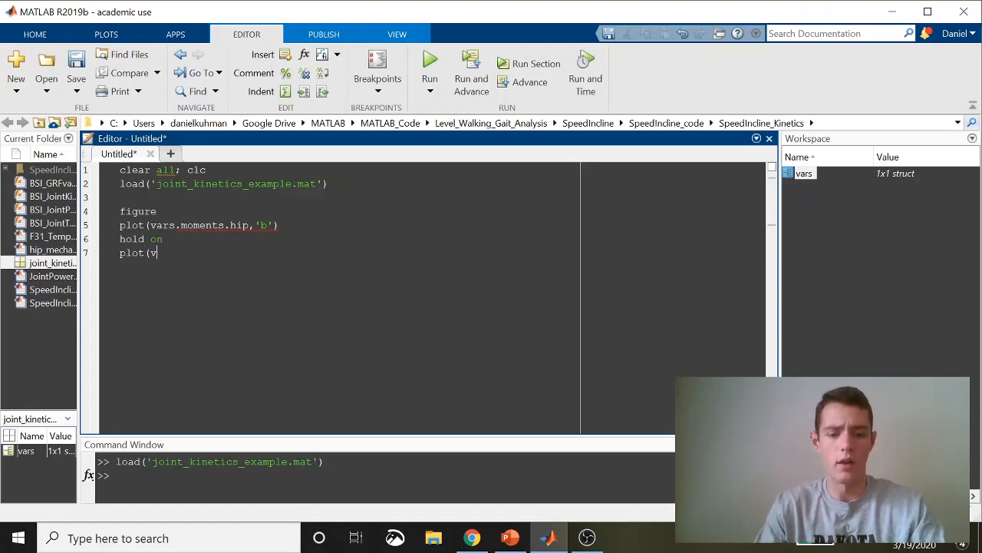
{"action": "type", "text": "ars."}
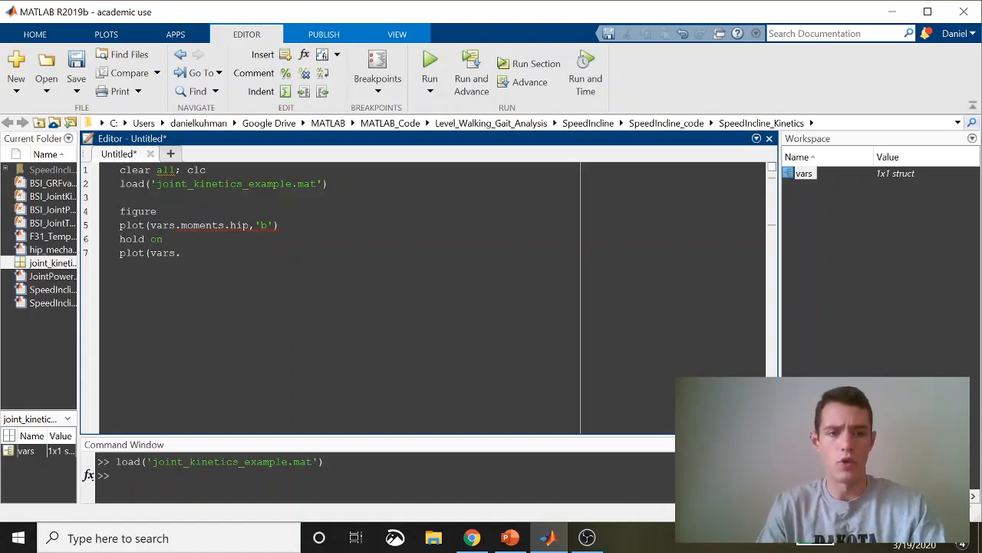
{"action": "type", "text": "powers"}
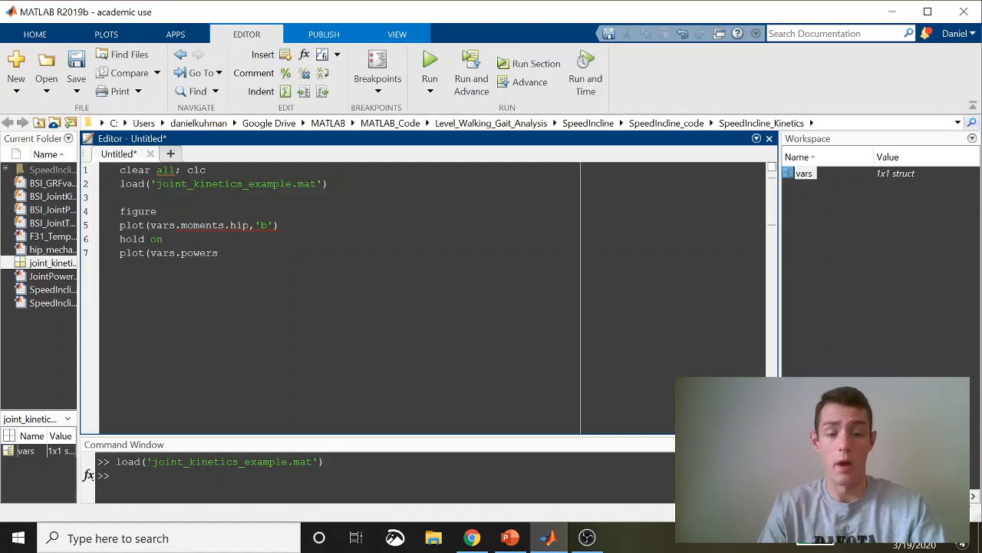
{"action": "type", "text": ".hip"}
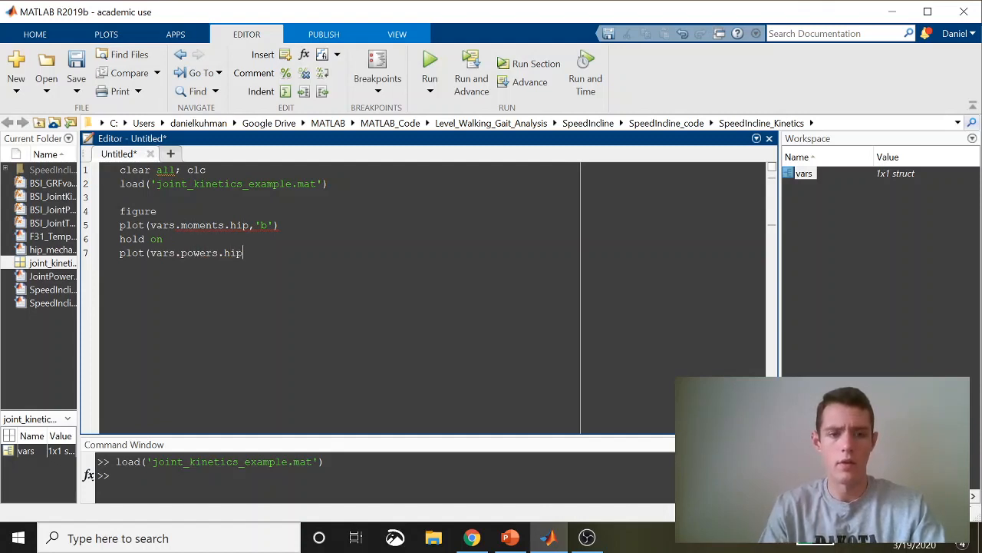
{"action": "type", "text": ",'r')"}
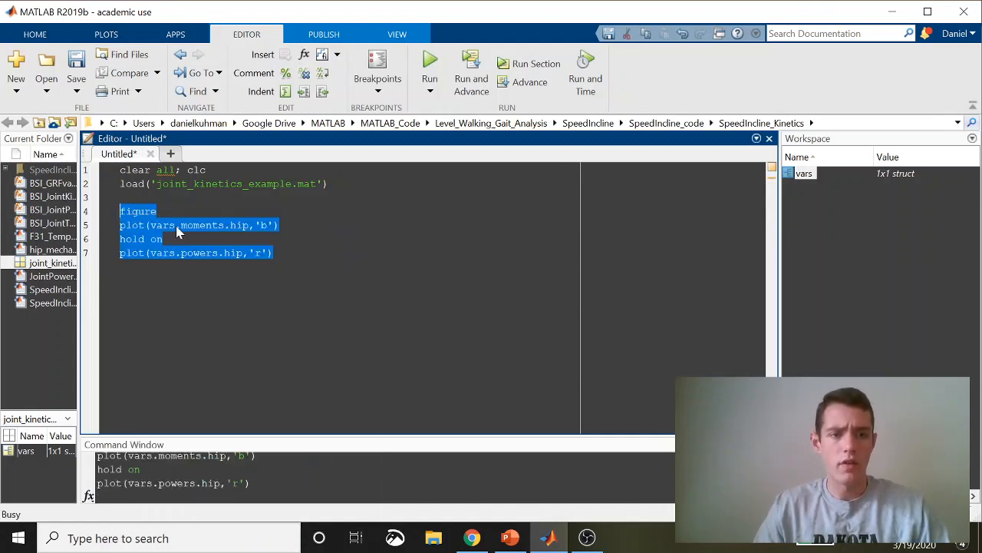
Step: Run the plotting lines and view the blue moment and red power curves in Figure 1
{"action": "left_click", "coordinate": [429, 74]}
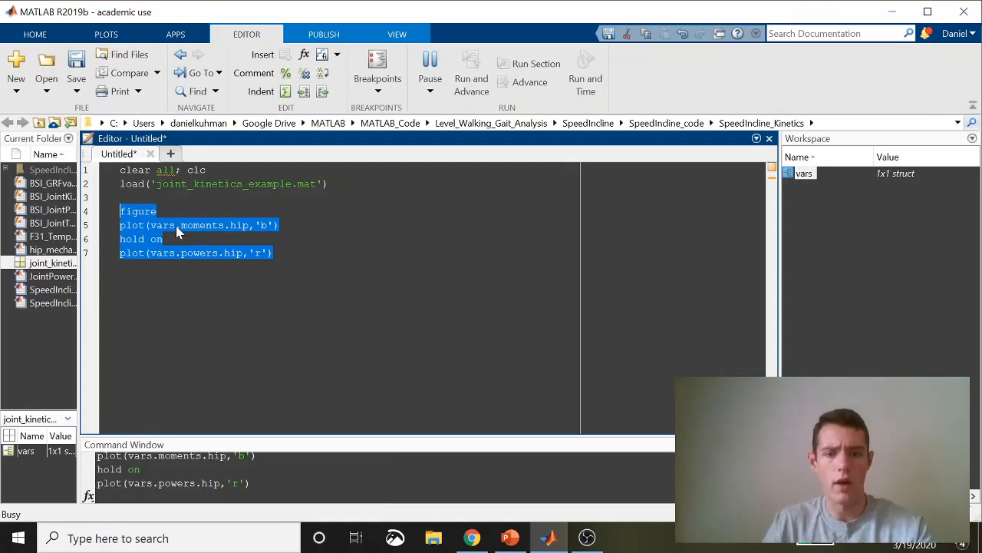
{"action": "left_click", "coordinate": [472, 73]}
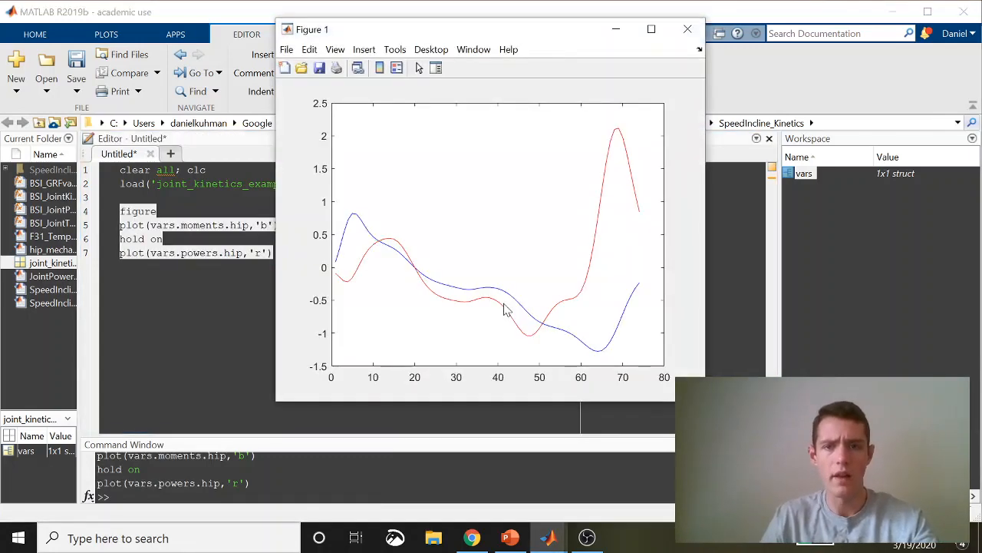
{"action": "mouse_move", "coordinate": [650, 29]}
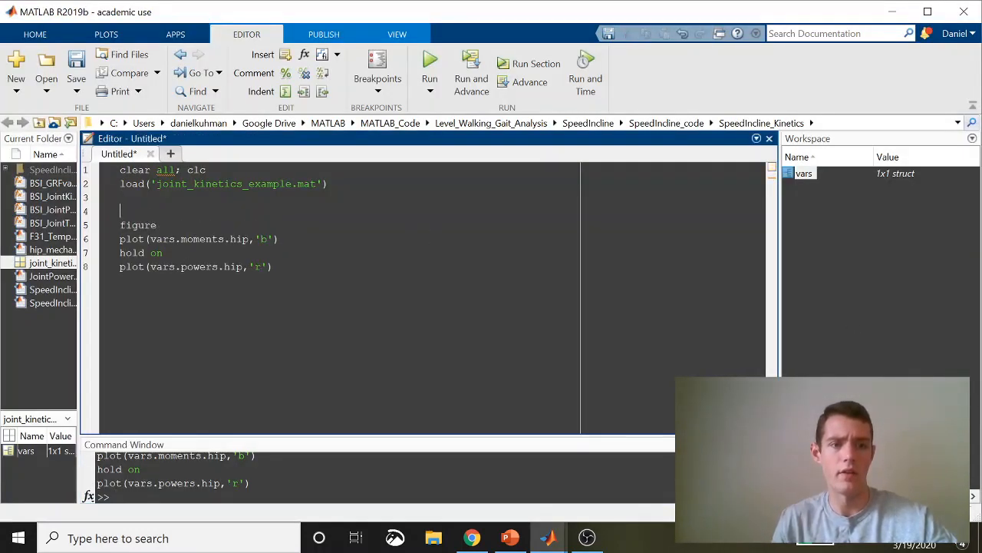
Step: Insert zero_line = zeros(1, length(vars.moment.hip)); above the figure command
{"action": "type", "text": "zero_line = z"}
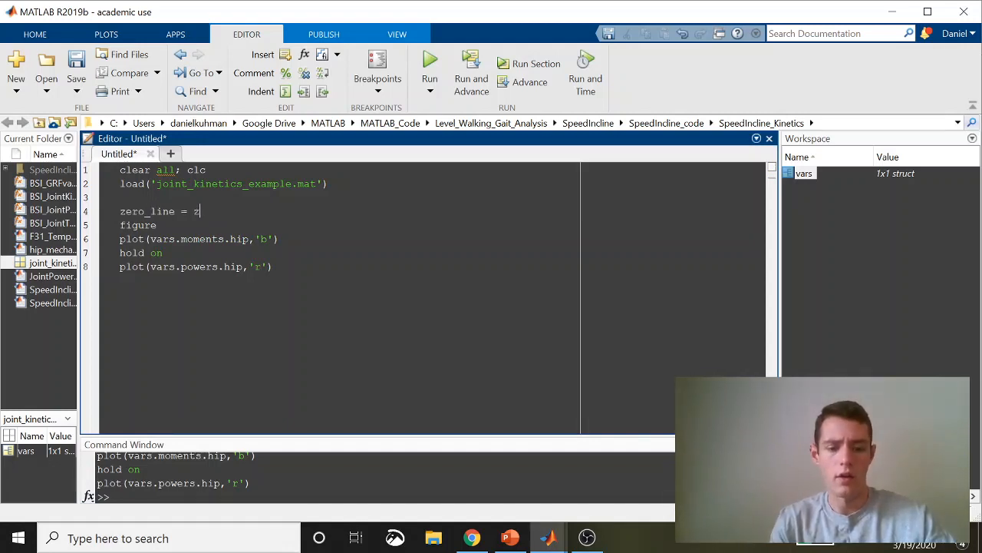
{"action": "type", "text": "eros()"}
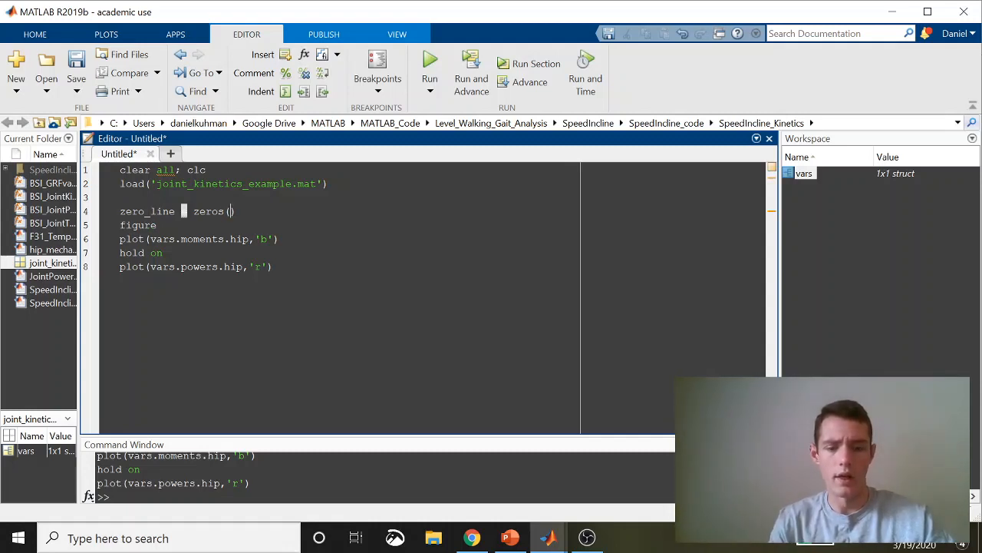
{"action": "type", "text": "1, le"}
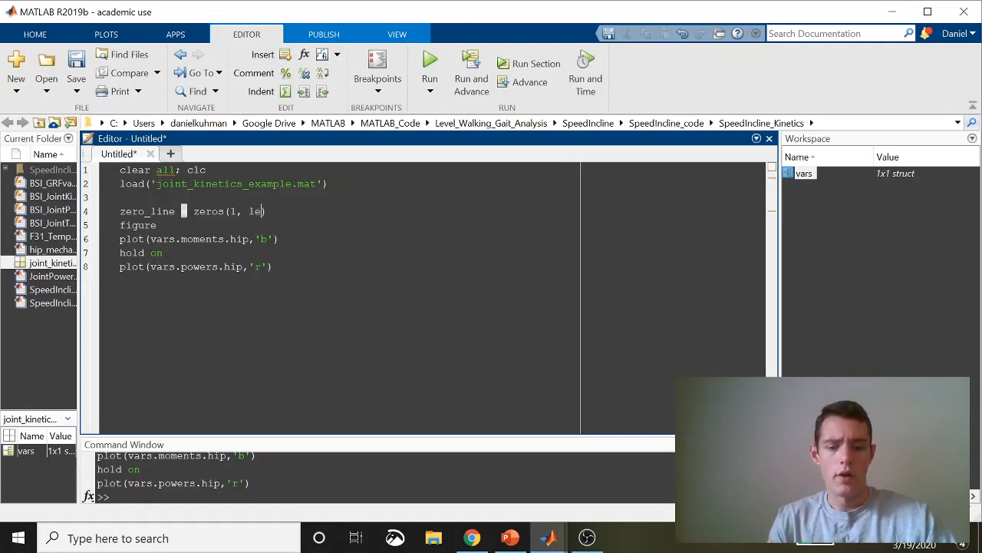
{"action": "type", "text": "ngth("}
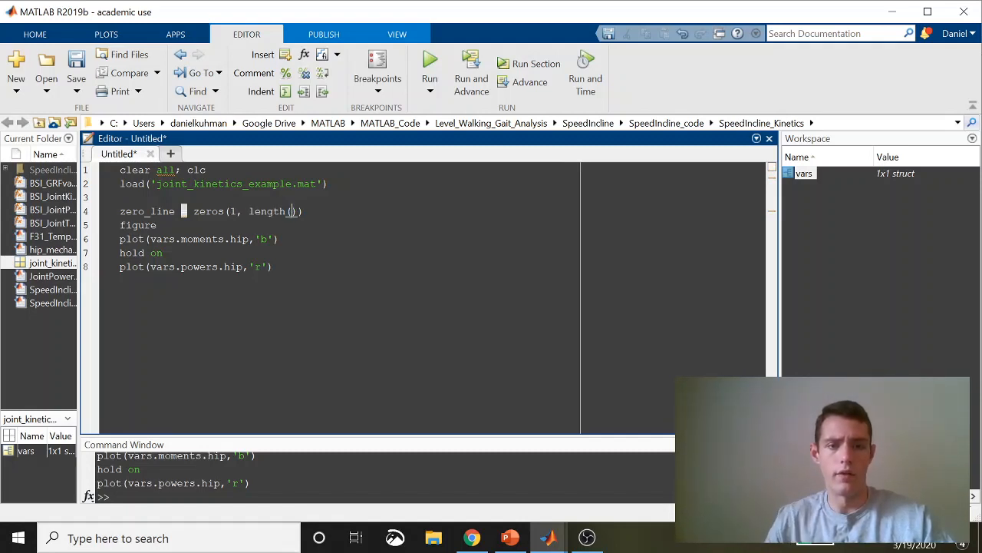
{"action": "type", "text": "vars."}
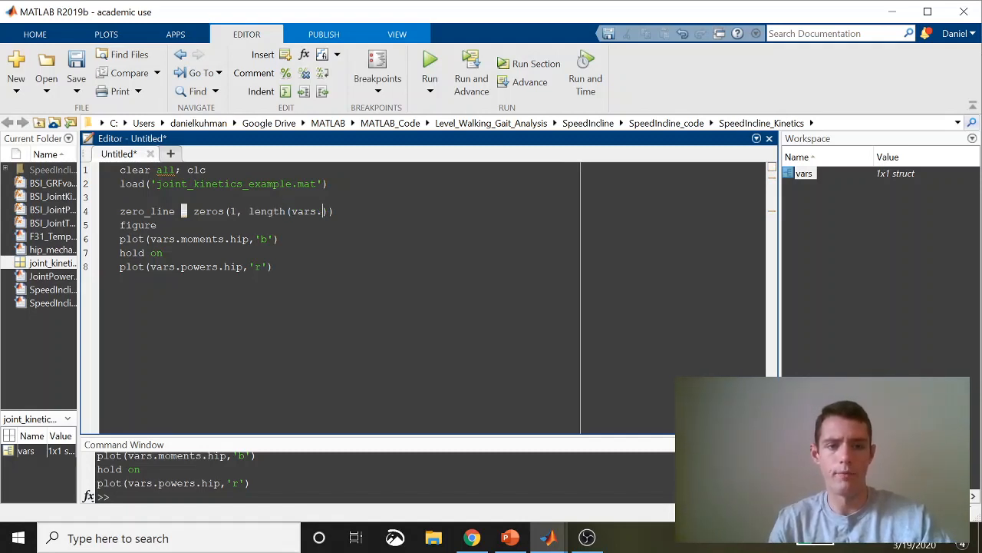
{"action": "type", "text": "moment.hip"}
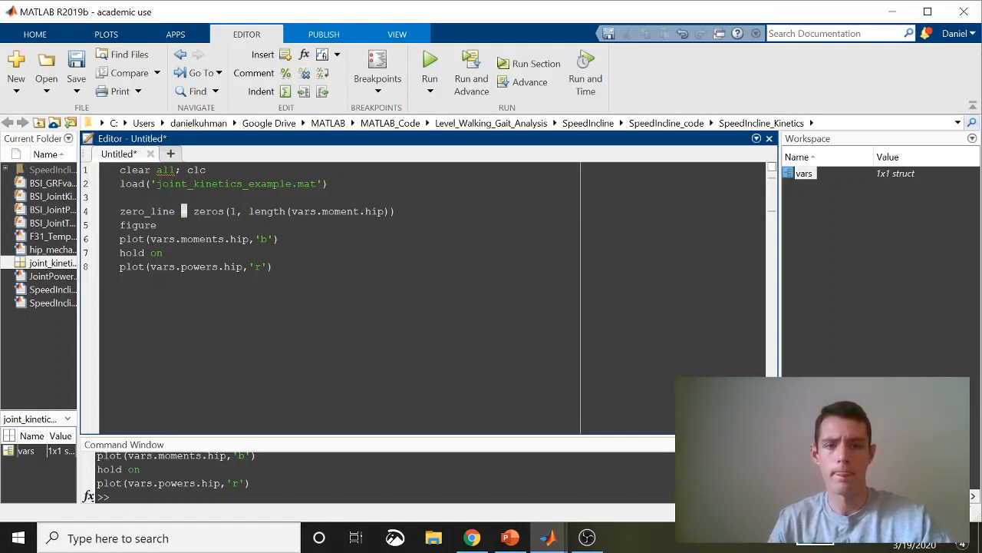
{"action": "type", "text": ");"}
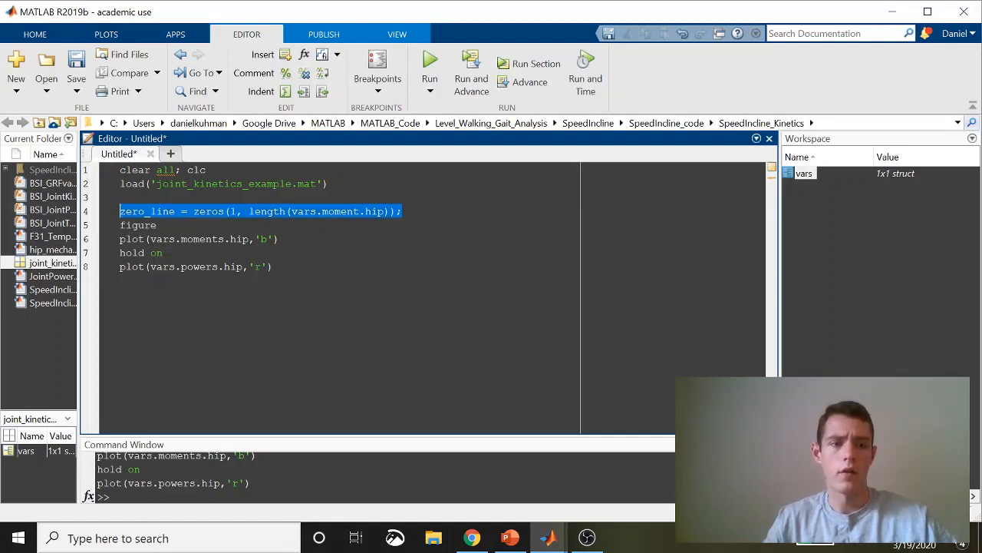
Step: Run the zero_line statement, fix the field to vars.moments.hip, giving a 1x74 zero_line
{"action": "left_click", "coordinate": [430, 69]}
{"action": "type", "text": "s"}
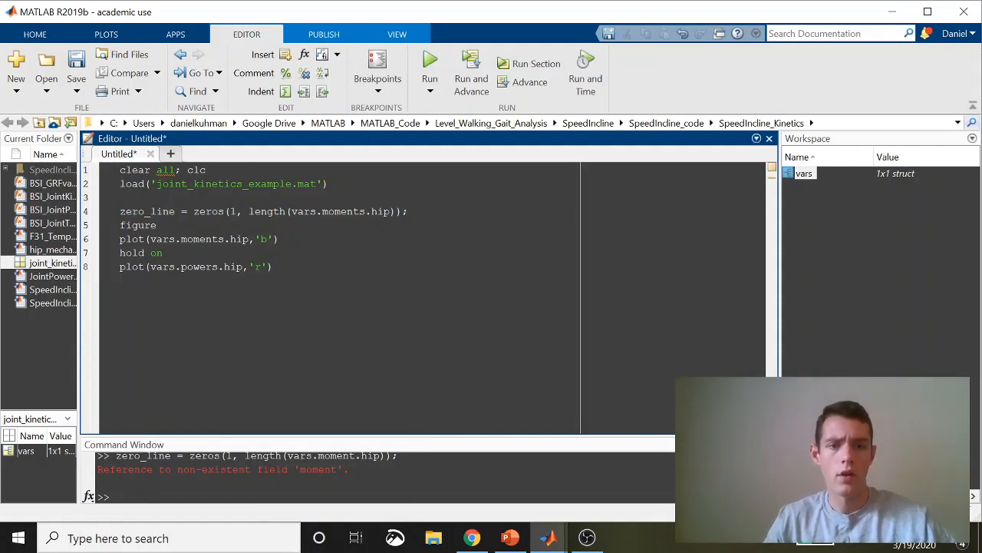
{"action": "triple_click", "coordinate": [261, 212]}
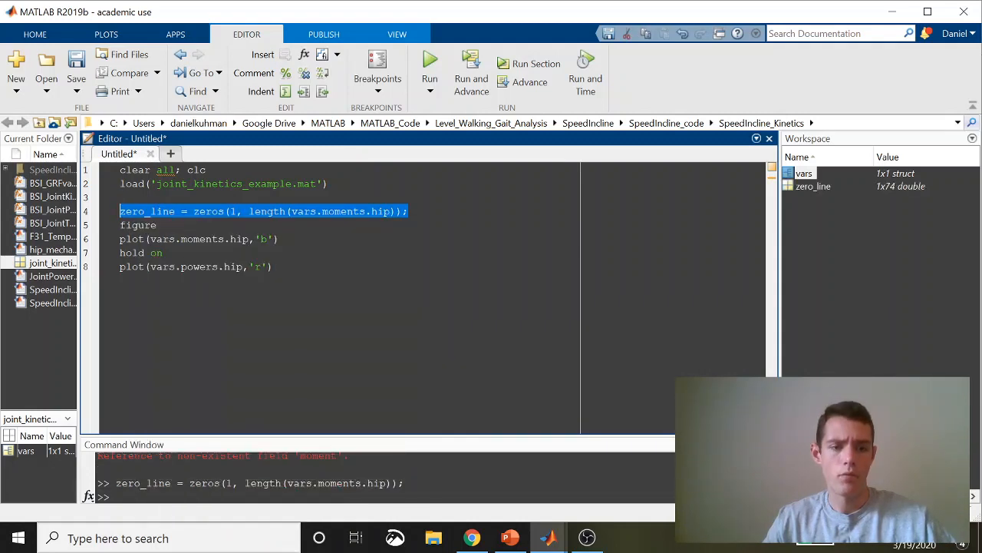
Step: Add plot(zero_line, '--k') for a dashed black zero line and select the whole plotting block
{"action": "type", "text": "plot"}
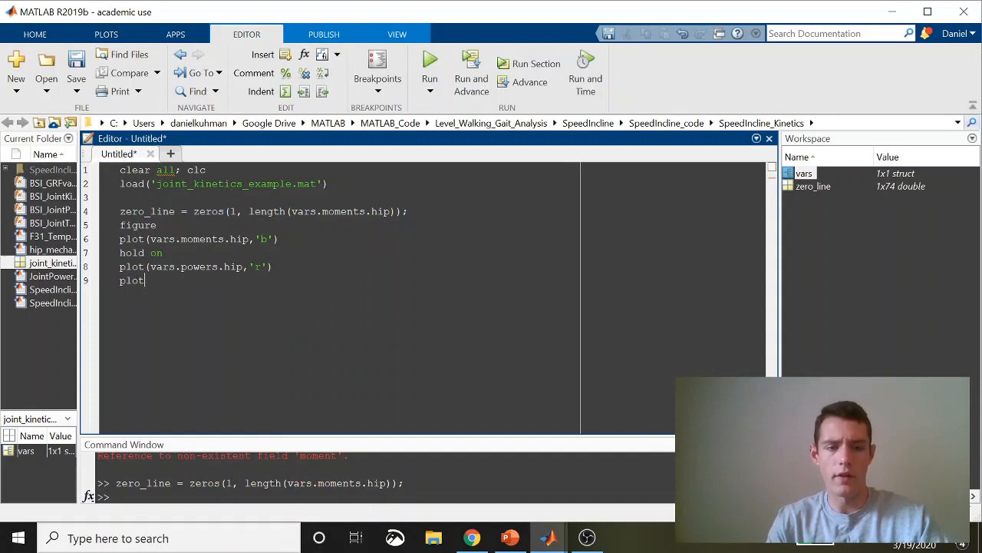
{"action": "type", "text": "("}
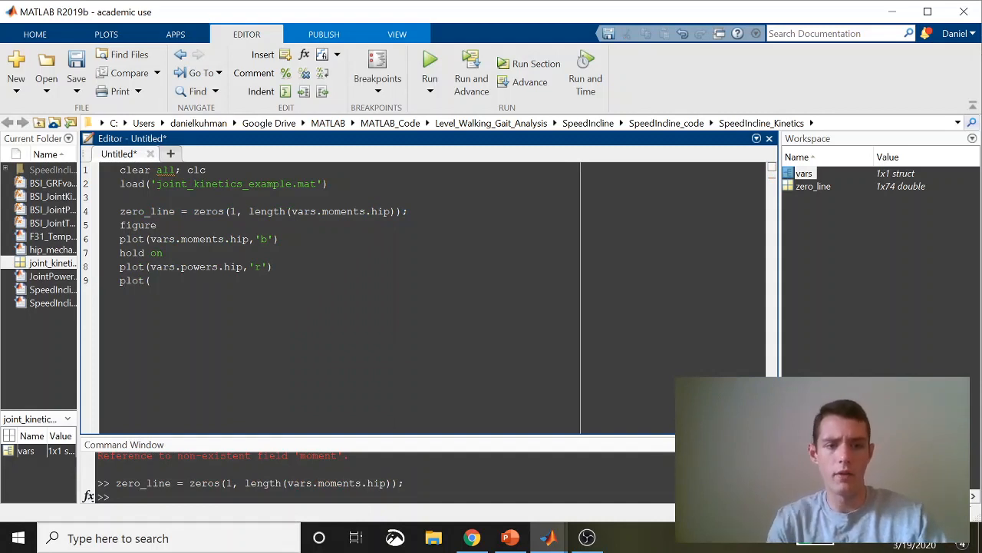
{"action": "type", "text": "zero_line,"}
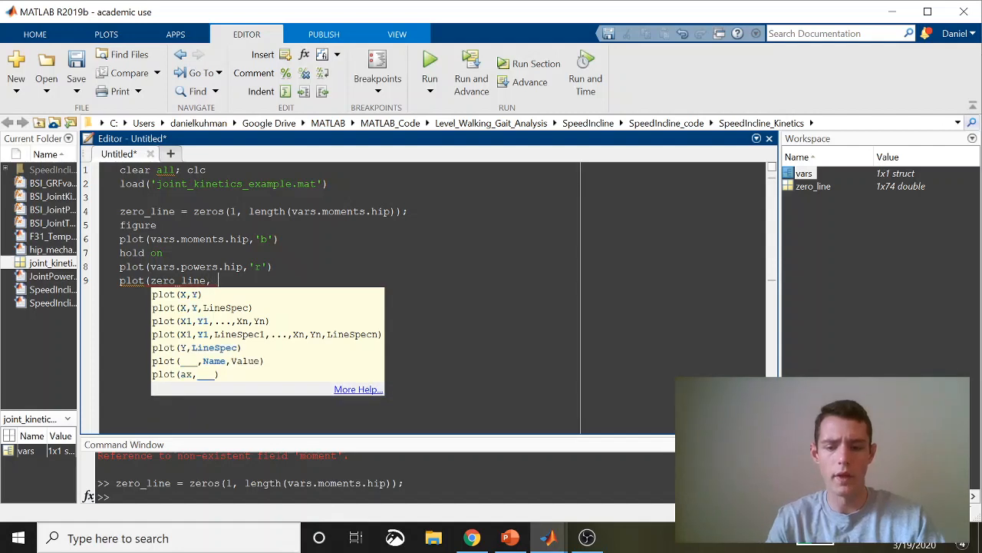
{"action": "type", "text": "'--k'"}
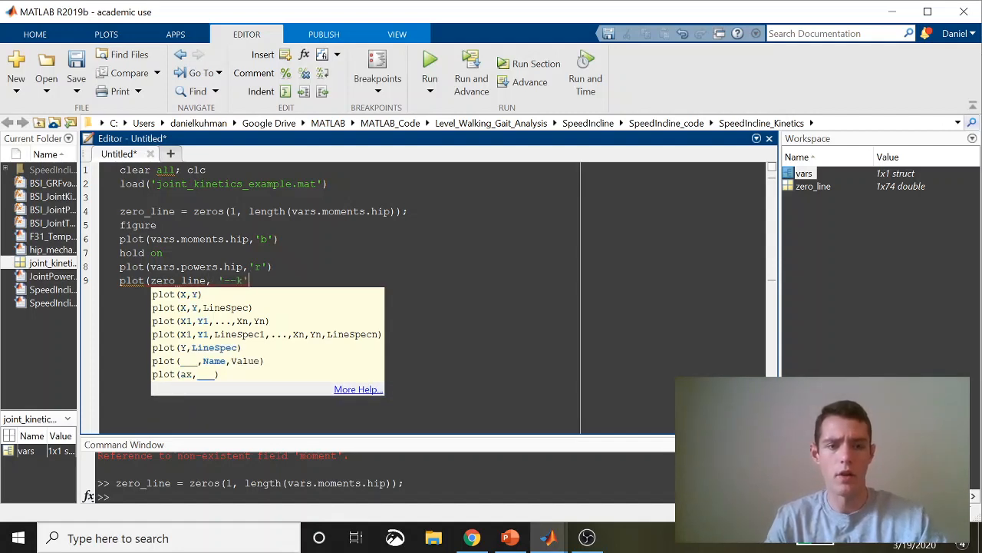
{"action": "type", "text": ")"}
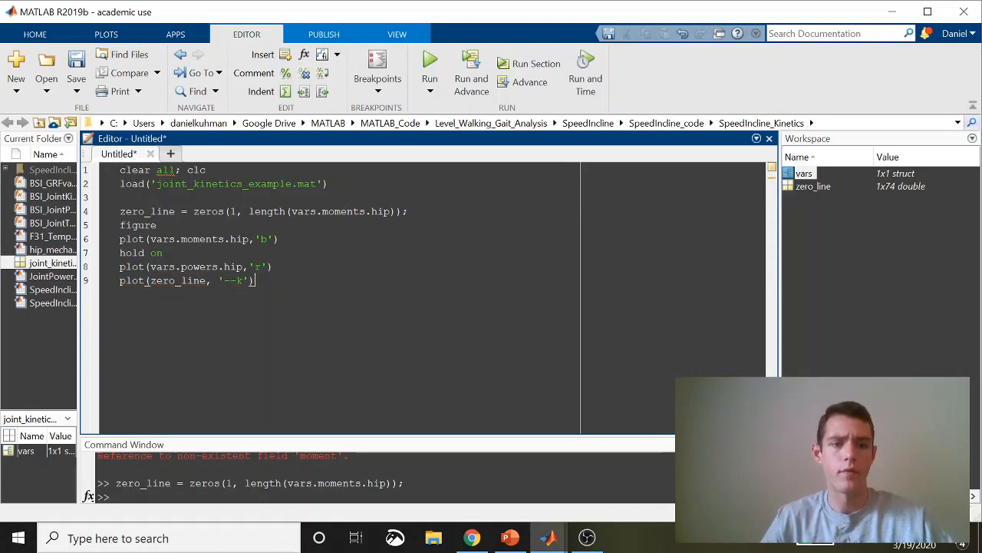
{"action": "left_click_drag", "start_coordinate": [119, 212], "coordinate": [255, 279]}
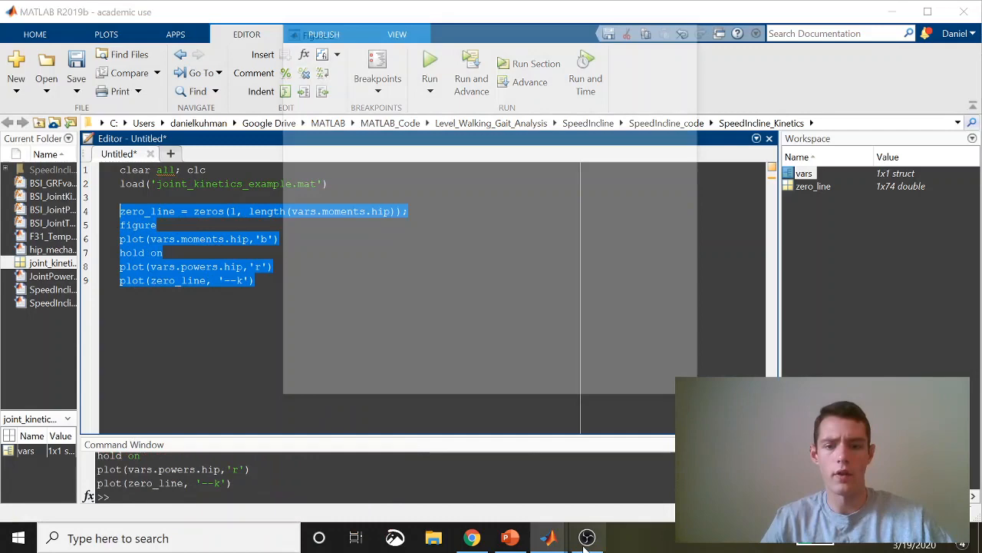
Step: Evaluate the plotting block and inspect the moment and power curves against the dashed zero line
{"action": "left_click", "coordinate": [430, 65]}
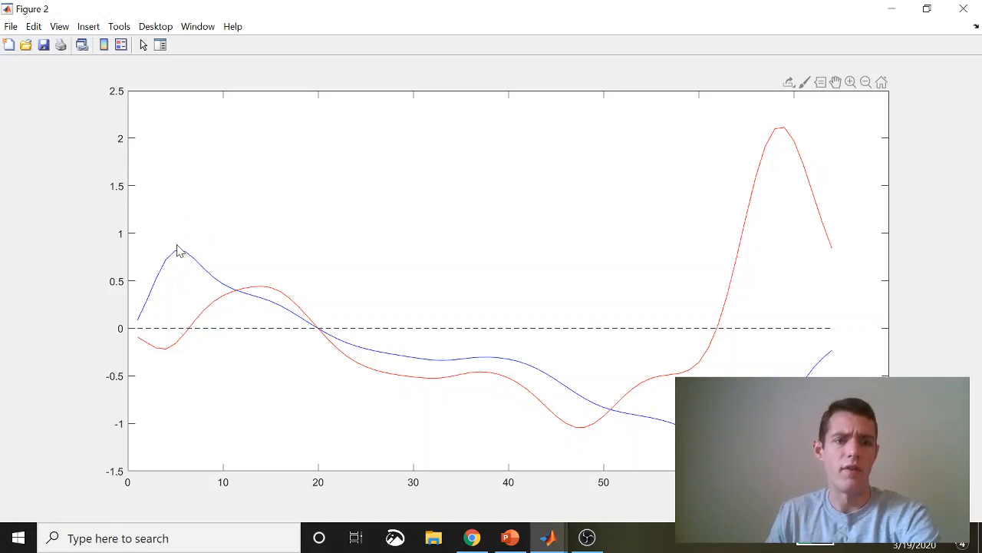
{"action": "mouse_move", "coordinate": [183, 197]}
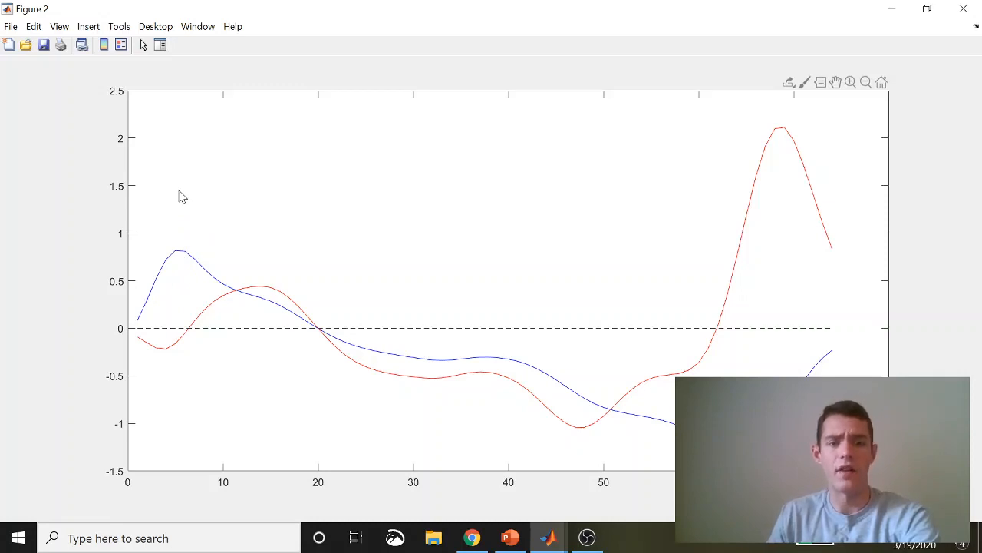
{"action": "left_click", "coordinate": [574, 393]}
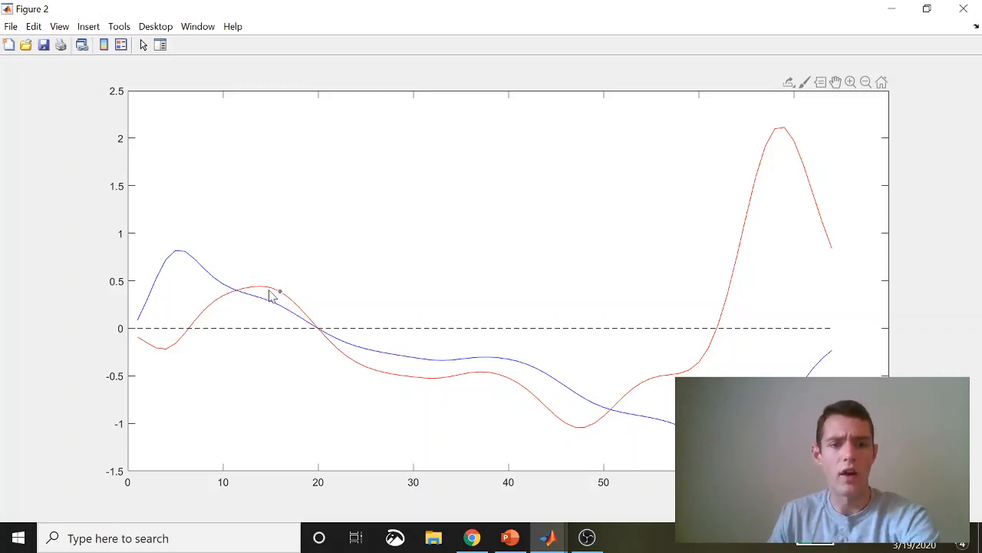
{"action": "mouse_move", "coordinate": [192, 261]}
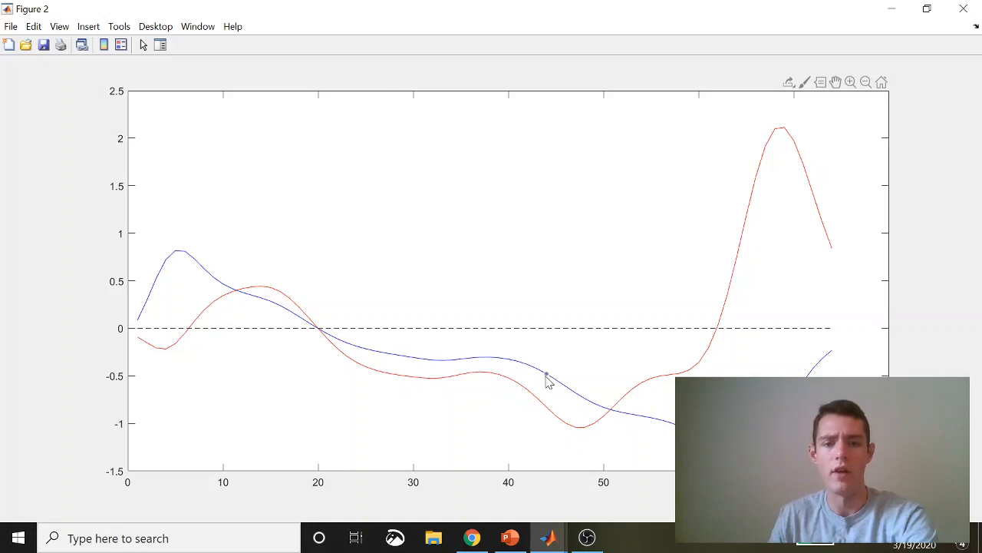
{"action": "left_click", "coordinate": [547, 376]}
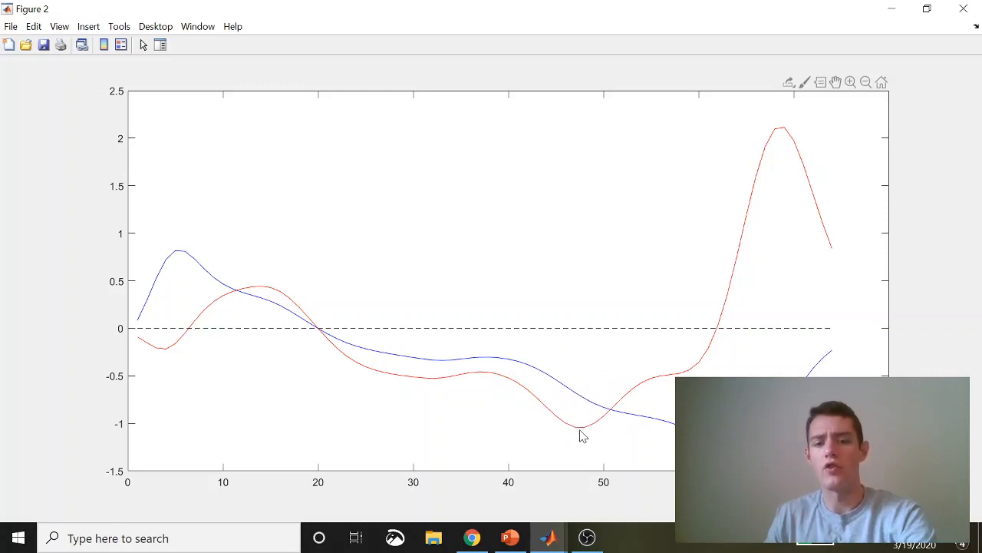
{"action": "left_click", "coordinate": [576, 425]}
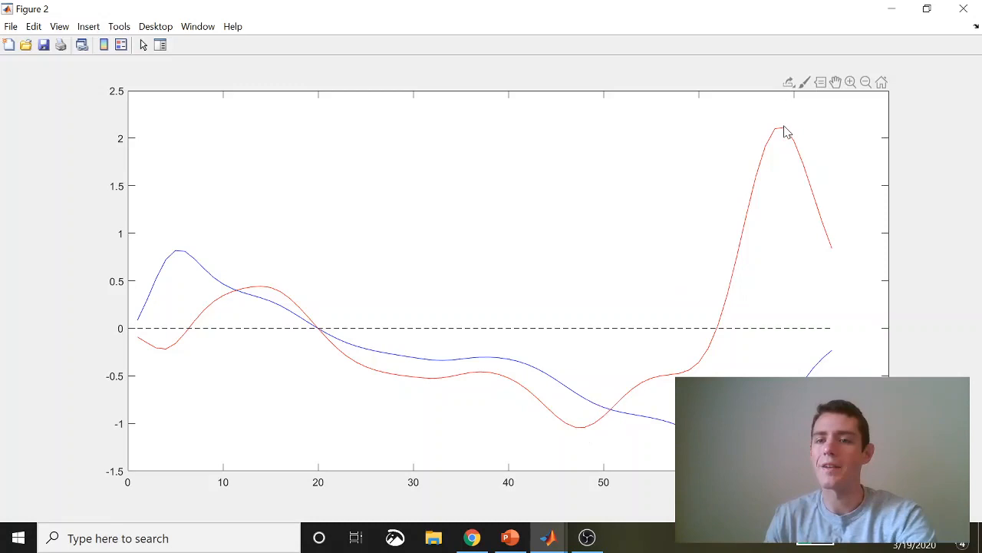
{"action": "mouse_move", "coordinate": [543, 322]}
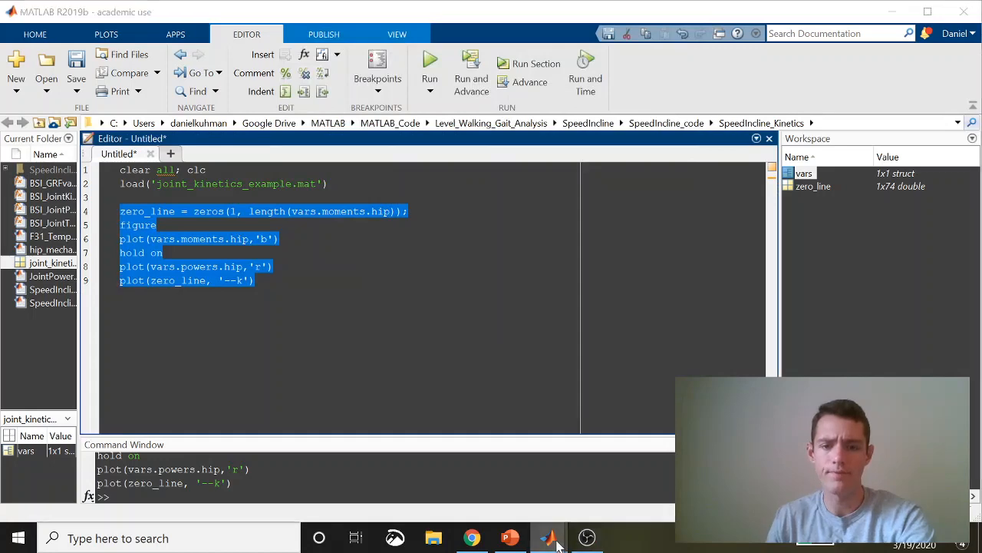
{"action": "mouse_move", "coordinate": [548, 537]}
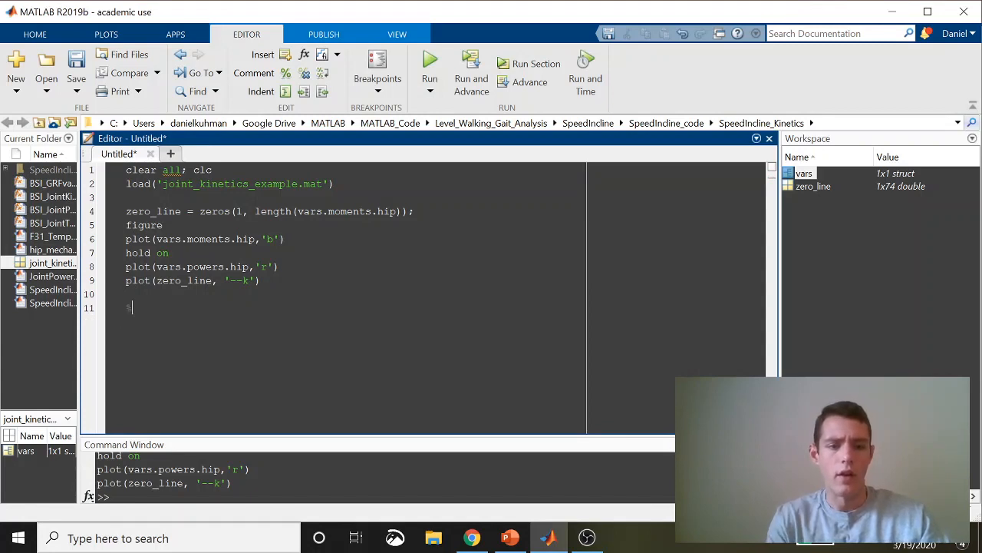
Step: Write %Peak Powers and peak_ext_pos_power = max(vars.powers.hip(vars.moments.hip > 0)); and select it
{"action": "type", "text": "%Peak F"}
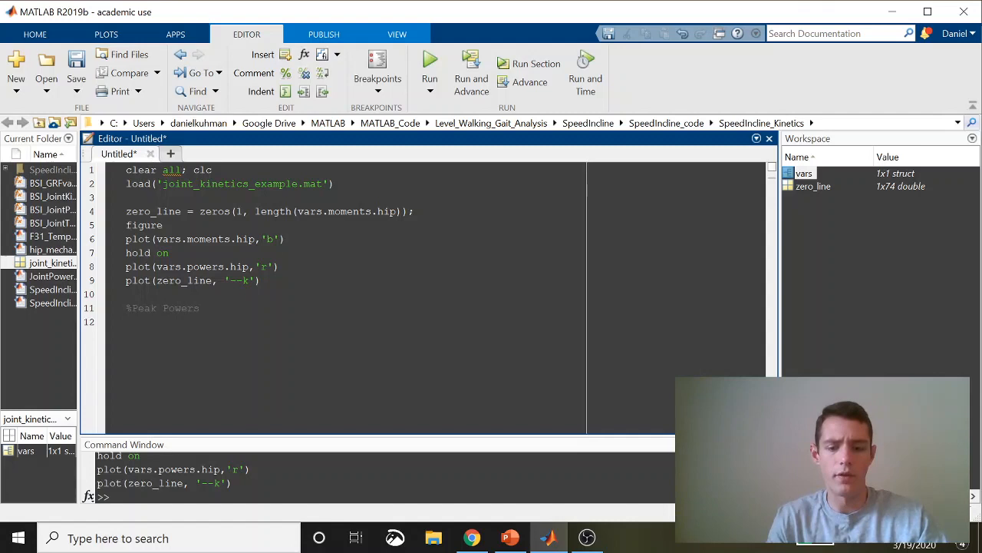
{"action": "type", "text": "peak_pow"}
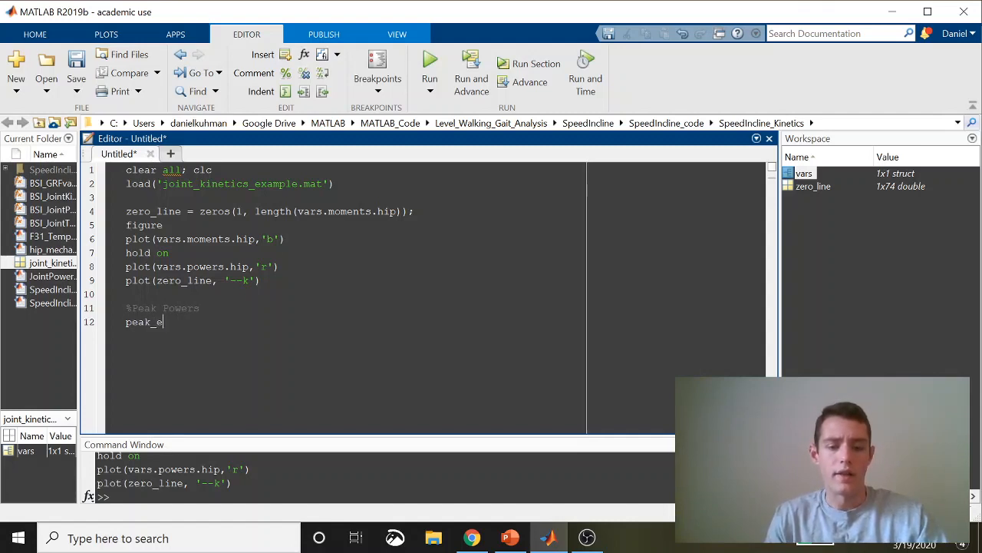
{"action": "type", "text": "xt_pos"}
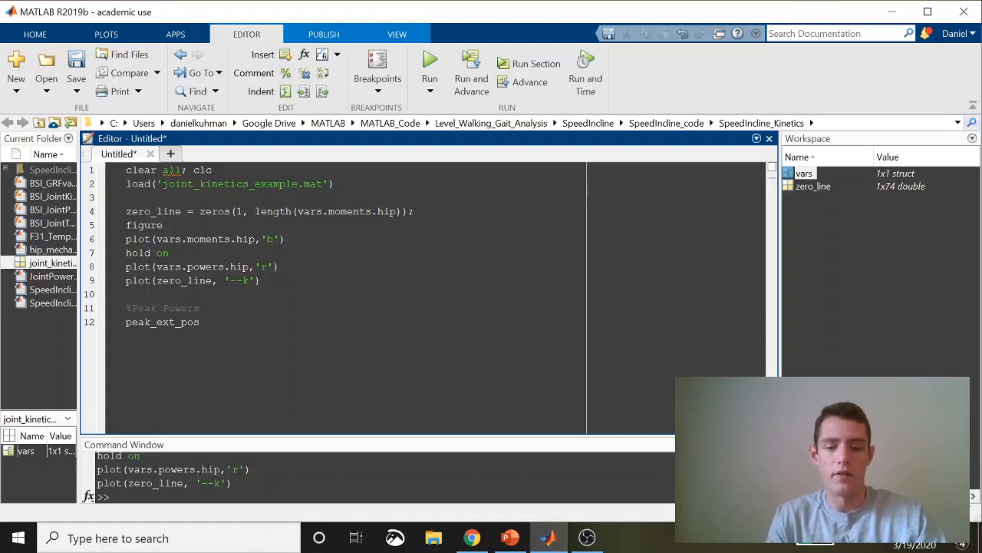
{"action": "type", "text": "_power"}
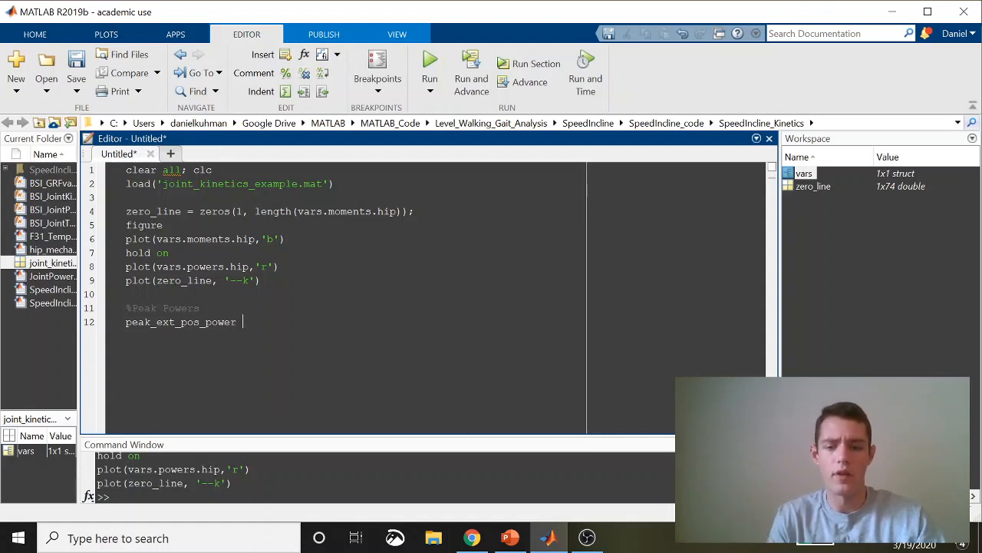
{"action": "type", "text": "= max()"}
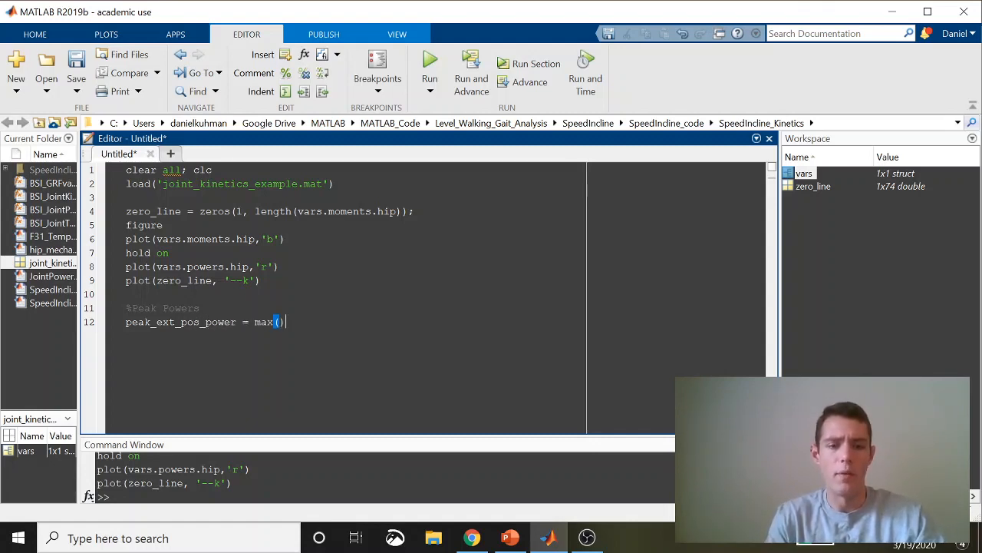
{"action": "type", "text": "vars"}
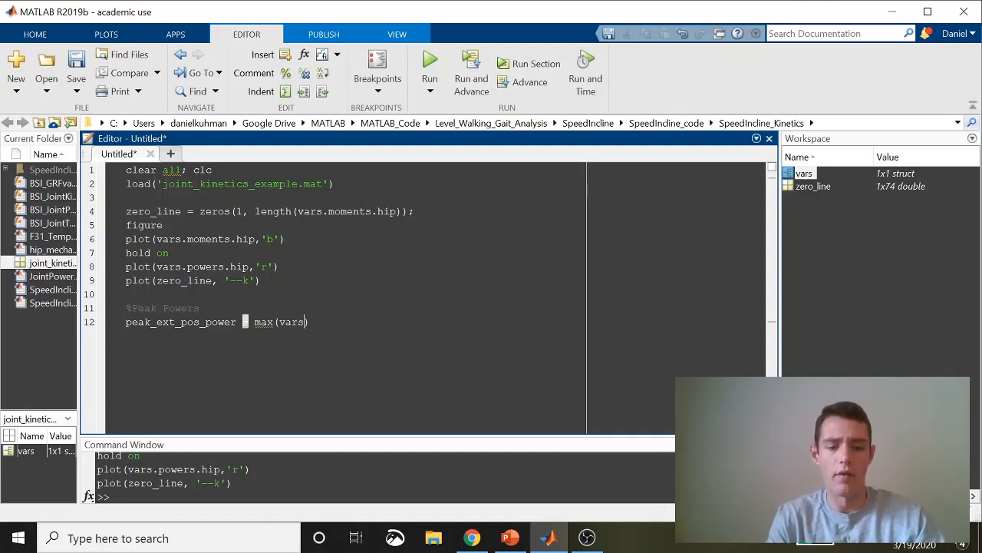
{"action": "type", "text": "power"}
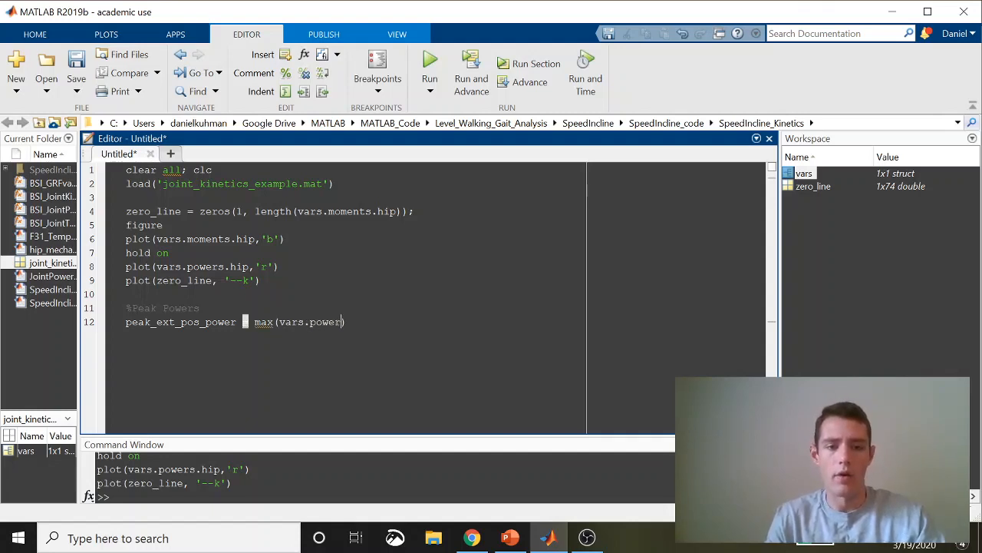
{"action": "type", "text": "s.hip("}
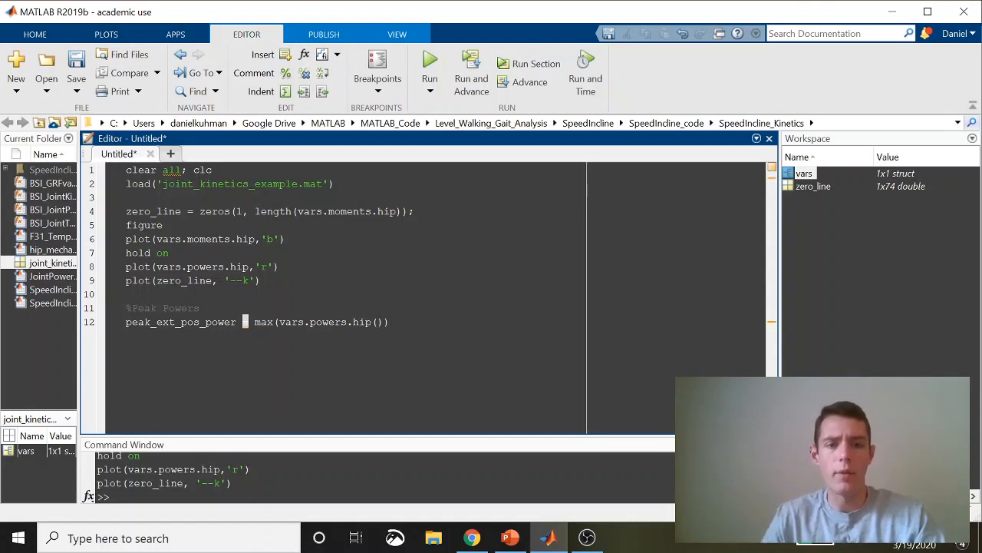
{"action": "type", "text": "h"}
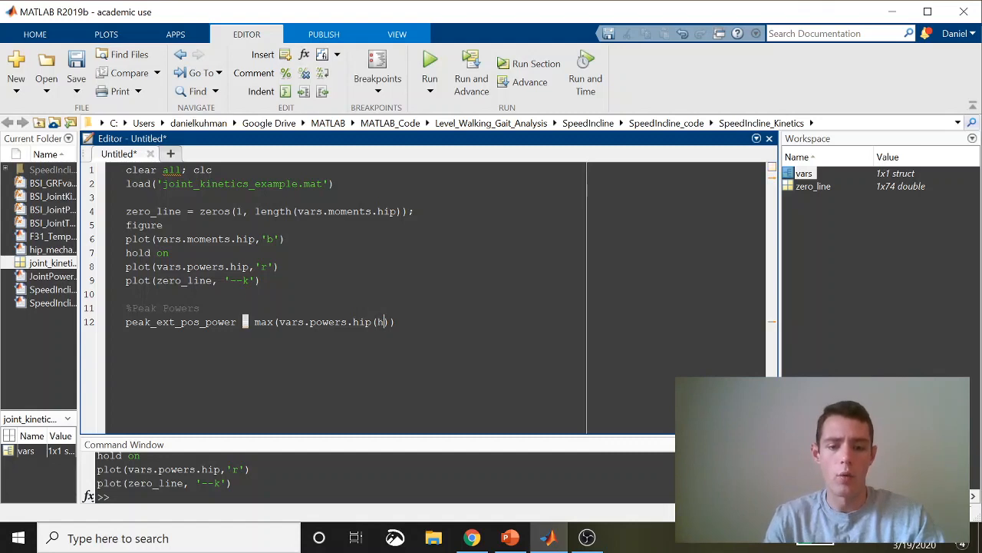
{"action": "type", "text": "vars."}
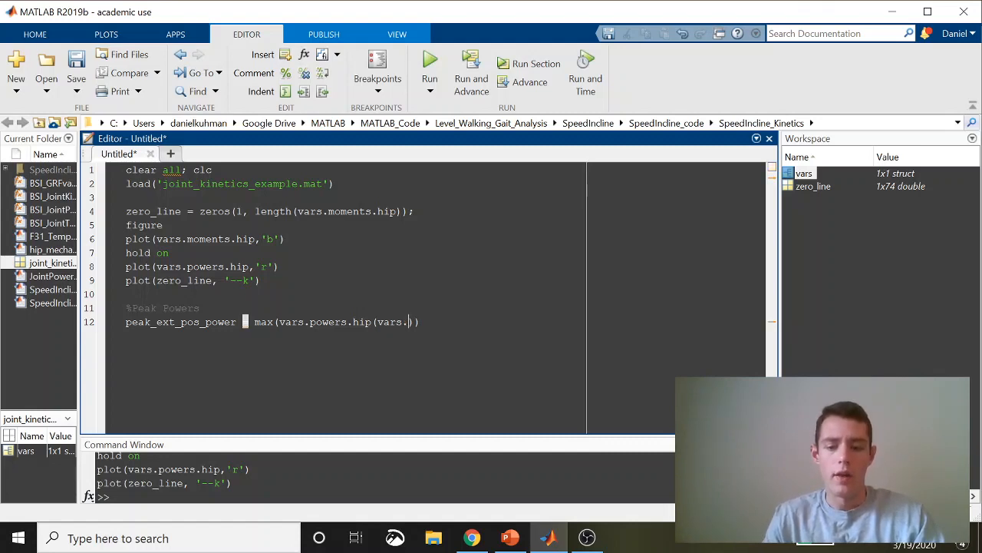
{"action": "type", "text": "moments.hip >"}
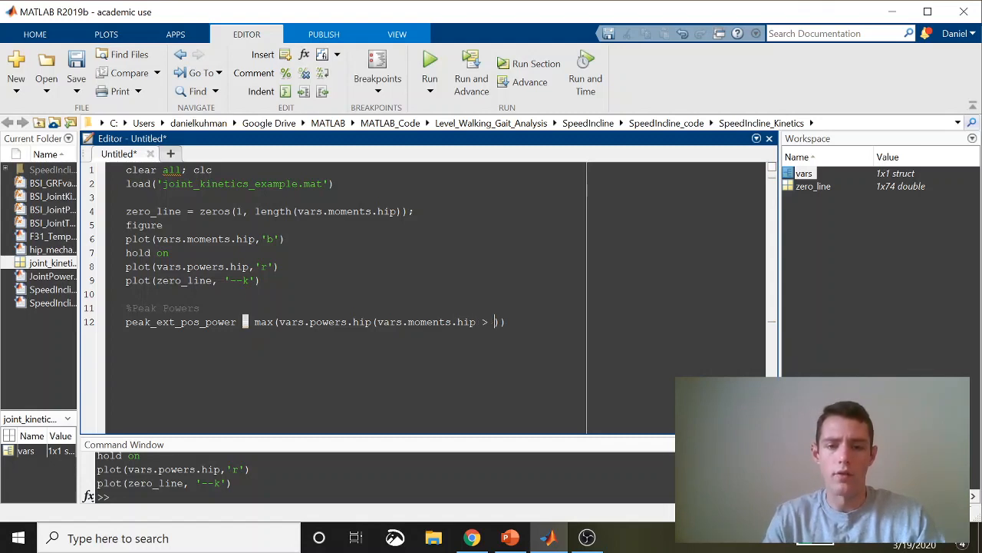
{"action": "type", "text": "0"}
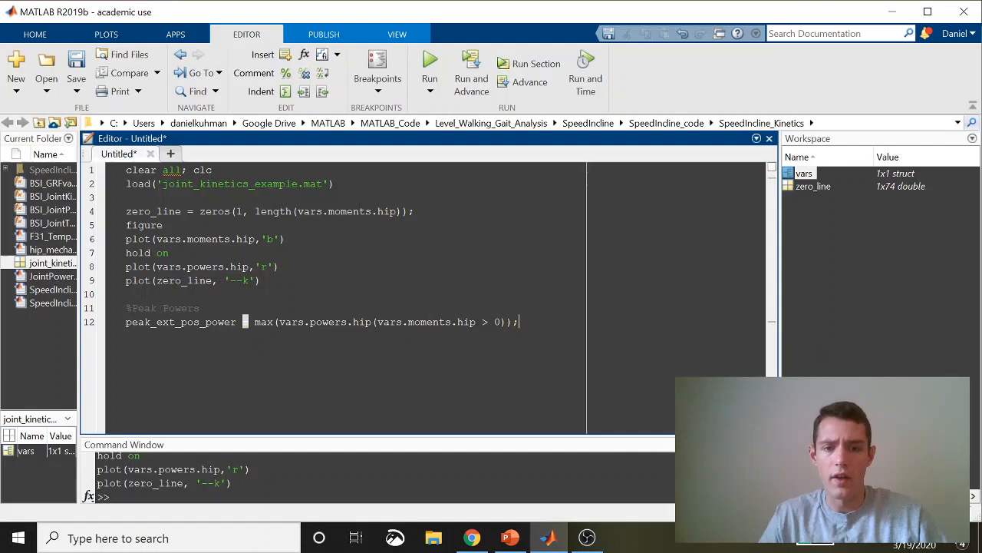
{"action": "left_click_drag", "start_coordinate": [377, 323], "coordinate": [499, 322]}
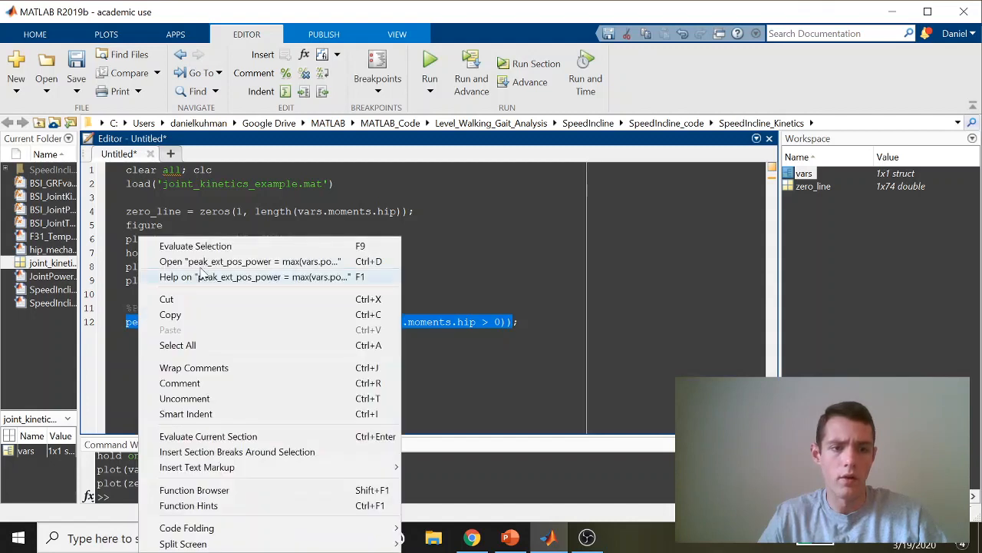
Step: Evaluate the peak extensor power line (0.4433) and rerun the plotting lines to redraw the figure
{"action": "left_click", "coordinate": [195, 246]}
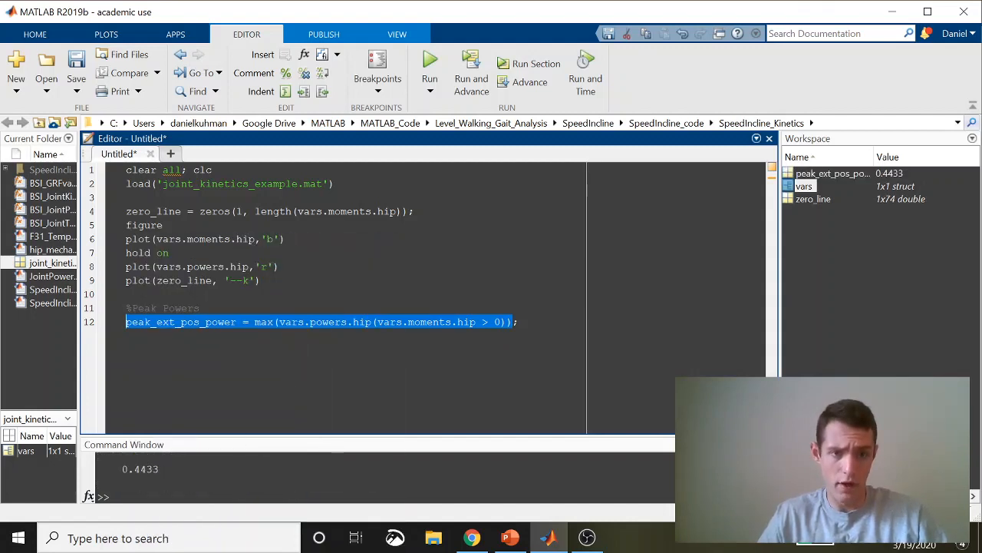
{"action": "right_click", "coordinate": [142, 224]}
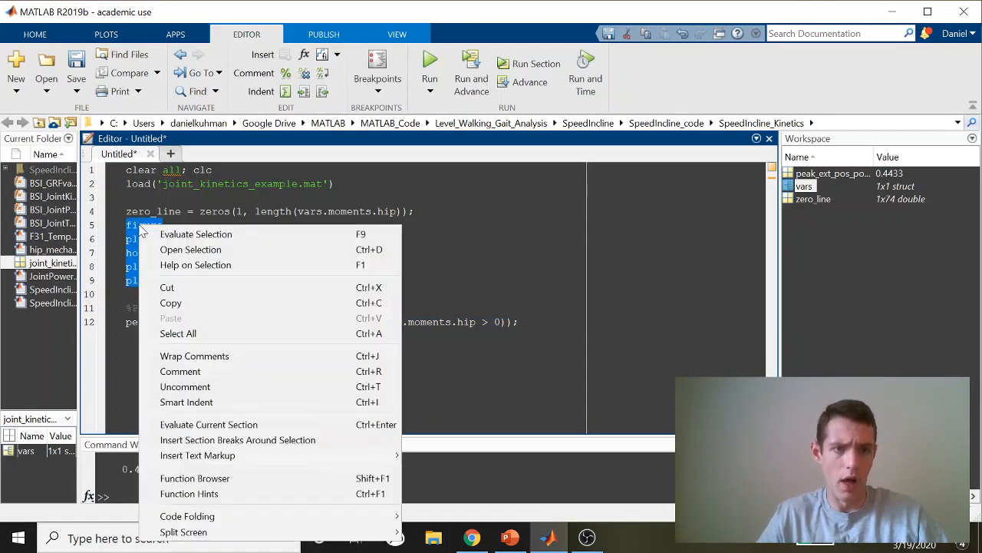
{"action": "left_click", "coordinate": [190, 249]}
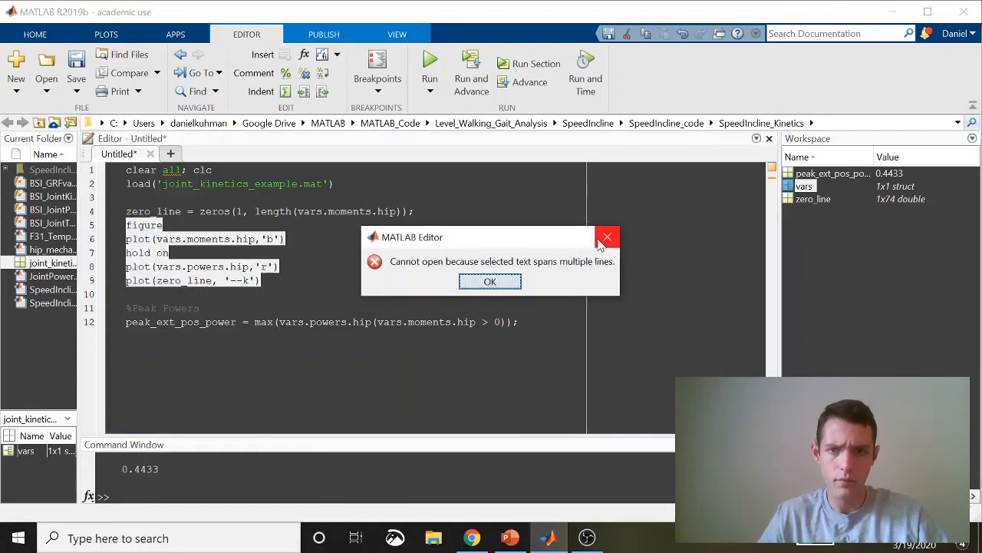
{"action": "right_click", "coordinate": [192, 245]}
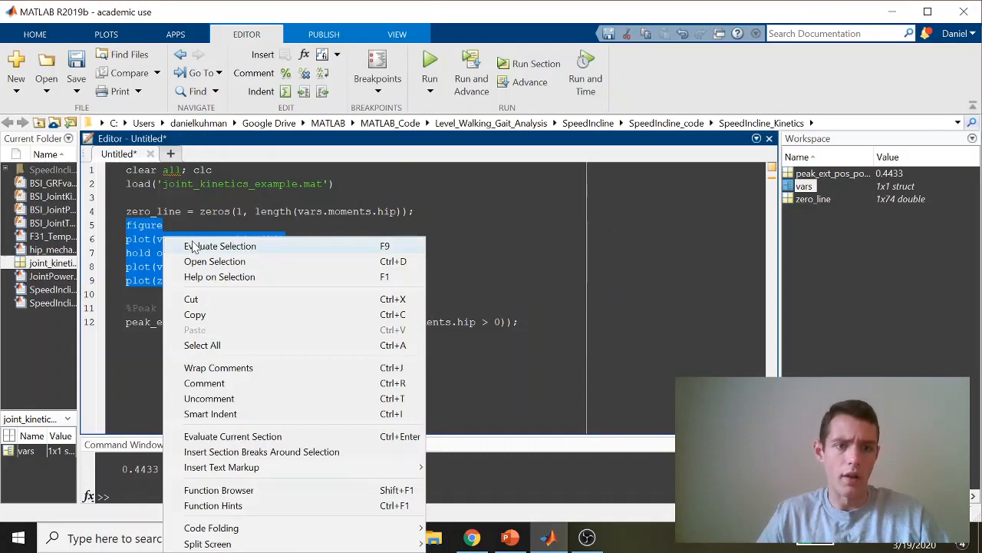
{"action": "left_click", "coordinate": [221, 246]}
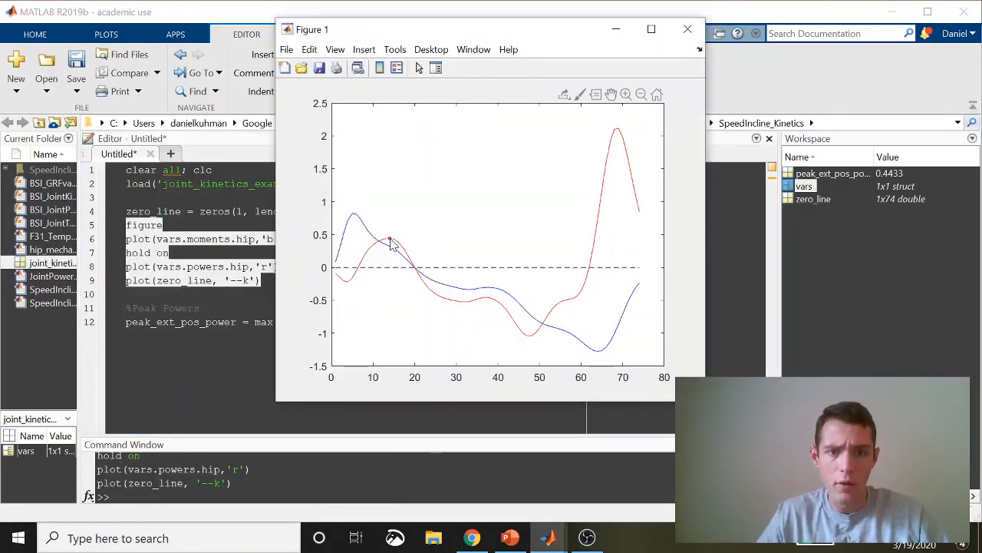
Step: Check the early power peak on the plot and close the figure window
{"action": "left_click", "coordinate": [392, 242]}
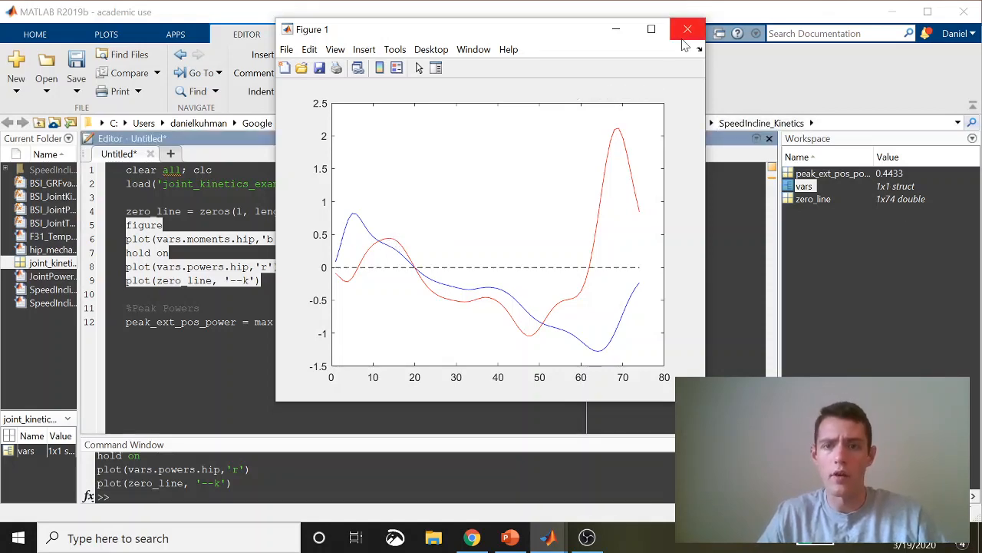
{"action": "left_click", "coordinate": [688, 29]}
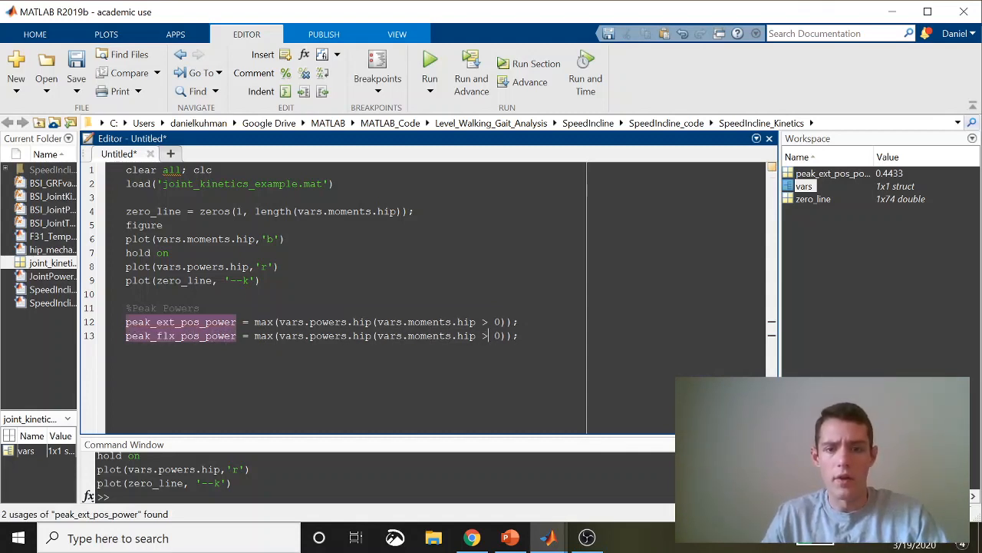
Step: Write peak_flx_pos_power and peak_flx_neg_power as max and min of hip power where hip moment < 0
{"action": "type", "text": "<"}
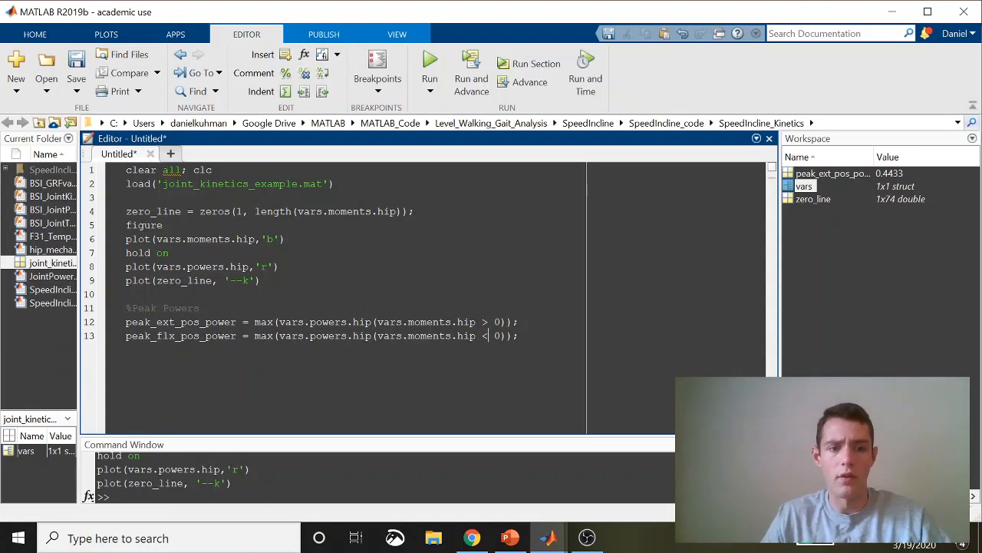
{"action": "type", "text": "peak_ext_pos_power = max(vars.powers.hip(vars.moments.hip > 0));"}
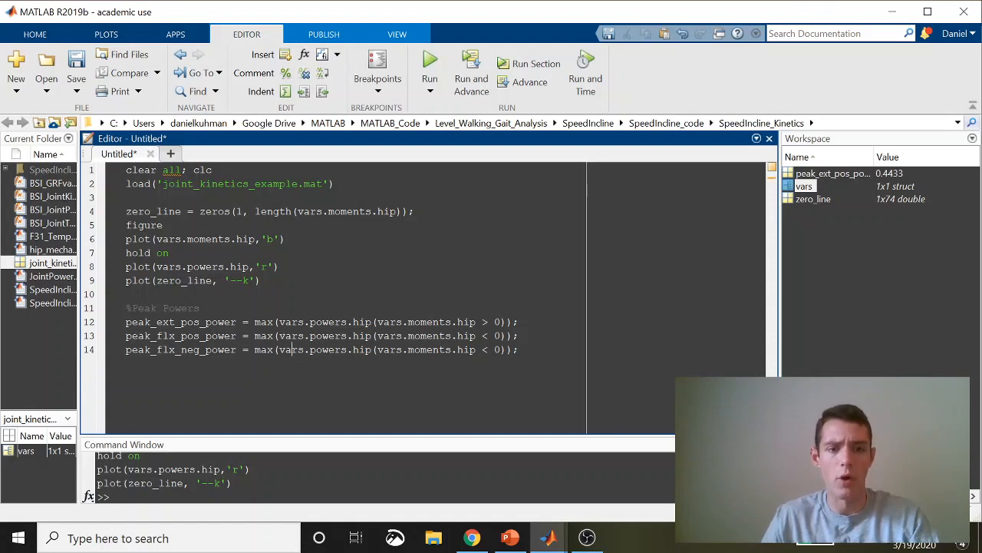
{"action": "type", "text": "min"}
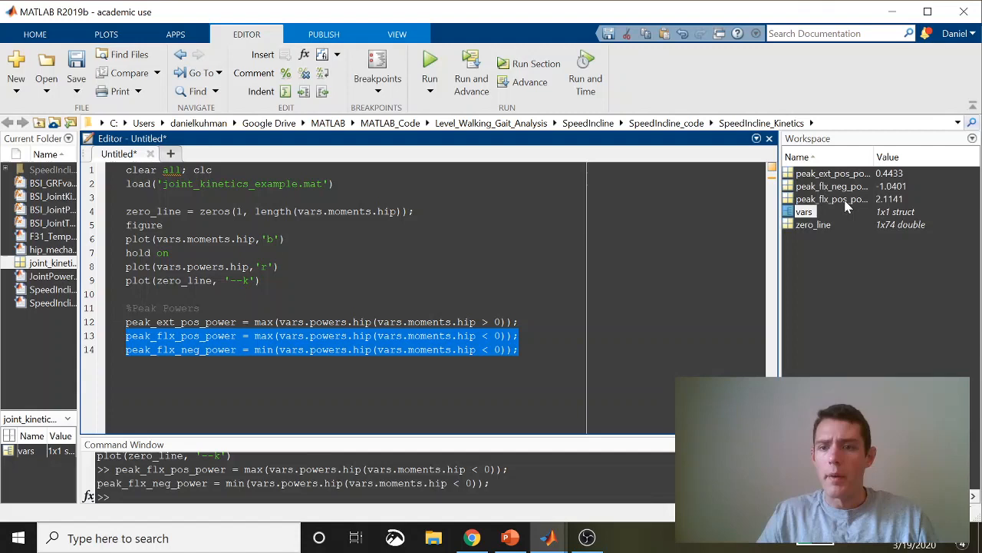
{"action": "mouse_move", "coordinate": [845, 234]}
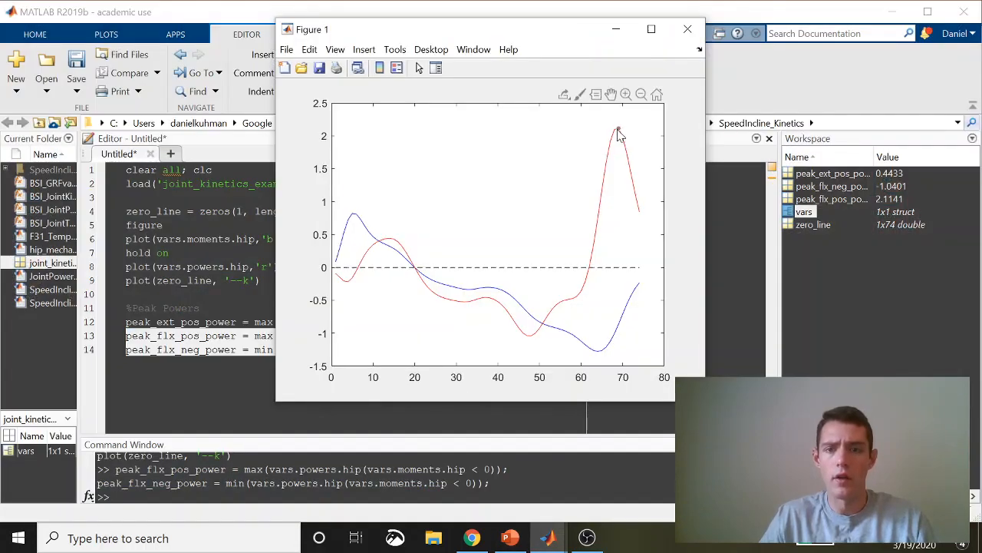
Step: Check the flexor peaks 2.1141 near frame 70 and -1.0401 near frame 48 on the power curve
{"action": "left_click", "coordinate": [619, 131]}
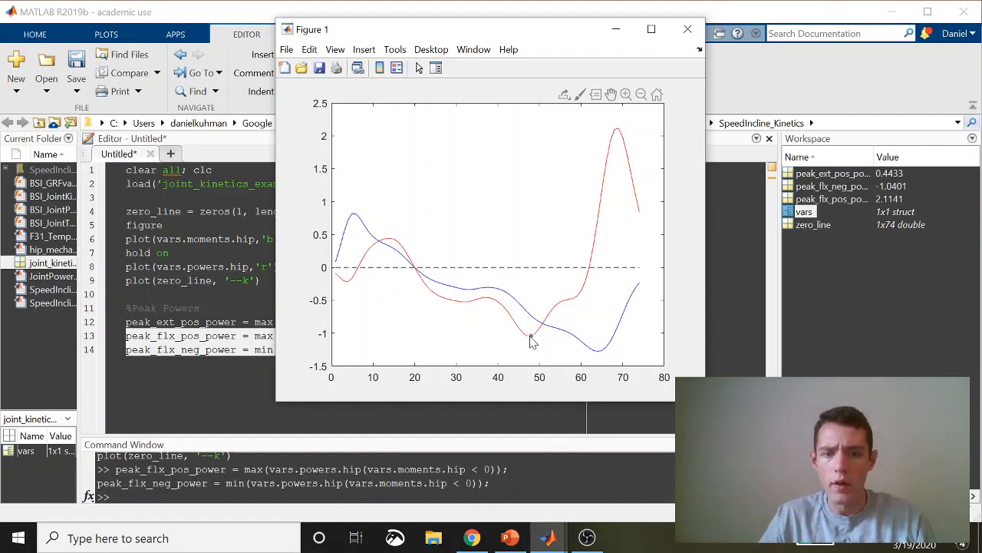
{"action": "left_click", "coordinate": [532, 325]}
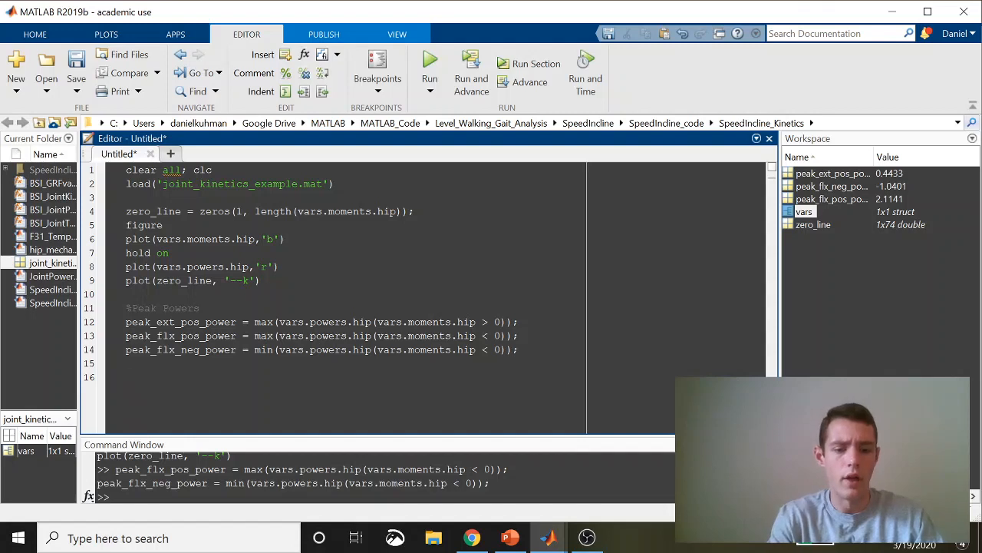
Step: Add a %Work section heading and put the trapz documentation away
{"action": "type", "text": "%Work"}
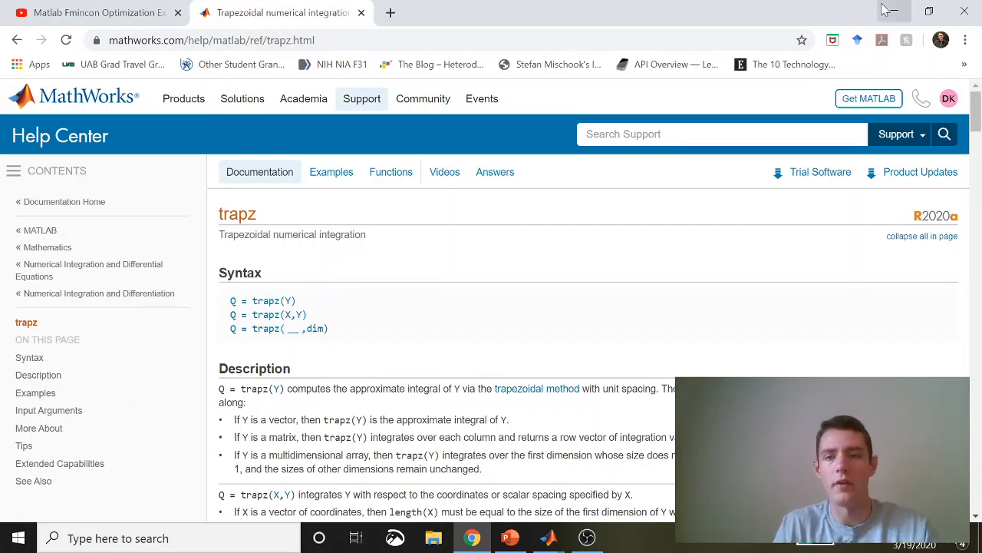
{"action": "left_click", "coordinate": [548, 537]}
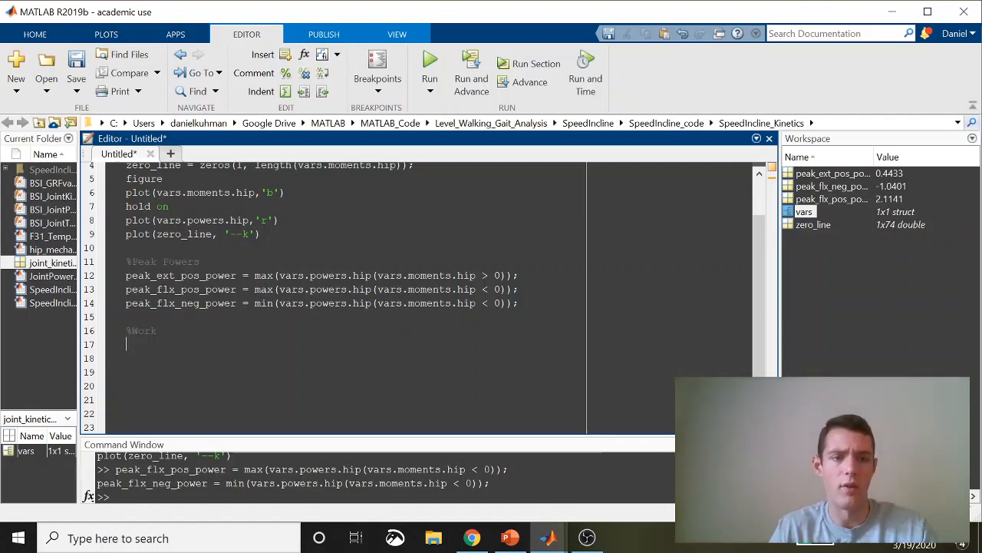
Step: Start ext_net_work = trapz( taking vars.powers.hip as the integrand
{"action": "type", "text": "e"}
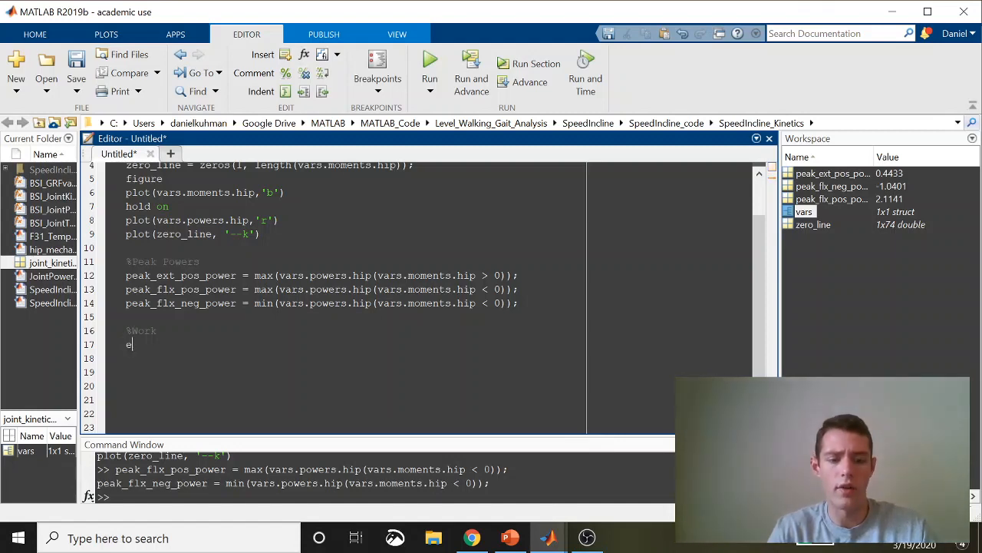
{"action": "type", "text": "xt_net_"}
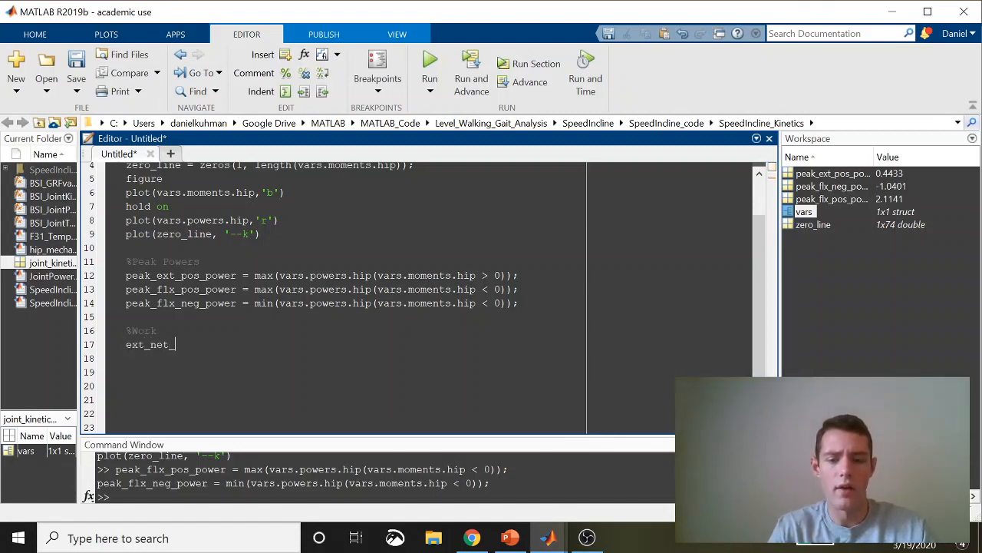
{"action": "type", "text": "_work = tr"}
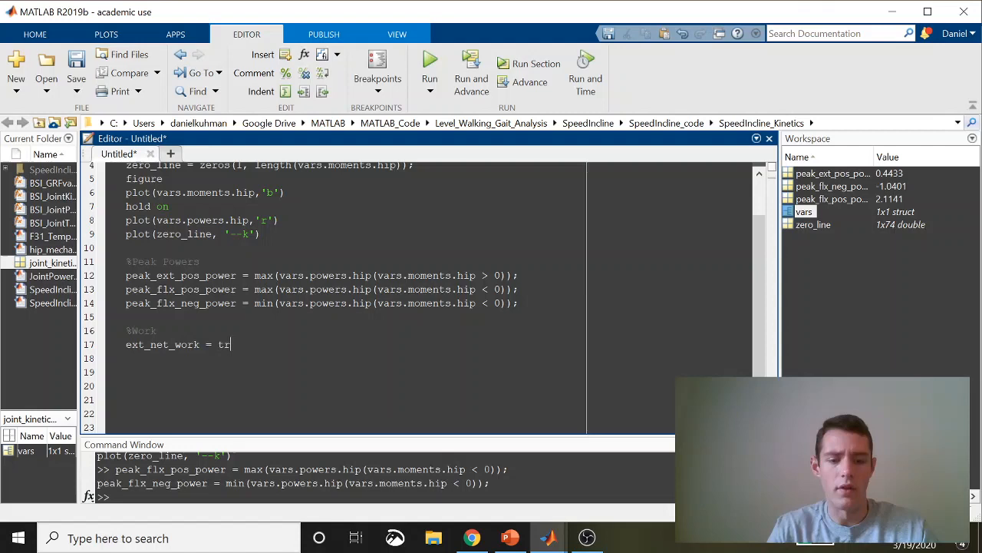
{"action": "type", "text": "apz()"}
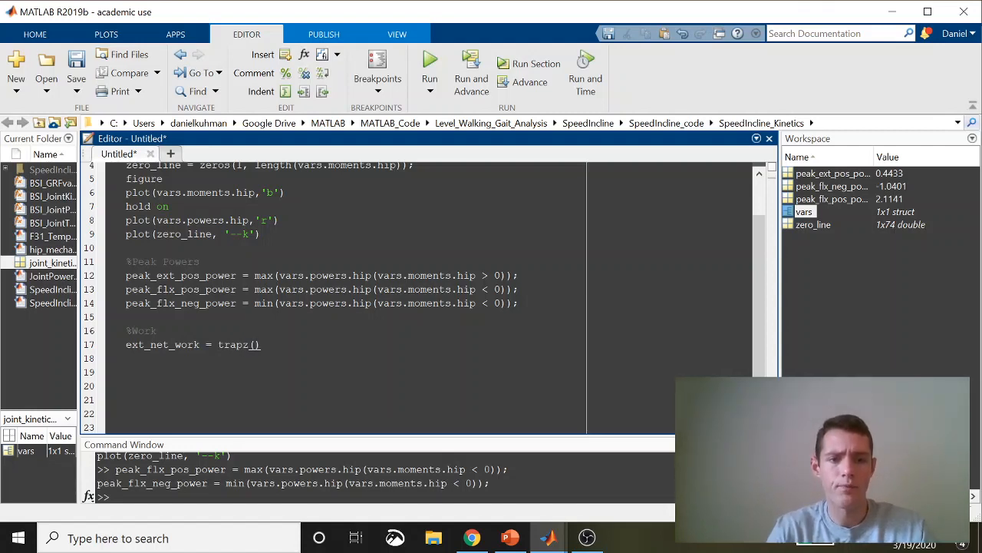
{"action": "type", "text": "v"}
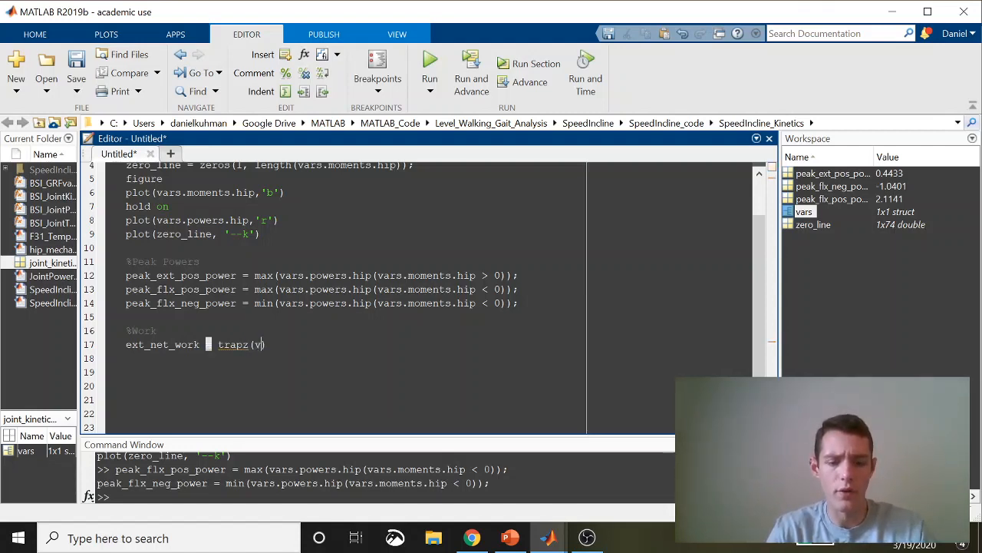
{"action": "type", "text": "ars."}
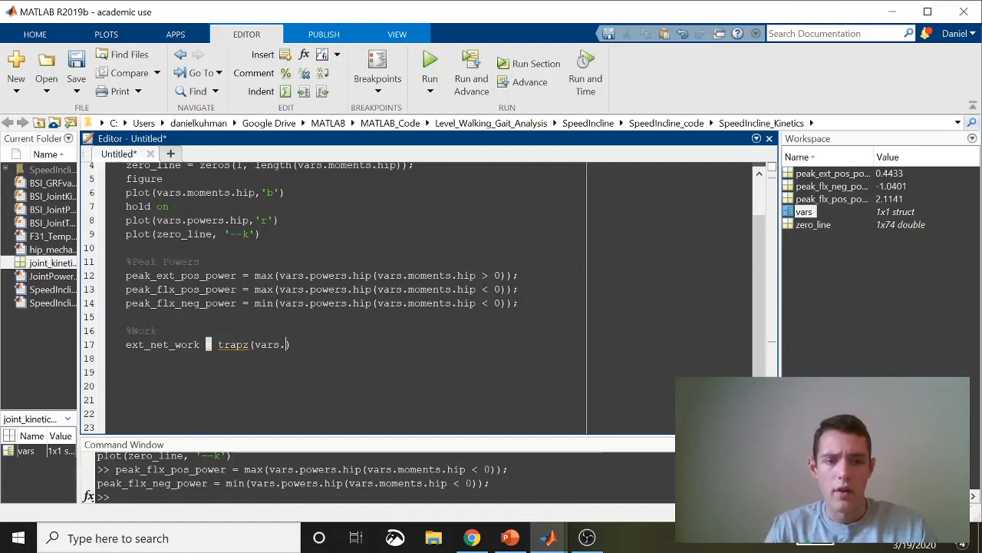
{"action": "type", "text": "pow"}
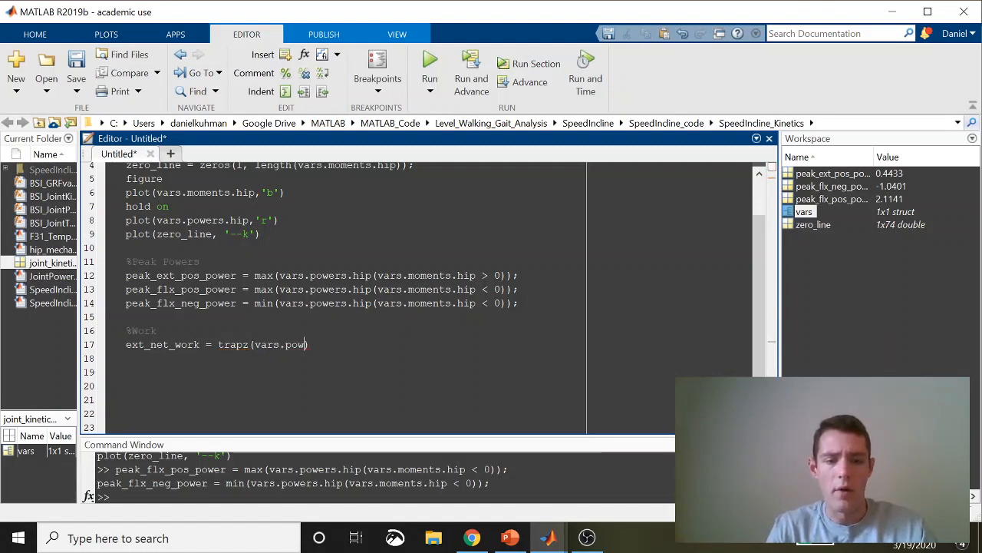
{"action": "type", "text": "er.hip("}
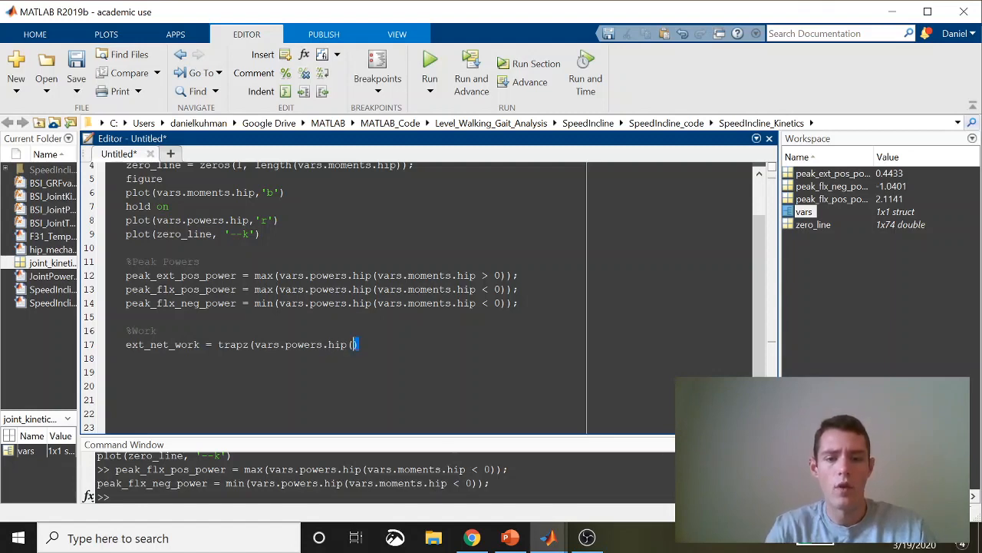
Step: Index hip power by vars.moments.hip > 0 to finish the line, then begin a frame_rate line
{"action": "type", "text": "vars"}
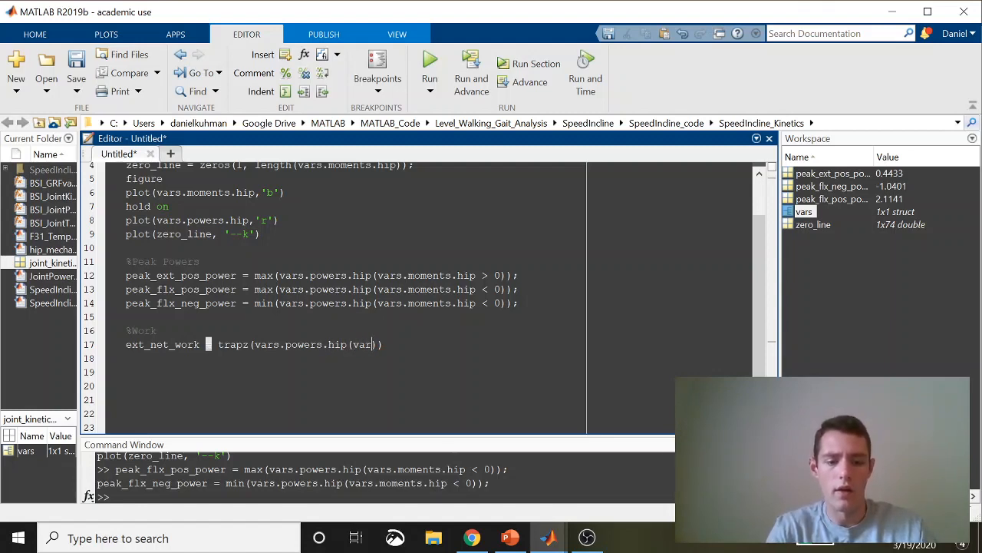
{"action": "type", "text": "moment.hip"}
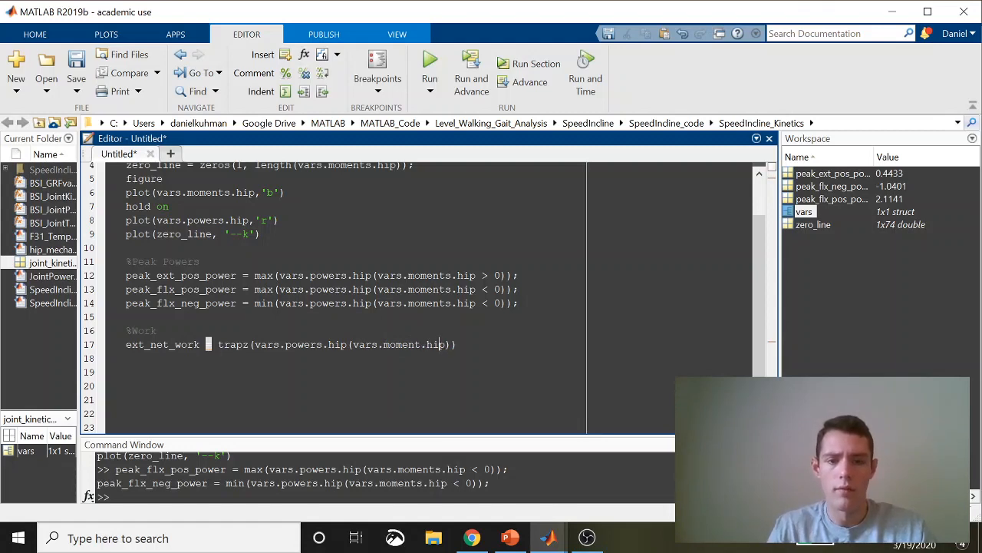
{"action": "type", "text": "s"}
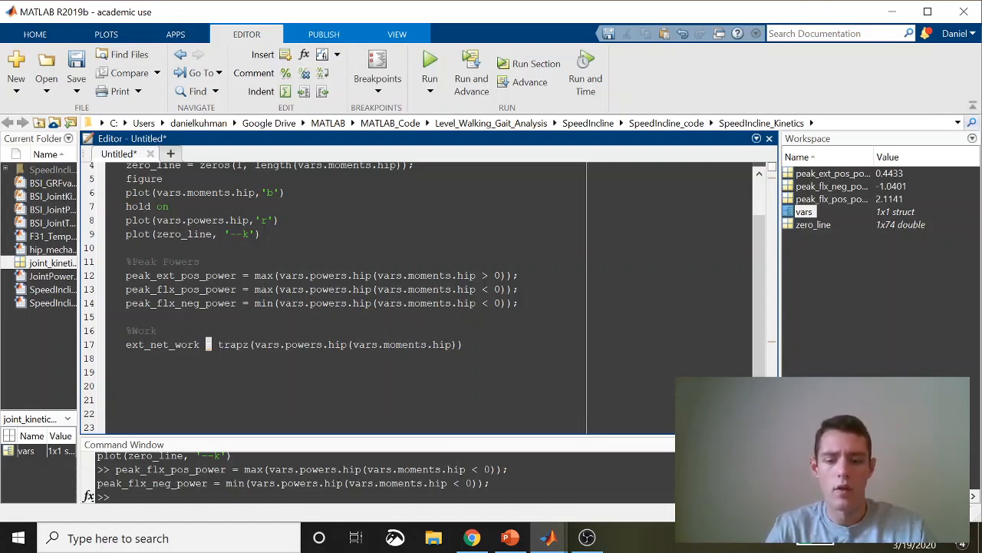
{"action": "type", "text": "> 0))"}
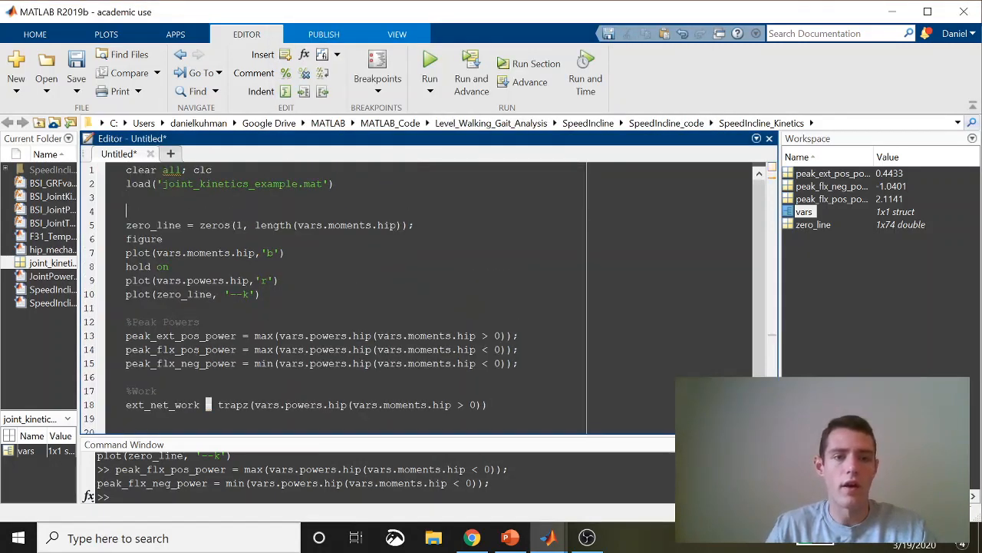
{"action": "type", "text": "frame_rate ="}
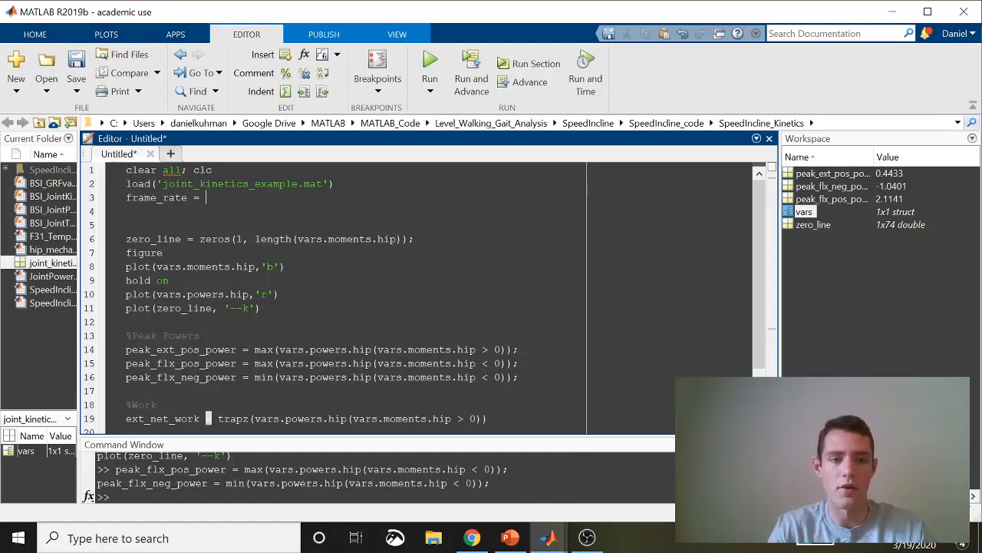
Step: Set frame_rate = 100 and divide ext_net_work by ./frame_rate;
{"action": "type", "text": "100"}
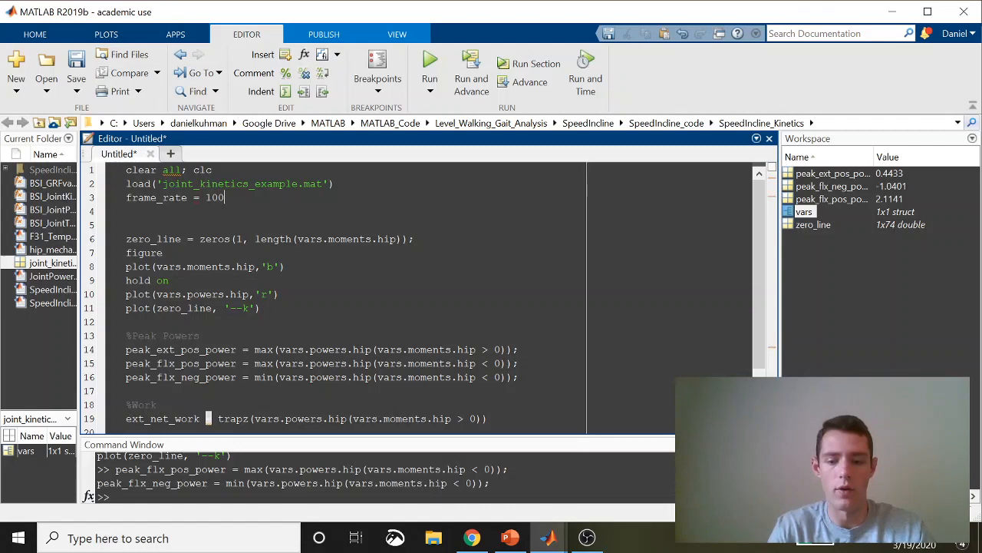
{"action": "scroll", "scroll_direction": "down", "scroll_amount": 3}
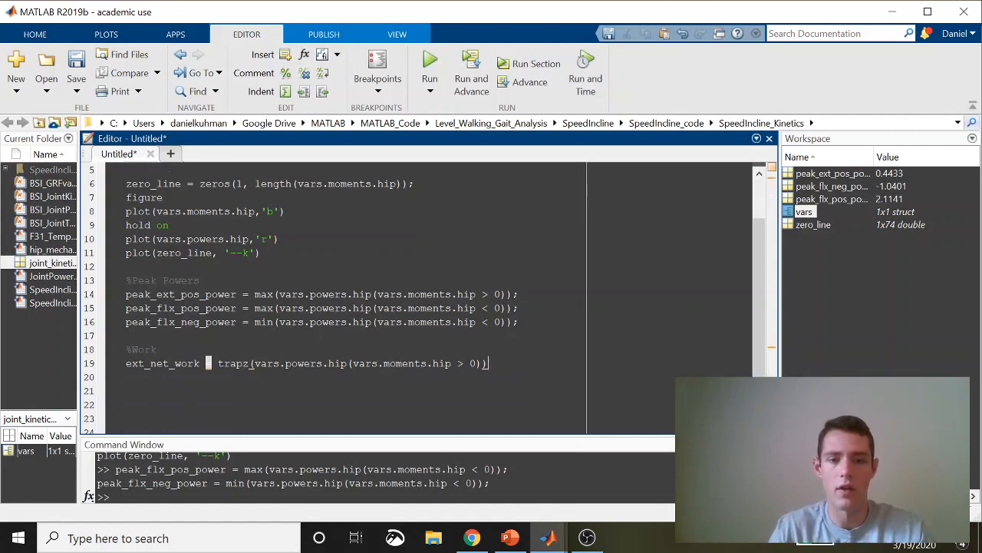
{"action": "type", "text": "./"}
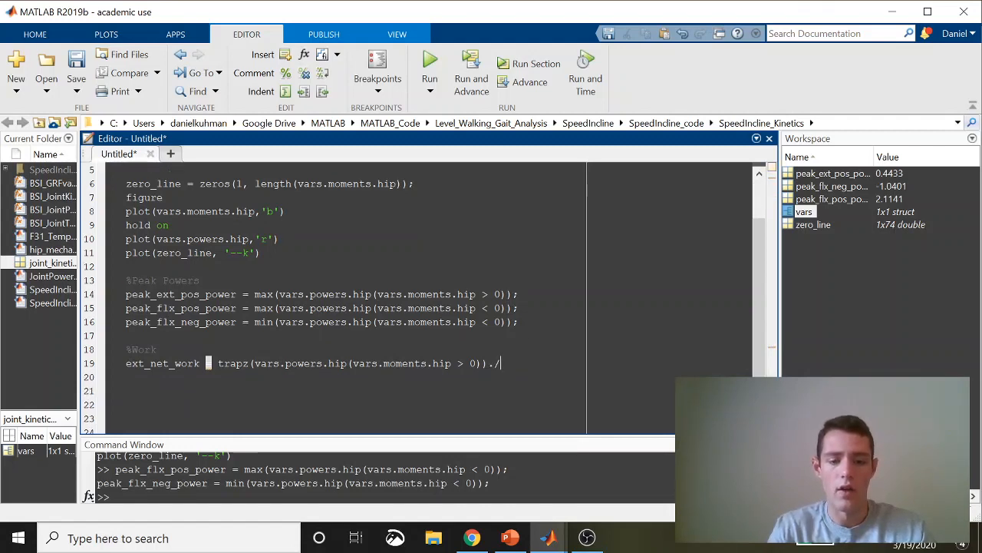
{"action": "type", "text": "frame_r"}
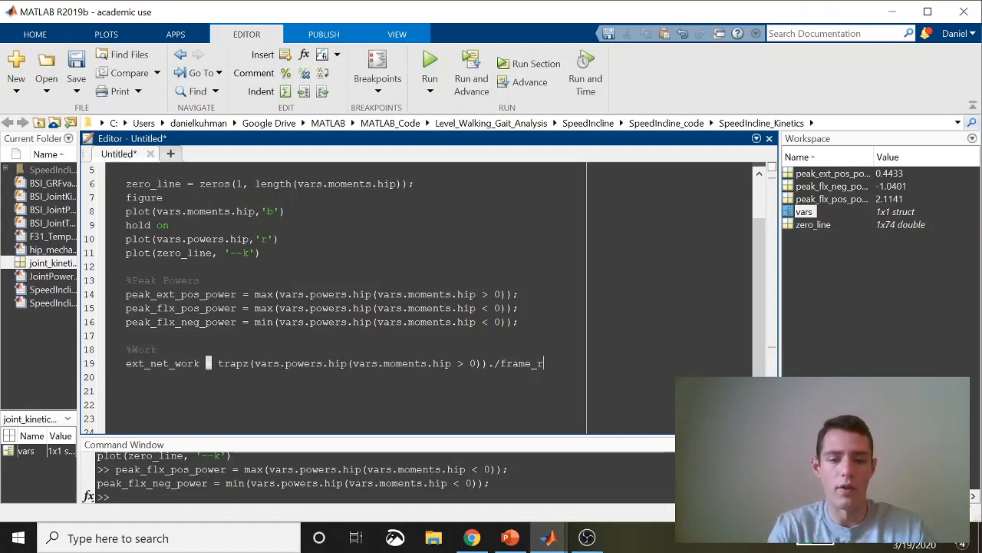
{"action": "type", "text": "ate;"}
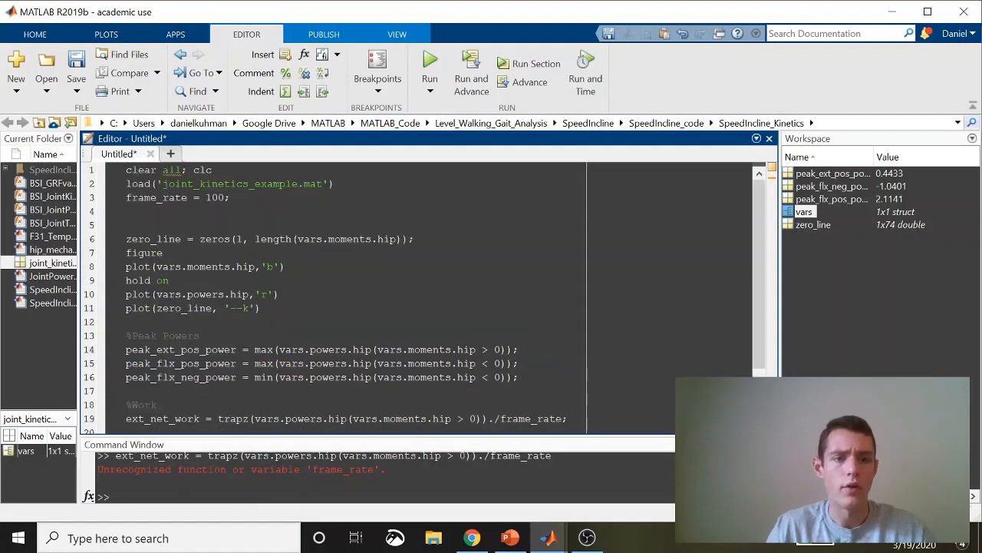
Step: Evaluate frame_rate and the ext_net_work line to get 0.0317, then put the figure away
{"action": "triple_click", "coordinate": [176, 197]}
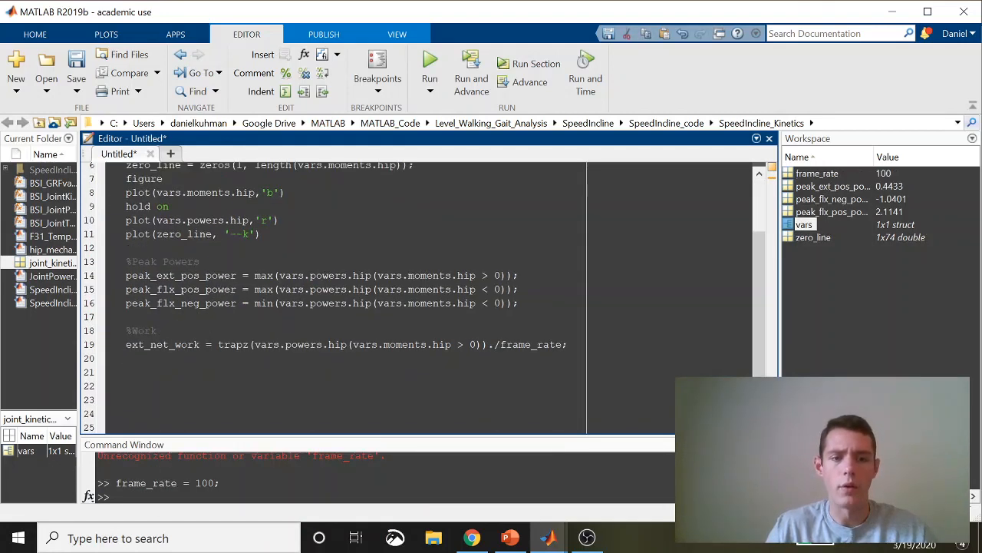
{"action": "left_click_drag", "start_coordinate": [453, 344], "coordinate": [562, 344]}
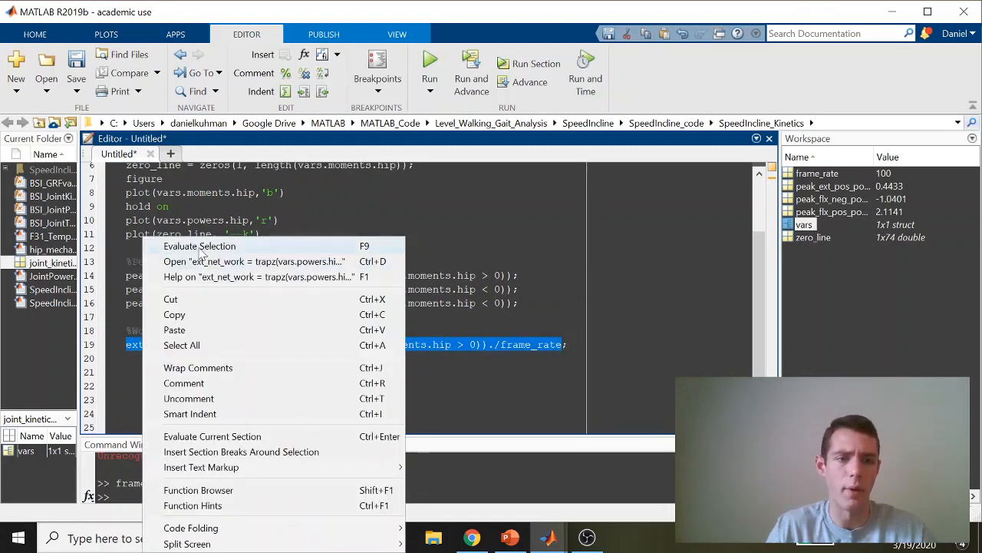
{"action": "left_click", "coordinate": [200, 246]}
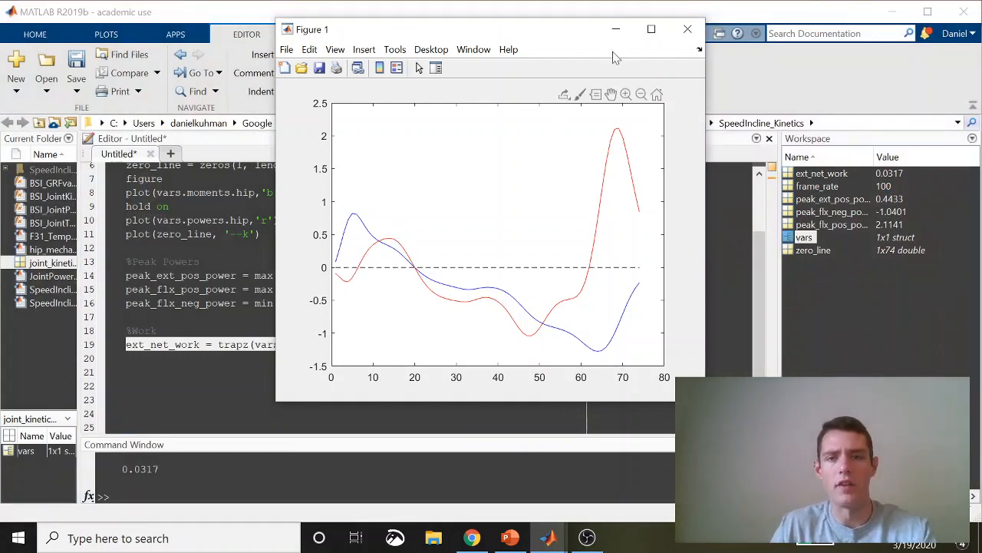
{"action": "mouse_move", "coordinate": [616, 29]}
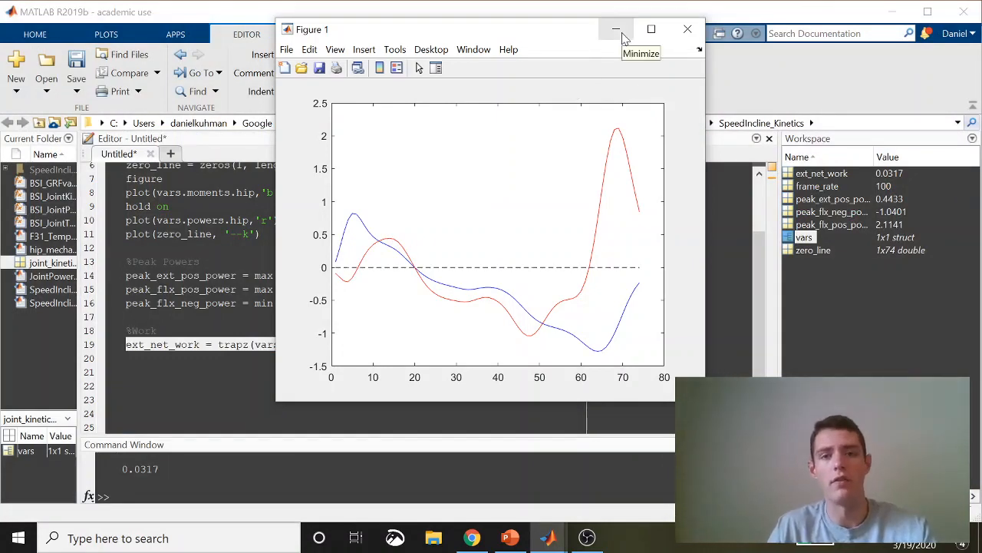
{"action": "mouse_move", "coordinate": [406, 251]}
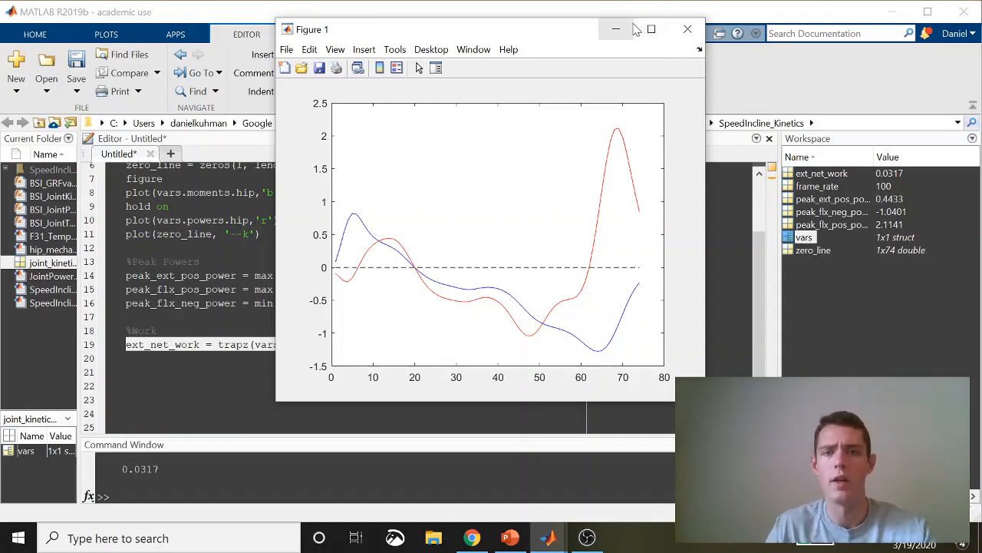
{"action": "left_click", "coordinate": [688, 29]}
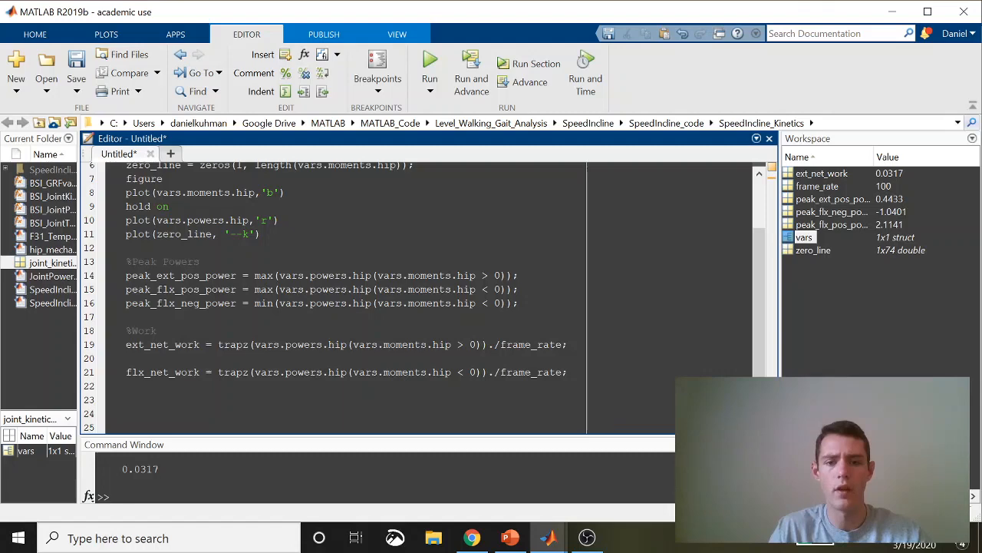
Step: Evaluate the flx_net_work line to get -0.0646 and put the figure away
{"action": "triple_click", "coordinate": [346, 373]}
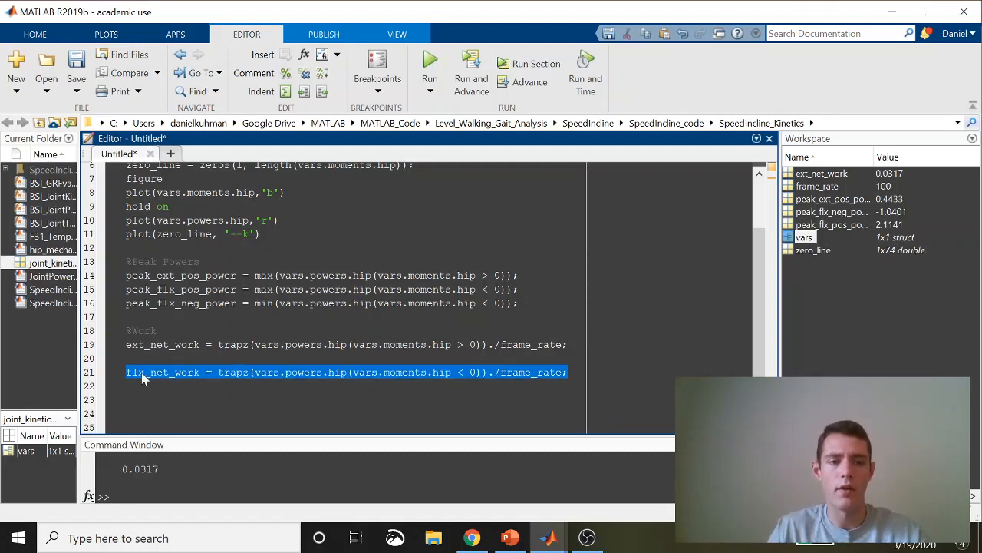
{"action": "key", "text": "f9"}
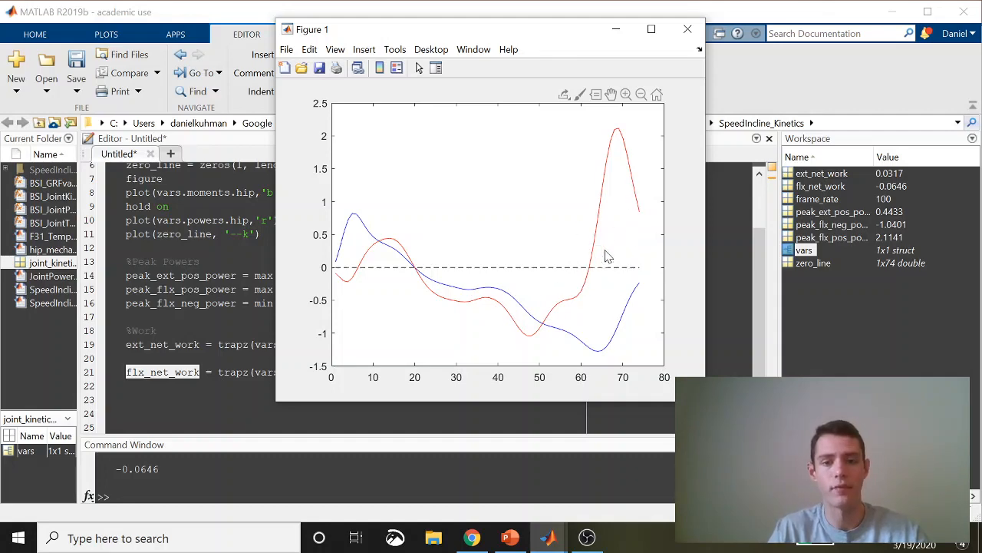
{"action": "left_click", "coordinate": [688, 29]}
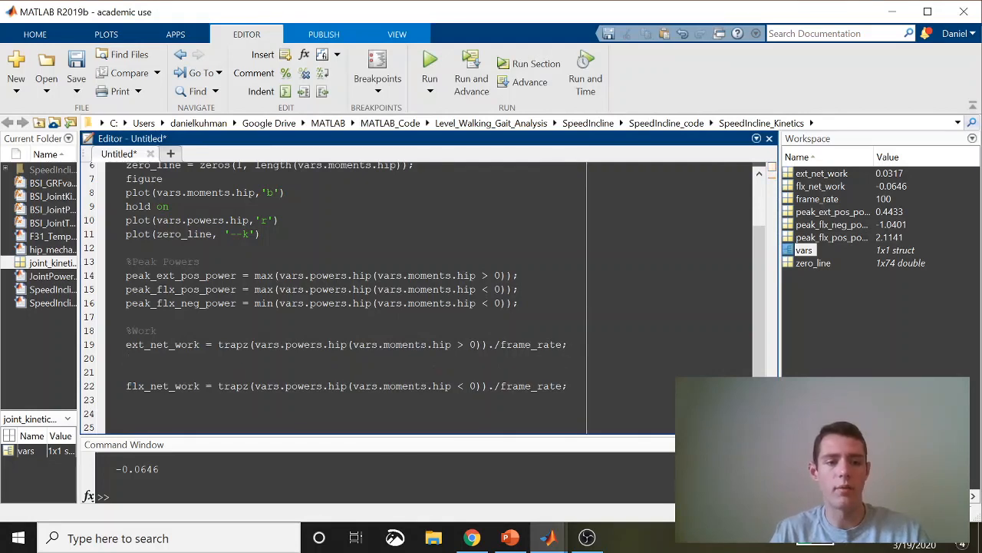
Step: Write ext_pos_work = vars.powers.hip(vars.moments.hip > 0 as an unfinished line
{"action": "type", "text": "ext_p"}
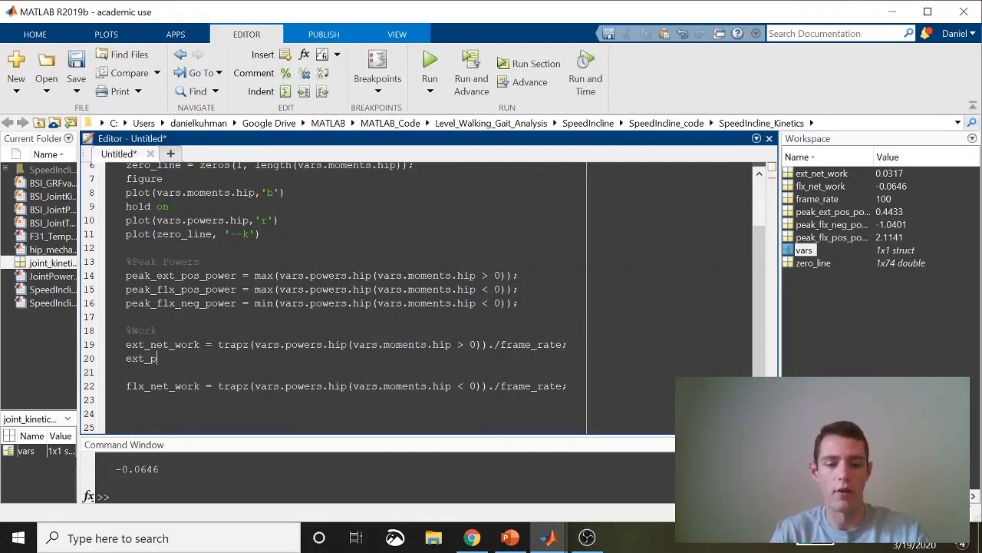
{"action": "type", "text": "os_work"}
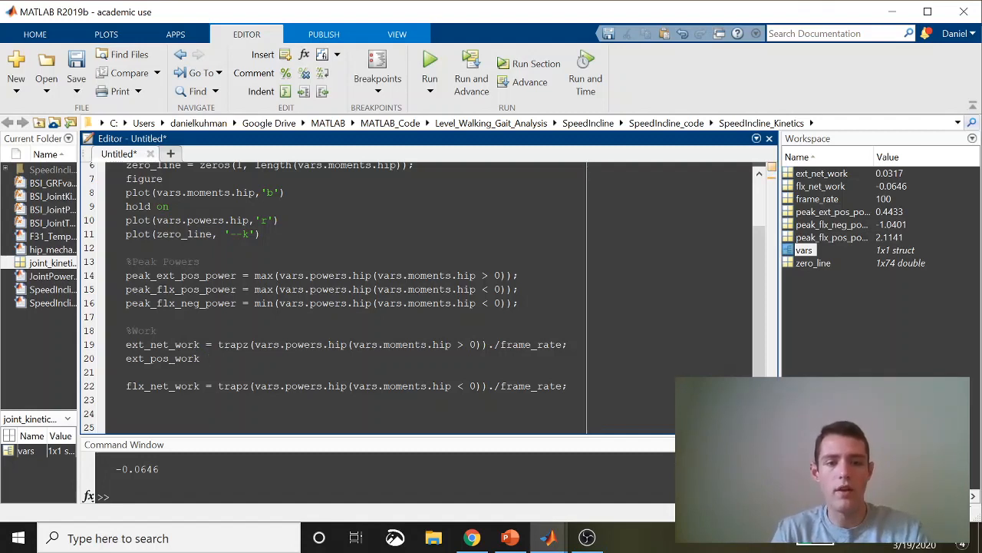
{"action": "type", "text": "vars.powers.hip("}
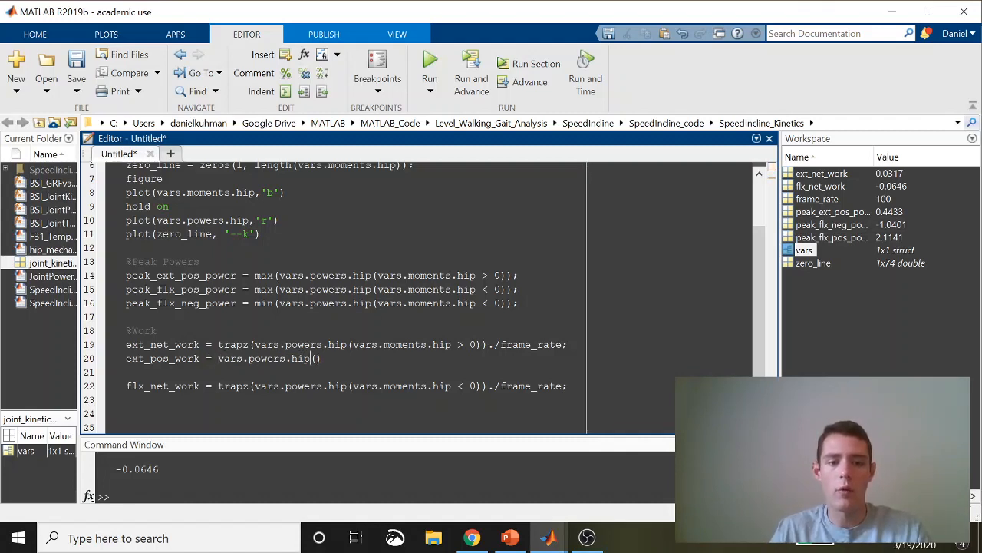
{"action": "type", "text": "va"}
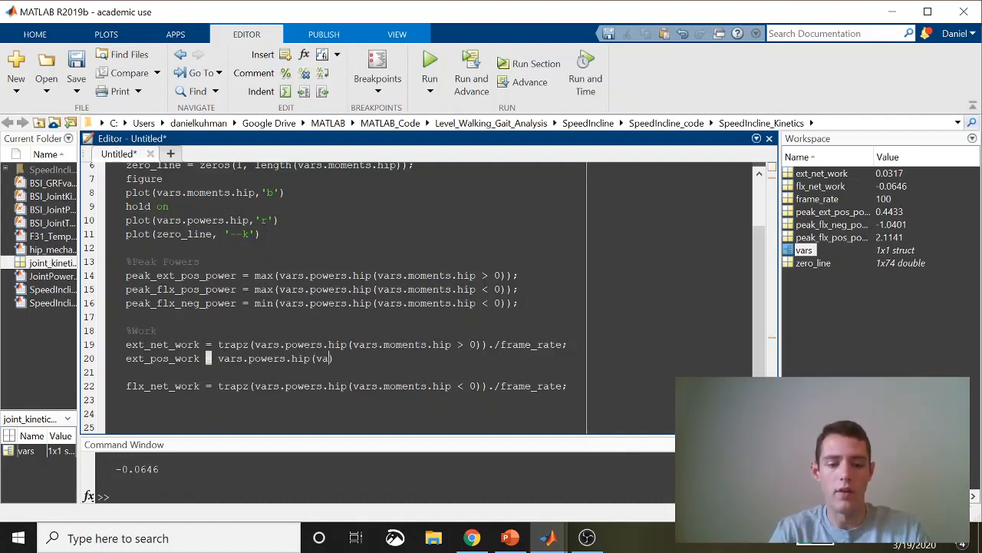
{"action": "type", "text": "rs.moments.hip >"}
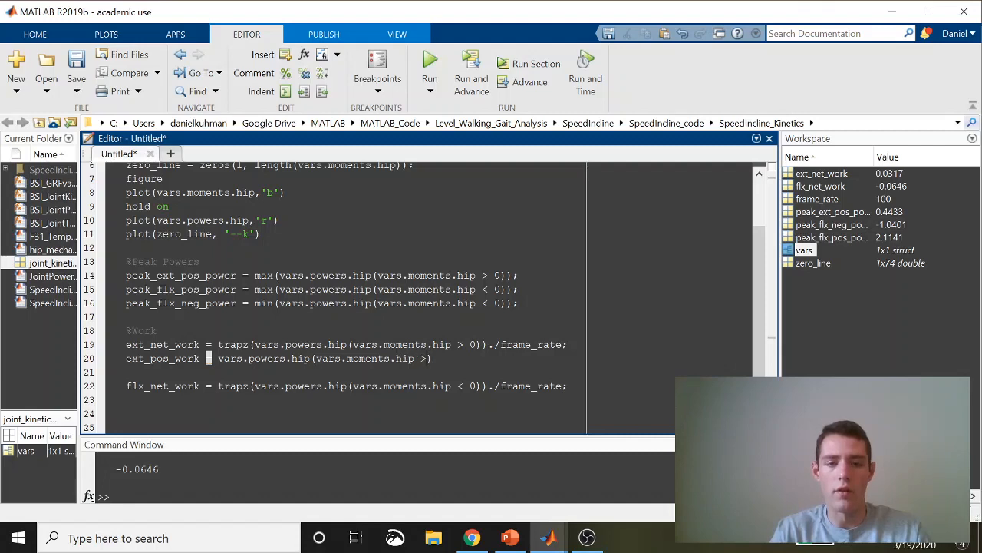
{"action": "type", "text": "0"}
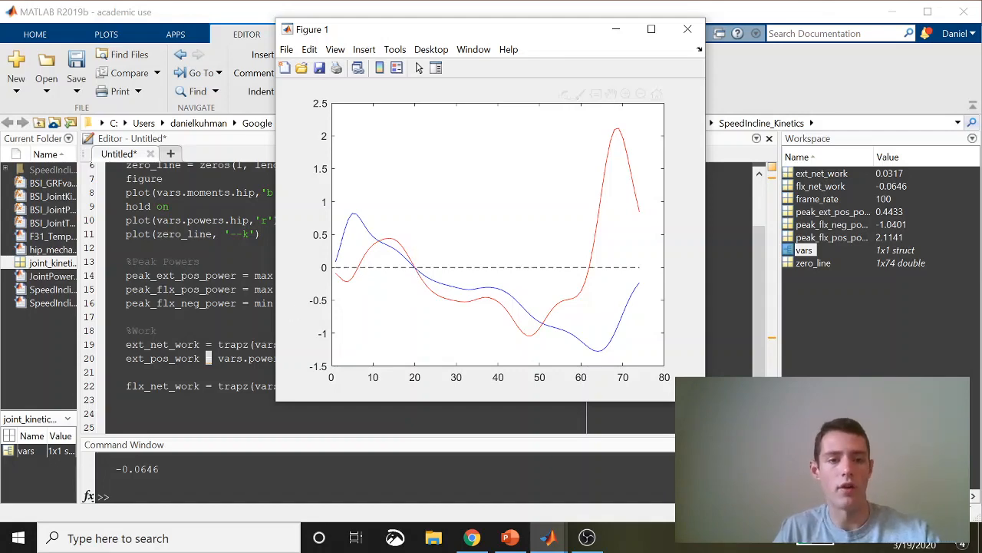
Step: Put the hip figure window out of the way
{"action": "left_click", "coordinate": [687, 29]}
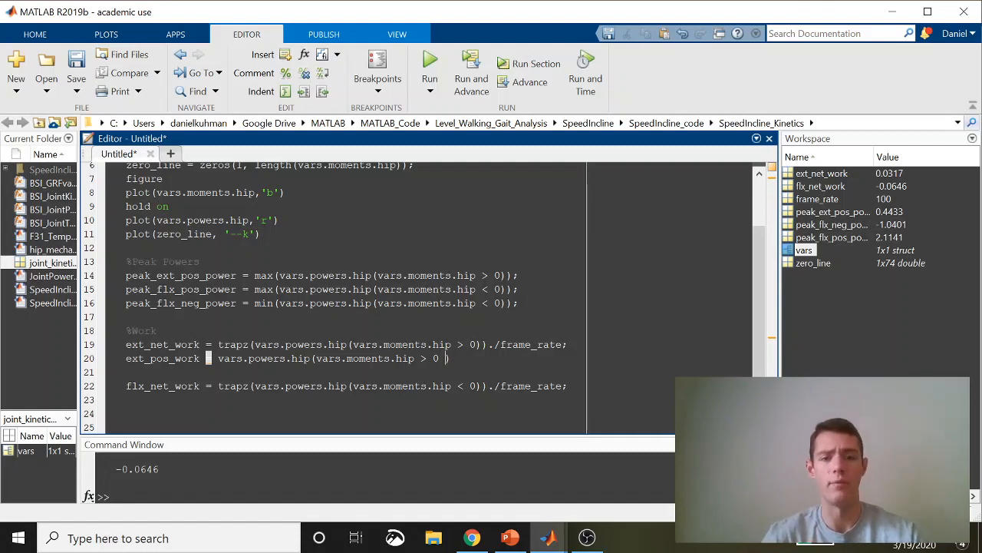
Step: Add the condition & vars.powers.hip > 0 to the ext_pos_work index
{"action": "type", "text": "&"}
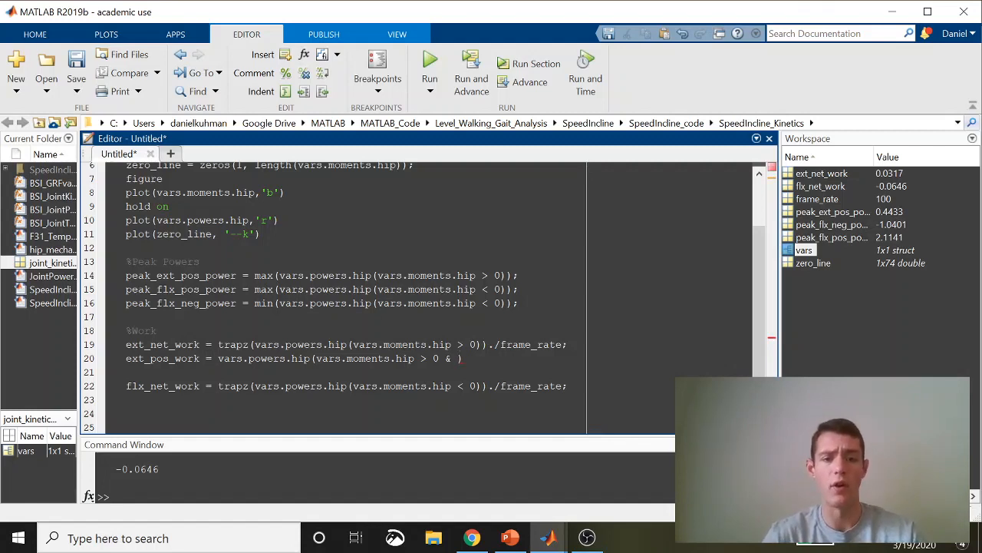
{"action": "type", "text": "v"}
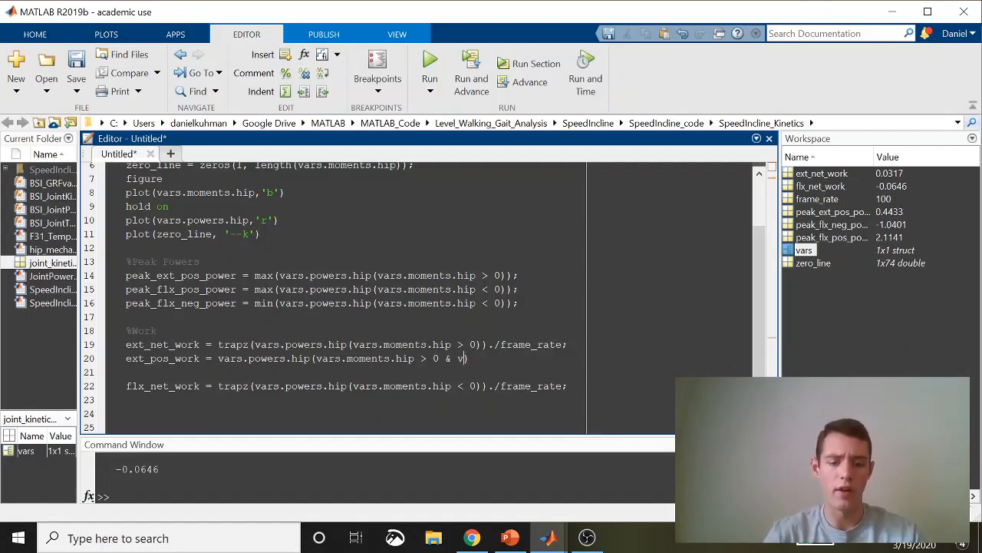
{"action": "type", "text": "ars.powers.hip"}
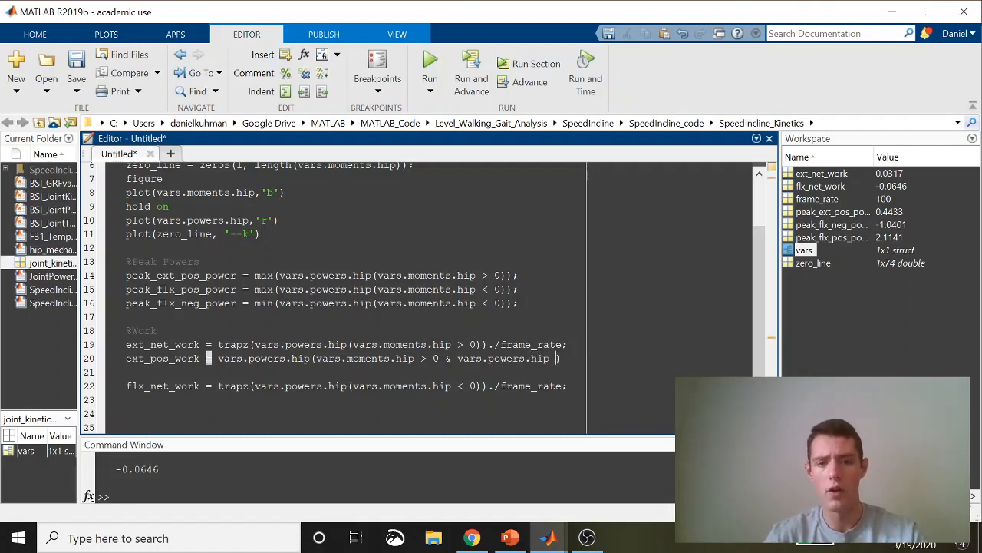
{"action": "type", "text": ">"}
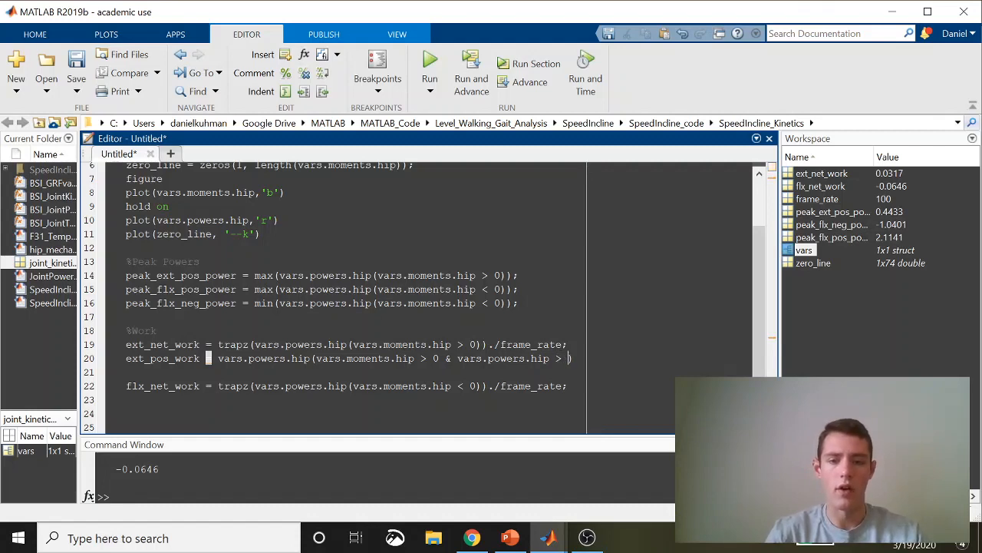
{"action": "type", "text": "0)"}
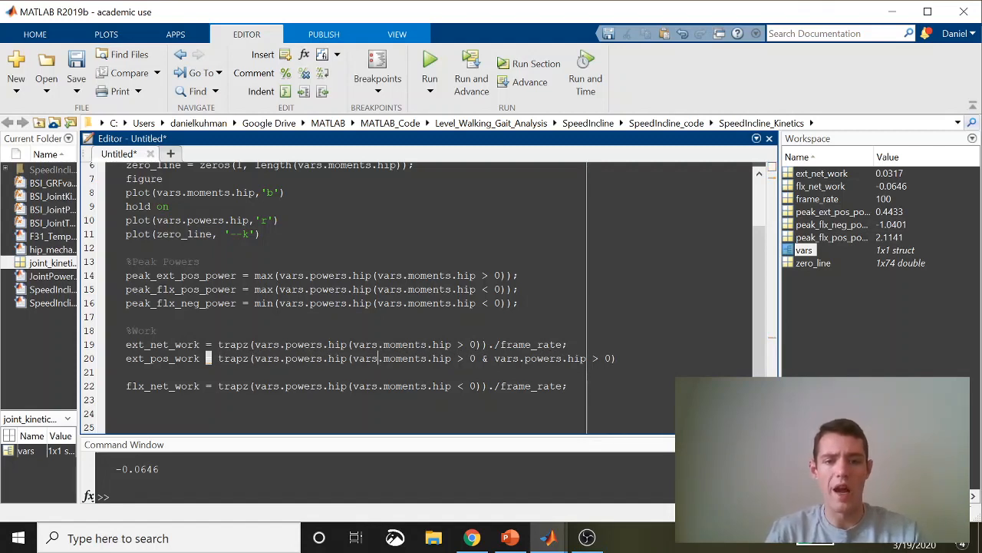
Step: Close the trapz call and divide by ./ frame_rate; giving ext_pos_work 0.0396
{"action": "type", "text": "))"}
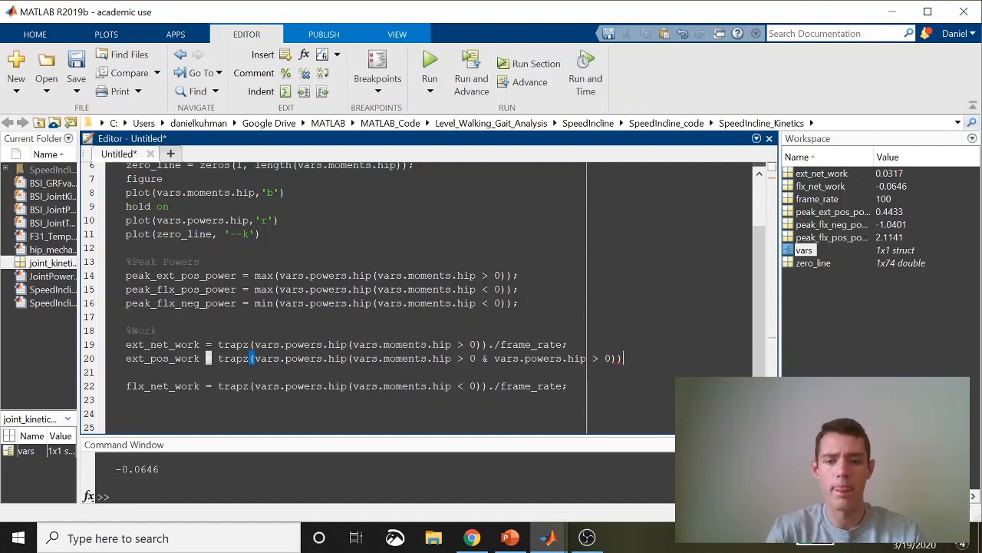
{"action": "type", "text": "./ f"}
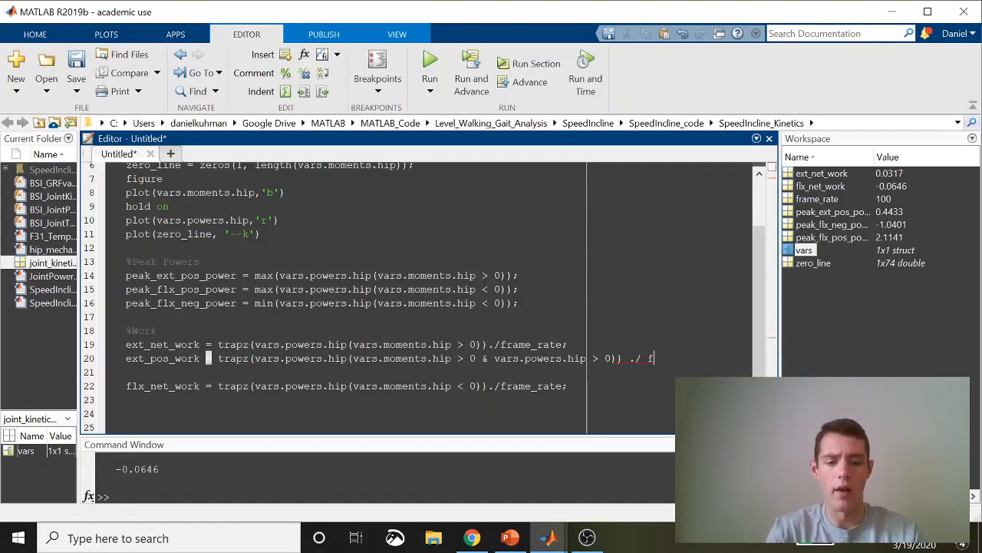
{"action": "type", "text": "rame_rate"}
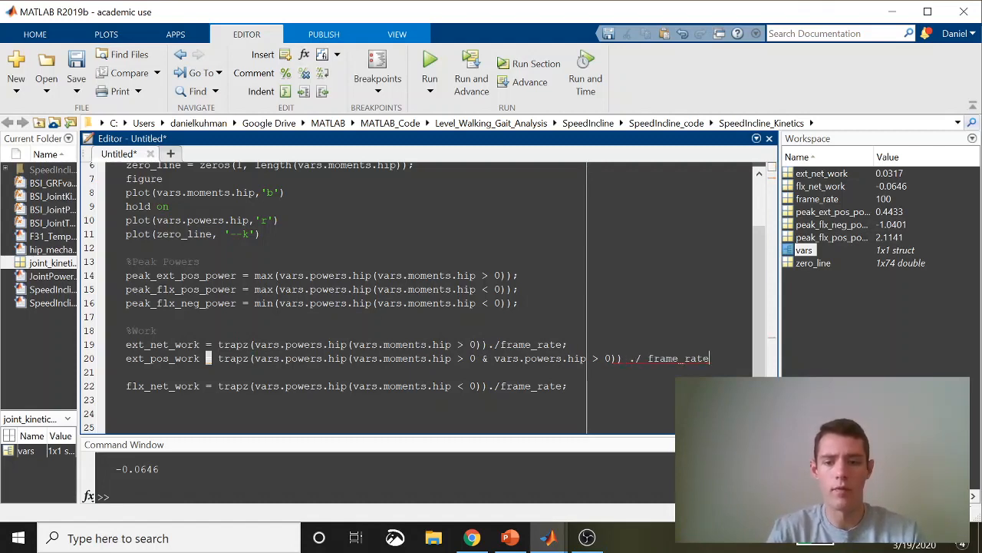
{"action": "type", "text": ";"}
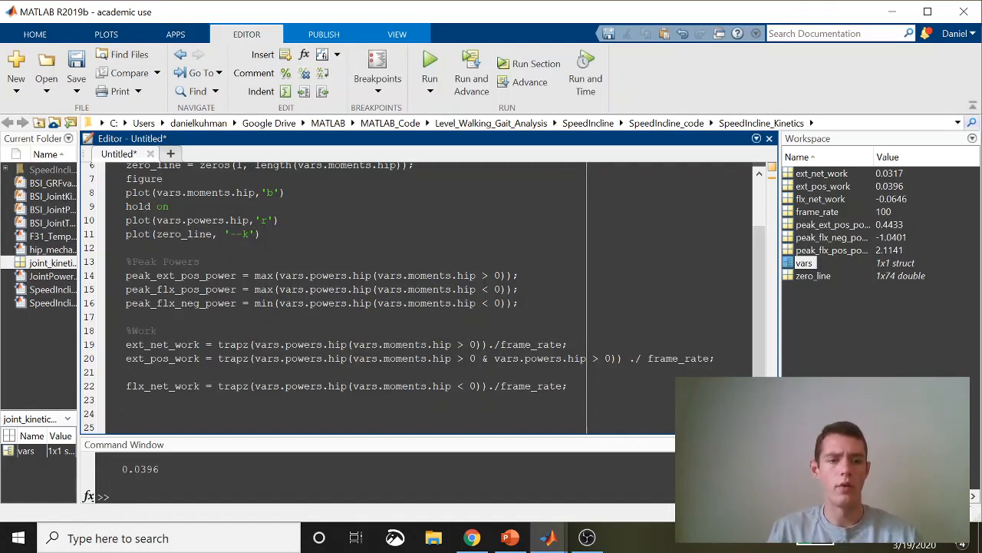
Step: Copy the earlier figure and plot lines to the end of the script for reuse
{"action": "type", "text": "pl"}
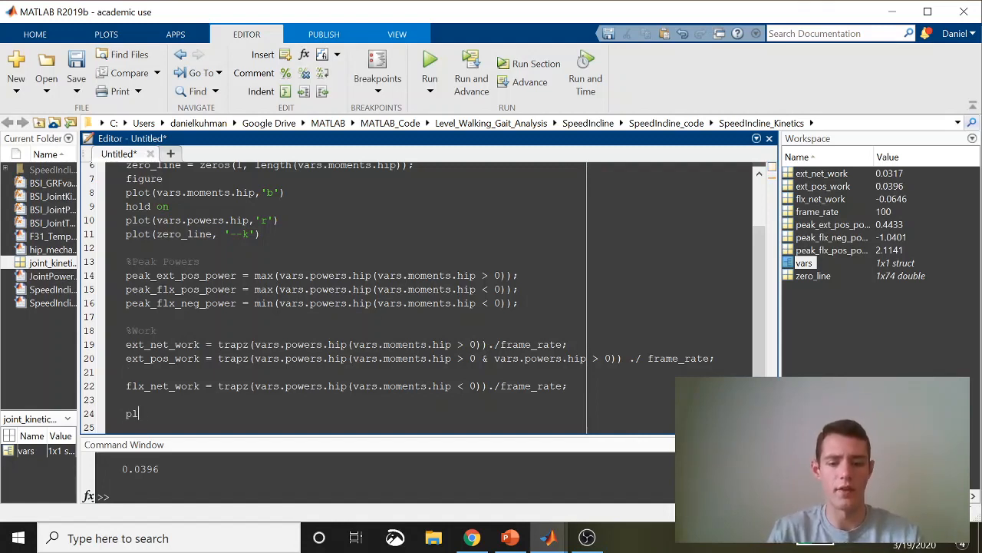
{"action": "key", "text": "backspace"}
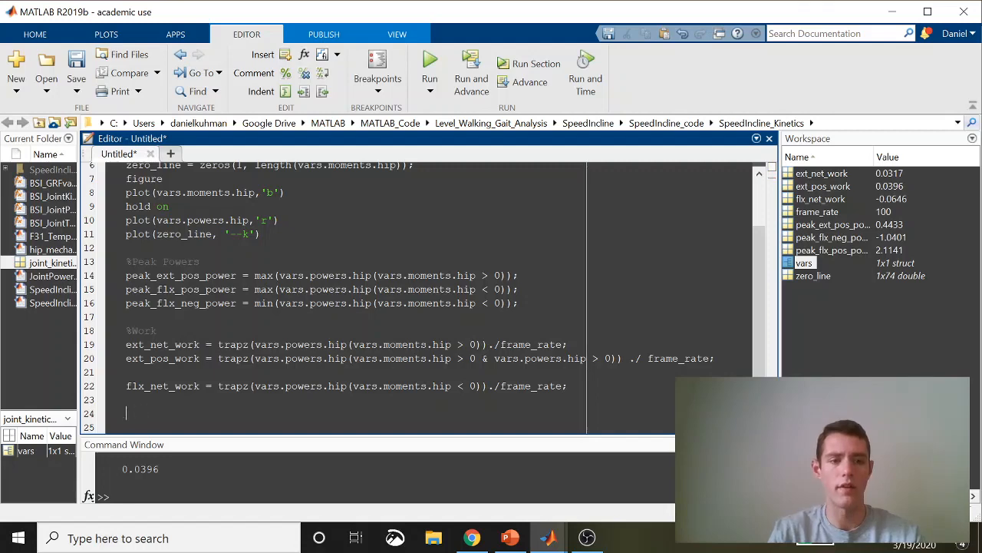
{"action": "scroll", "scroll_direction": "up", "scroll_amount": 3}
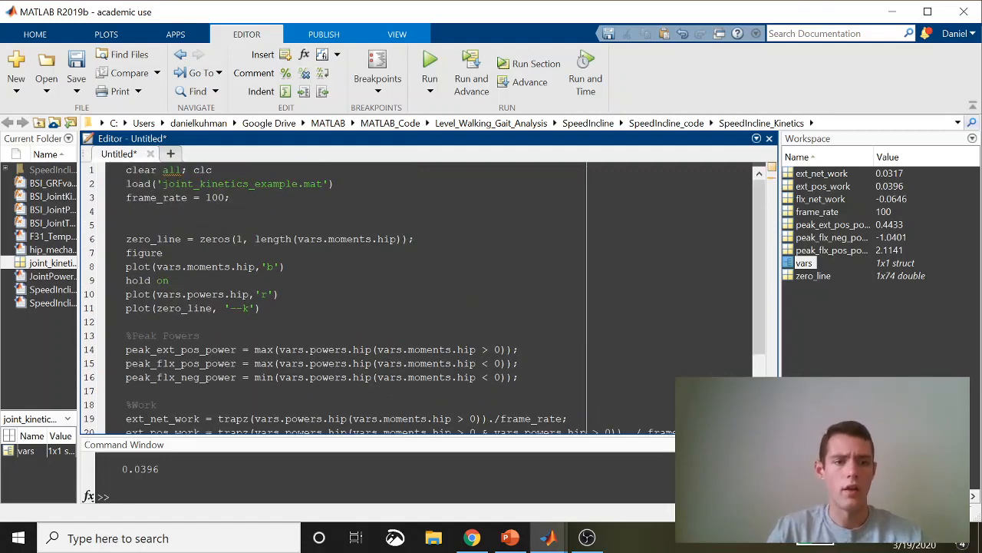
{"action": "left_click_drag", "start_coordinate": [126, 252], "coordinate": [279, 299]}
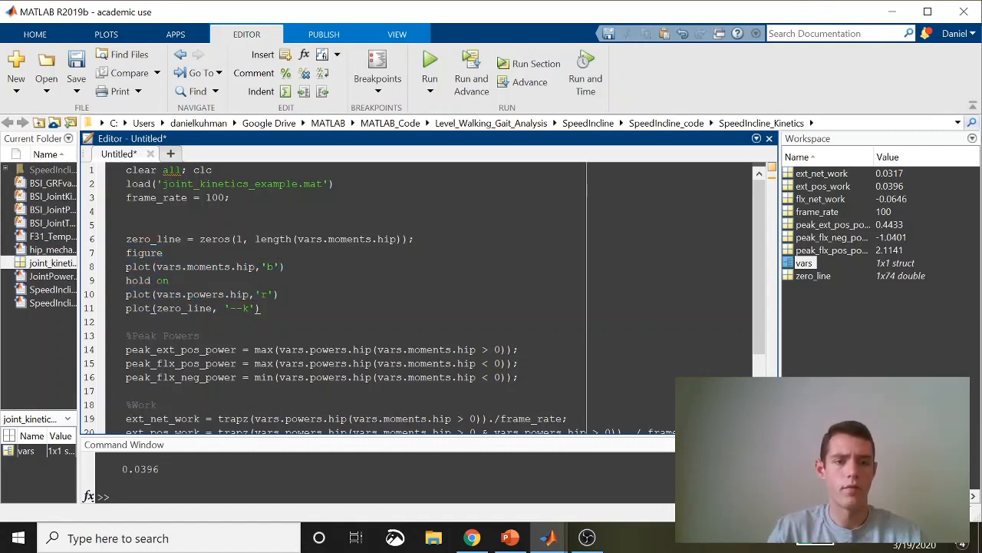
{"action": "left_click_drag", "start_coordinate": [126, 252], "coordinate": [281, 295]}
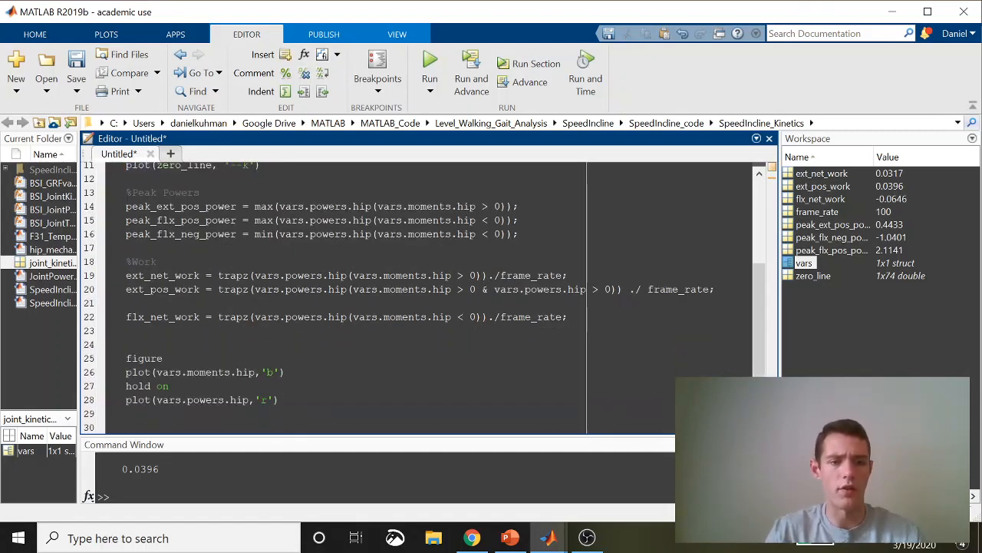
Step: Rewrite them to plot vars.powers.hip in blue with masked positive-extensor power in red, and run them
{"action": "triple_click", "coordinate": [204, 371]}
{"action": "type", "text": "power"}
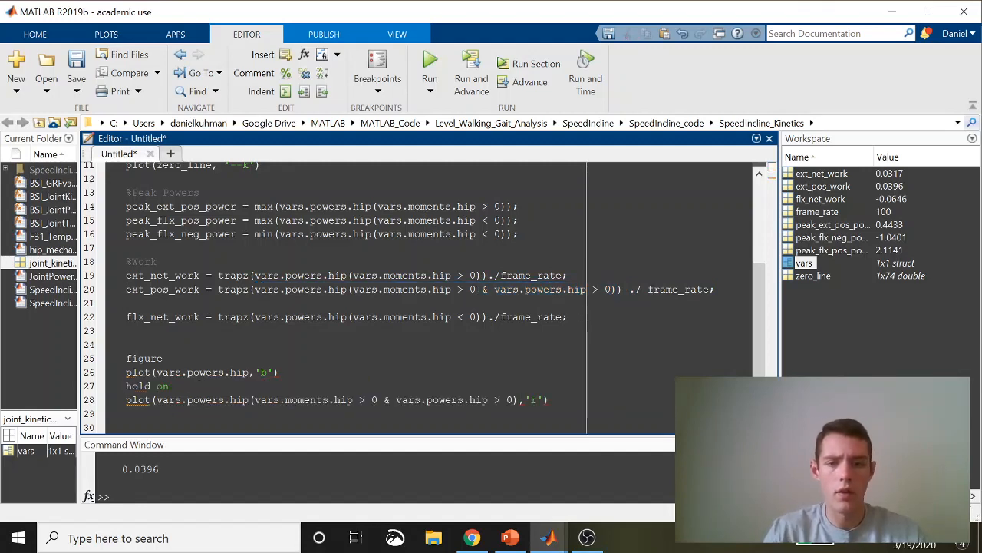
{"action": "left_click_drag", "start_coordinate": [126, 357], "coordinate": [549, 400]}
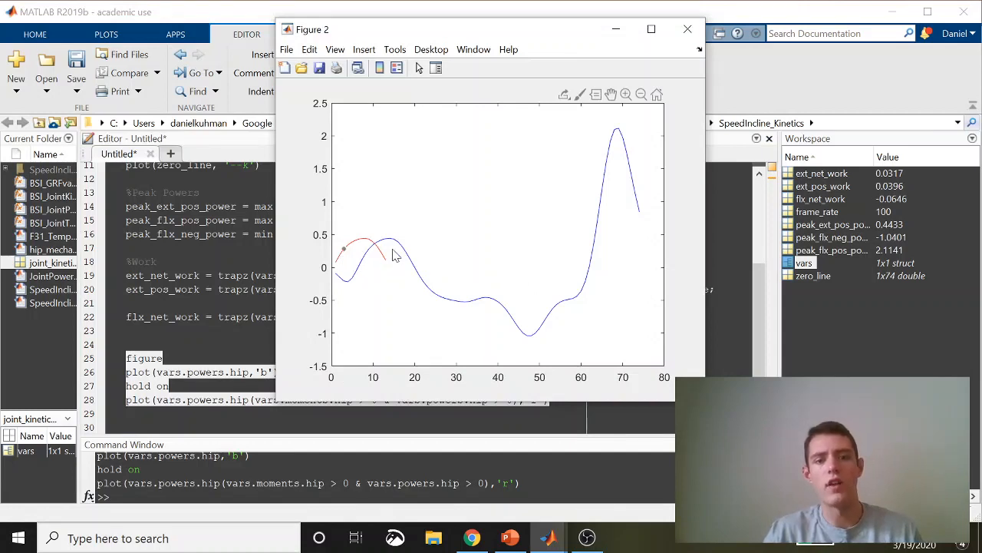
Step: Inspect the check figure showing the red positive-extensor samples over the blue hip power
{"action": "left_click", "coordinate": [340, 267]}
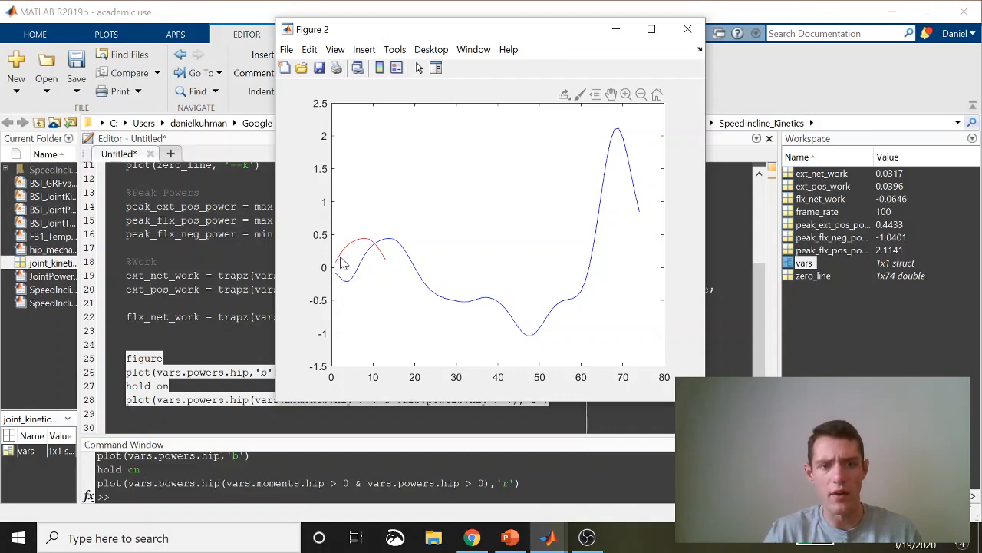
{"action": "mouse_move", "coordinate": [362, 266]}
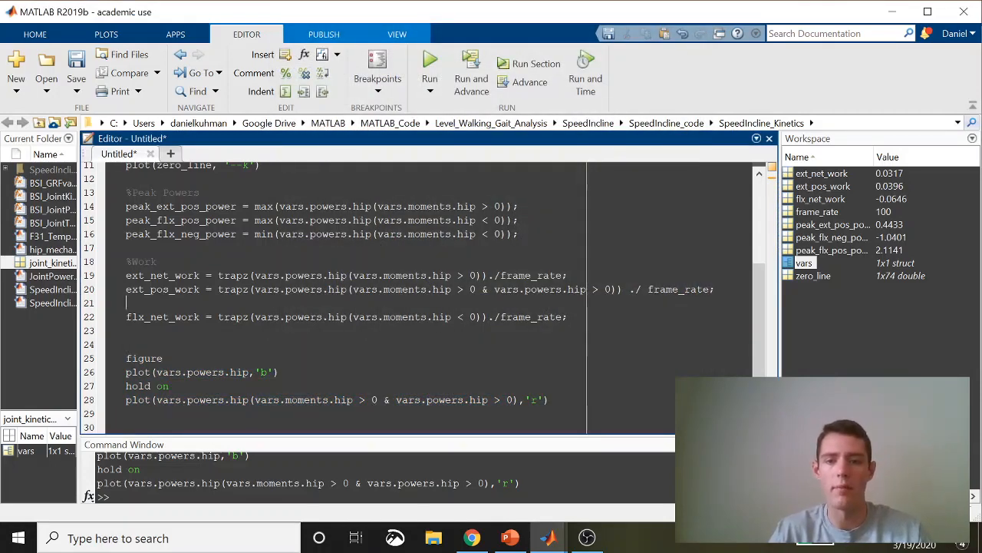
Step: Derive ext_neg_work, flx_pos_work and flx_neg_work from the ext_pos_work line and evaluate each
{"action": "triple_click", "coordinate": [307, 288]}
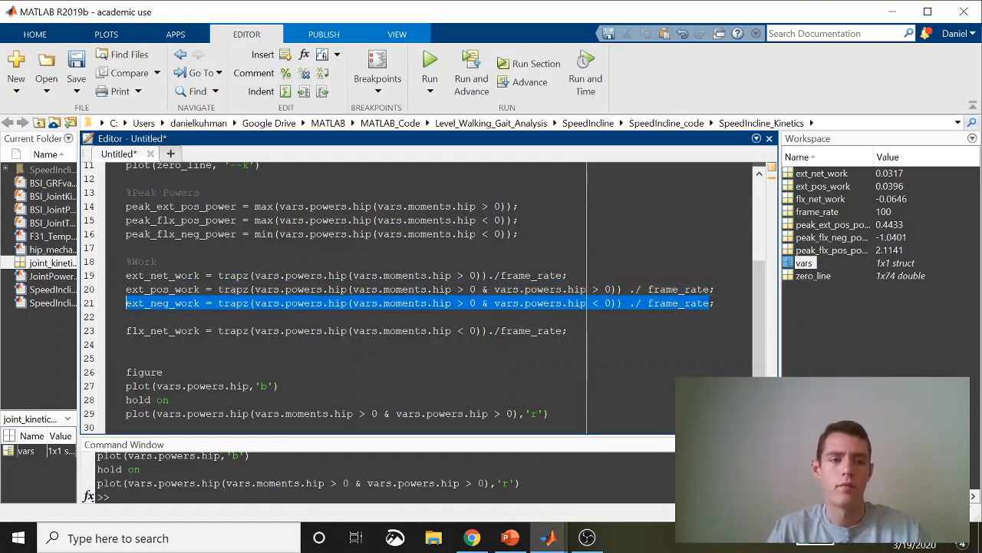
{"action": "key", "text": "enter"}
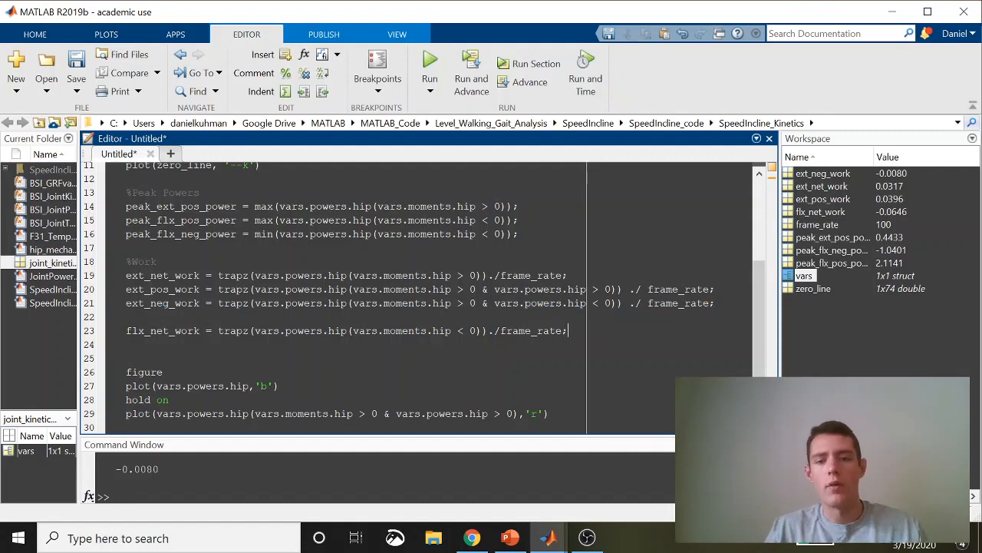
{"action": "triple_click", "coordinate": [307, 302]}
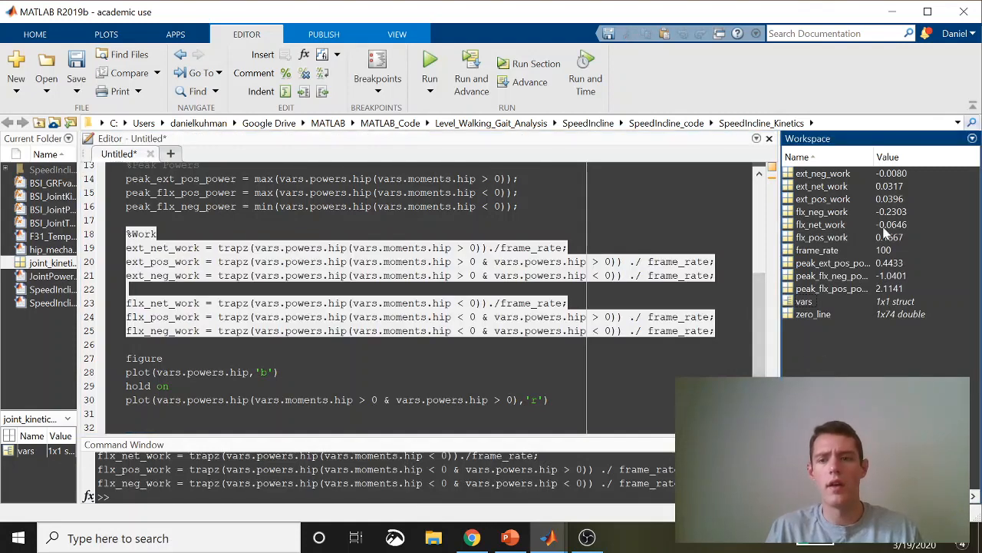
{"action": "mouse_move", "coordinate": [844, 238]}
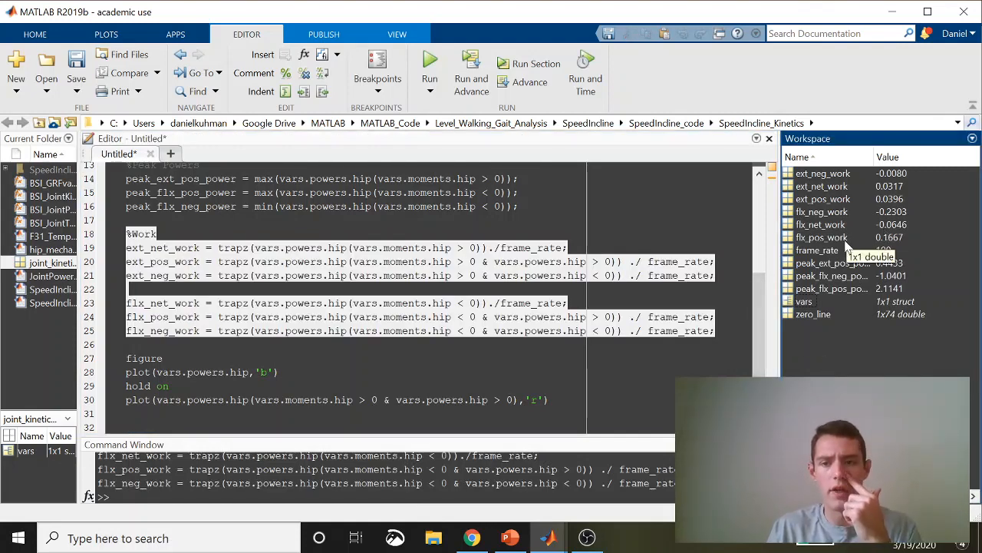
{"action": "mouse_move", "coordinate": [887, 246]}
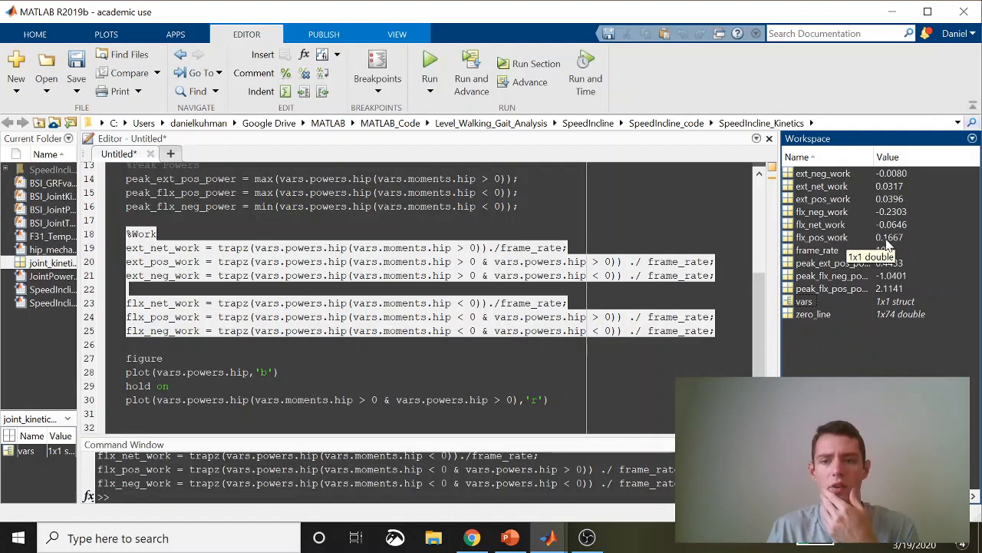
{"action": "mouse_move", "coordinate": [889, 239]}
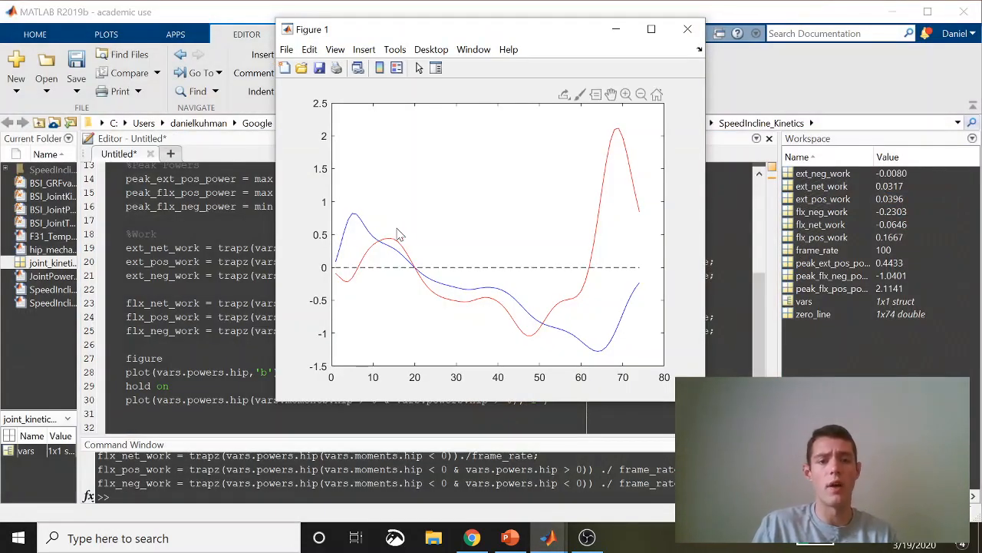
{"action": "mouse_move", "coordinate": [363, 273]}
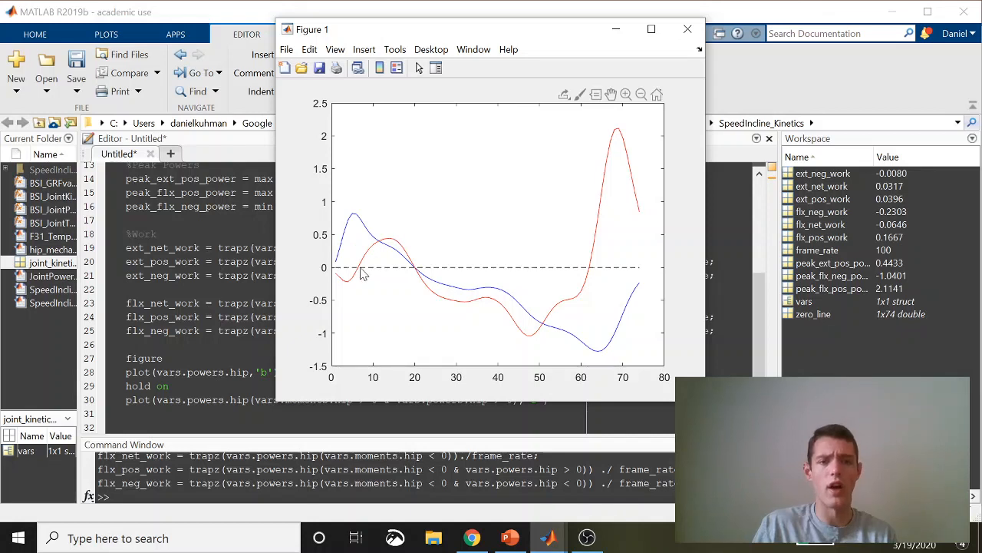
{"action": "mouse_move", "coordinate": [353, 289]}
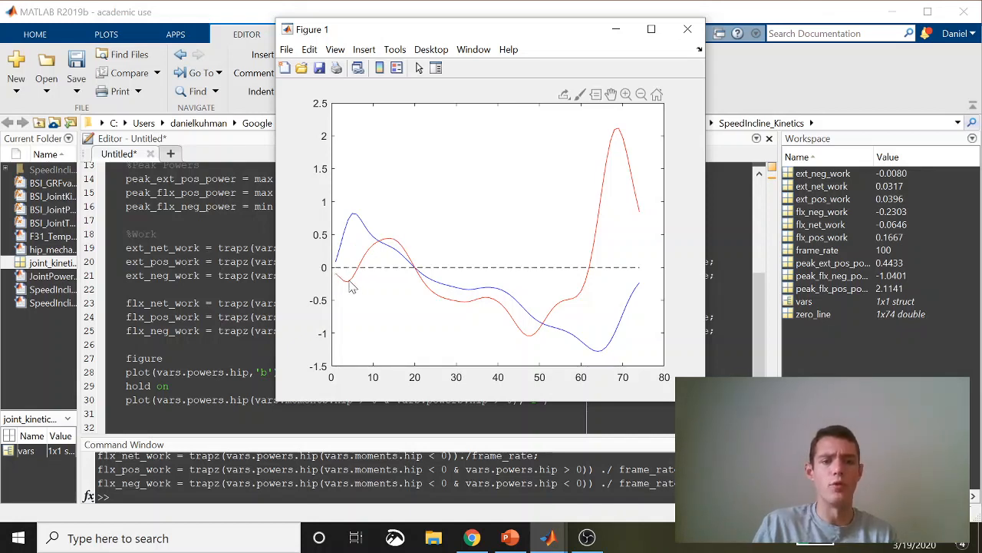
{"action": "mouse_move", "coordinate": [350, 282]}
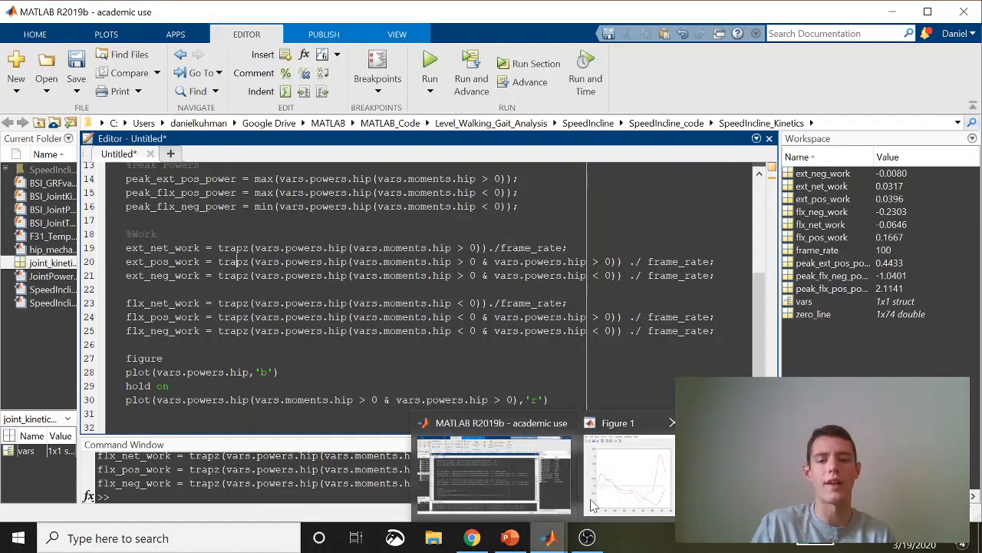
Step: Minimise the main MATLAB window so only the hip moment and power figure remains
{"action": "left_click", "coordinate": [630, 476]}
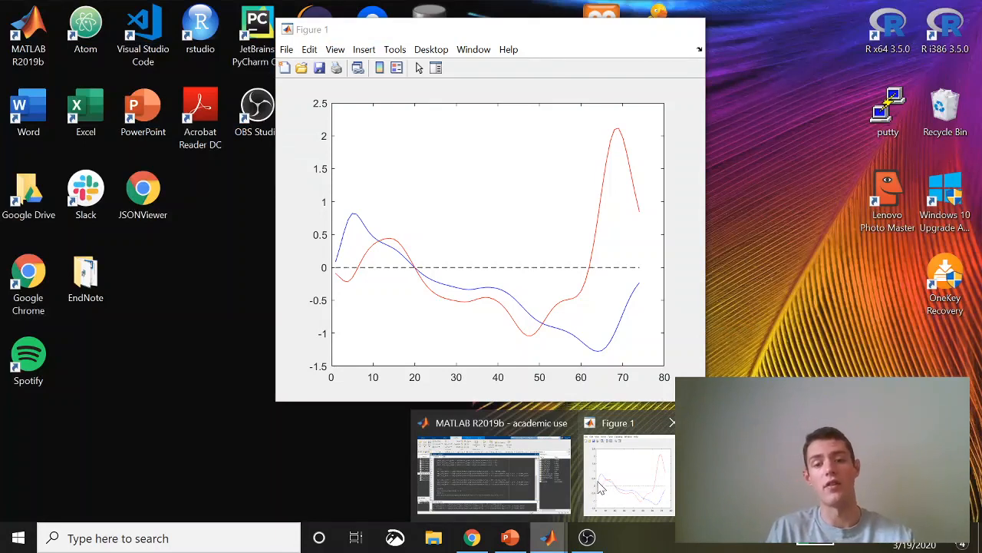
{"action": "mouse_move", "coordinate": [614, 488]}
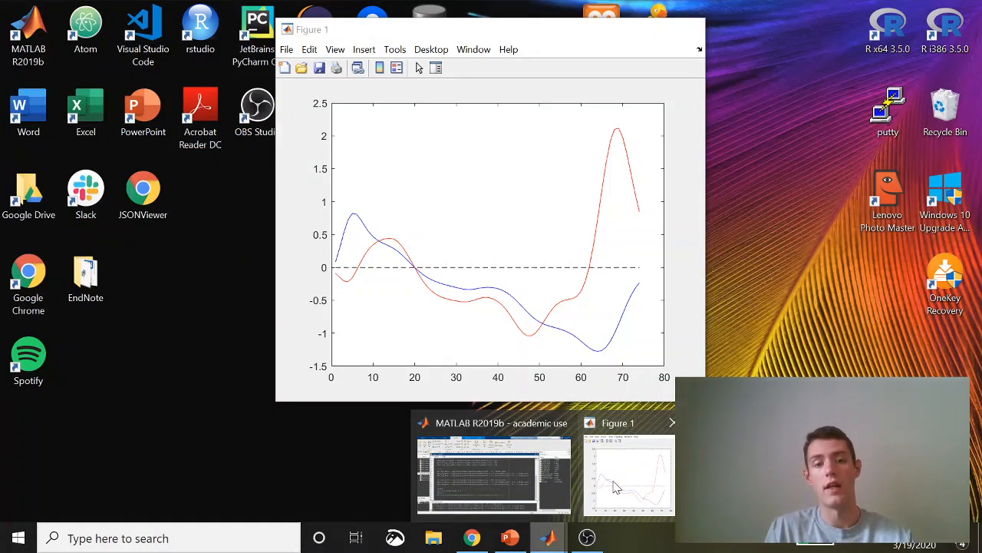